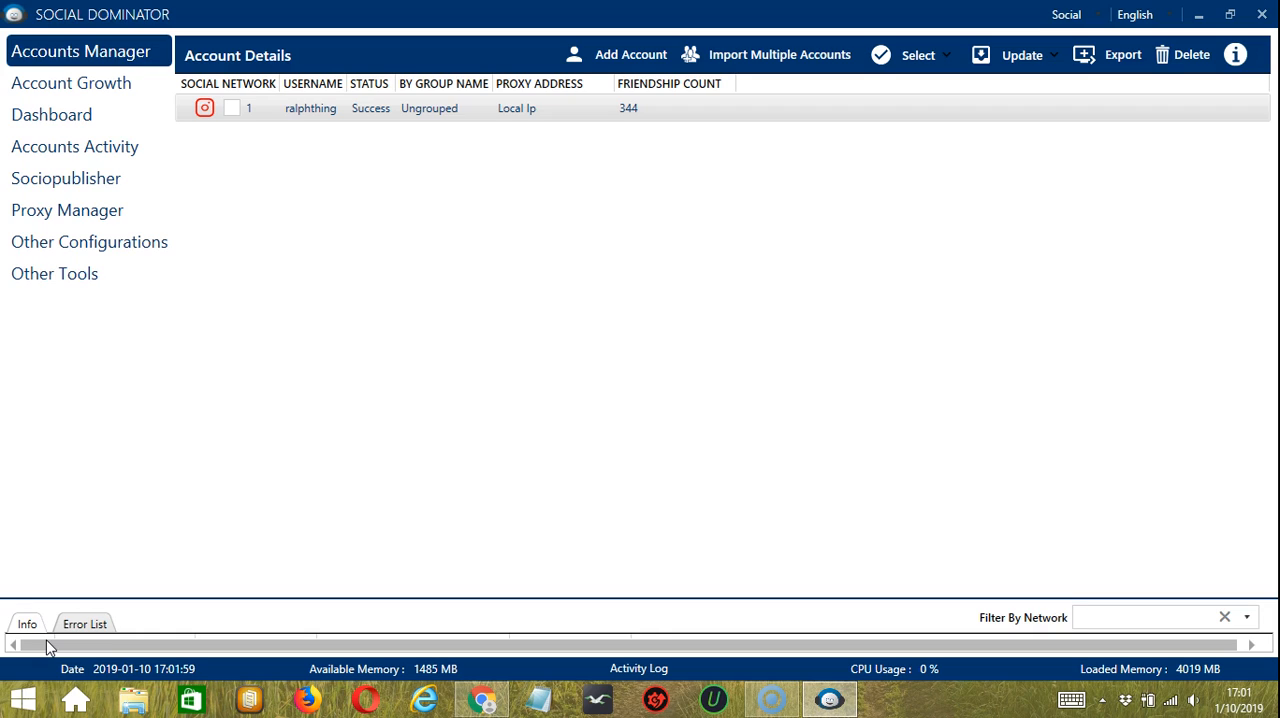
{"action": "mouse_move", "coordinate": [357, 218]}
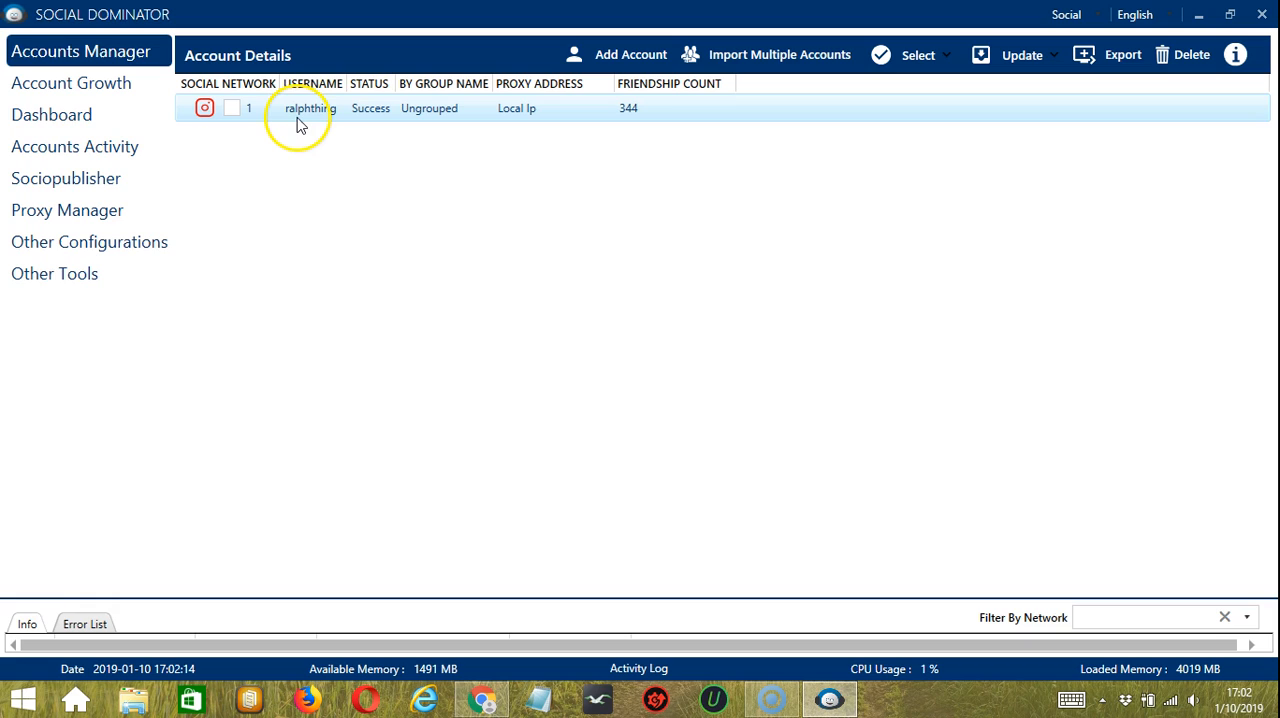
Open the context menu for the Instagram account in Accounts Manager
{"action": "right_click", "coordinate": [305, 108]}
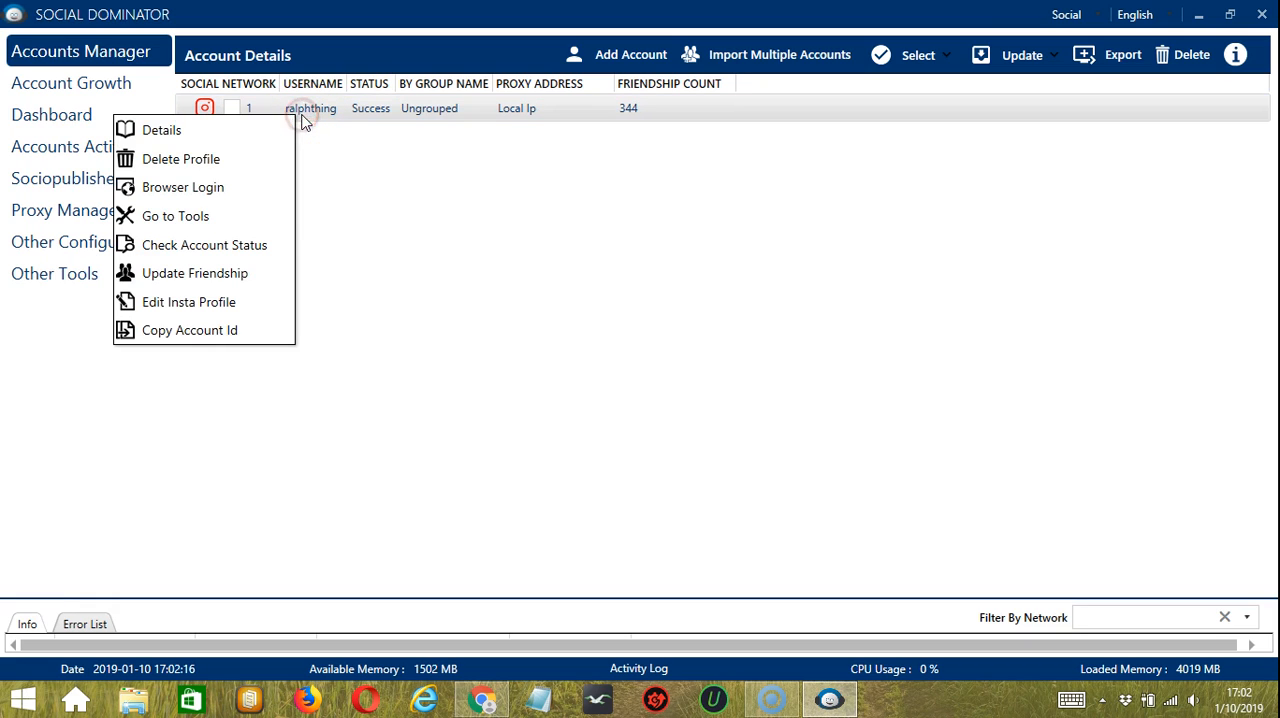
Go to the account's tools and show the Send Message To New Followers job
{"action": "left_click", "coordinate": [175, 216]}
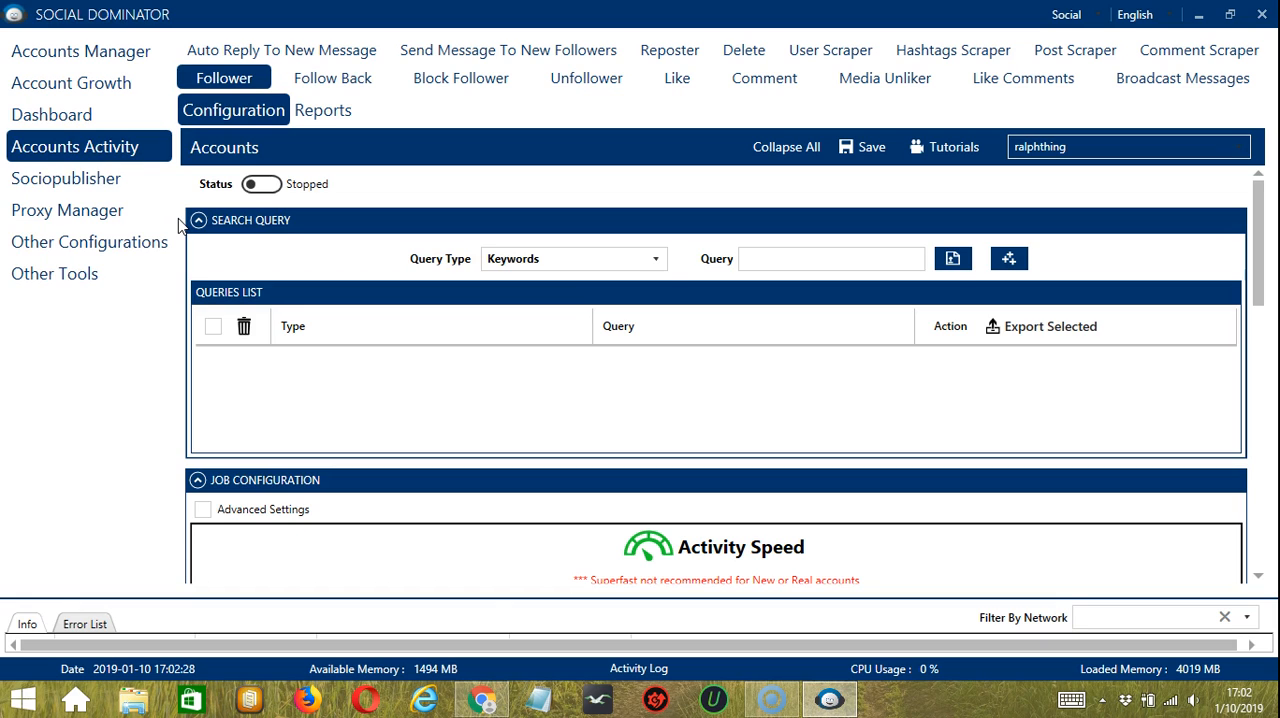
{"action": "mouse_move", "coordinate": [485, 28]}
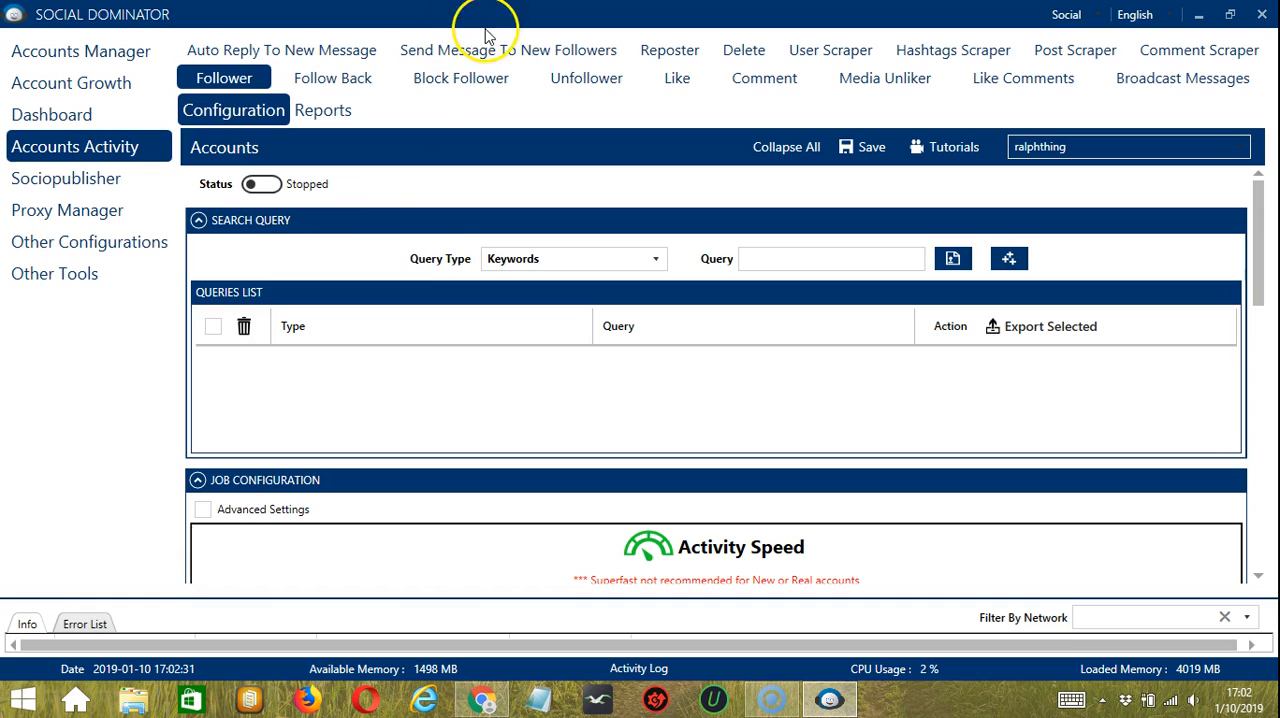
{"action": "mouse_move", "coordinate": [490, 50]}
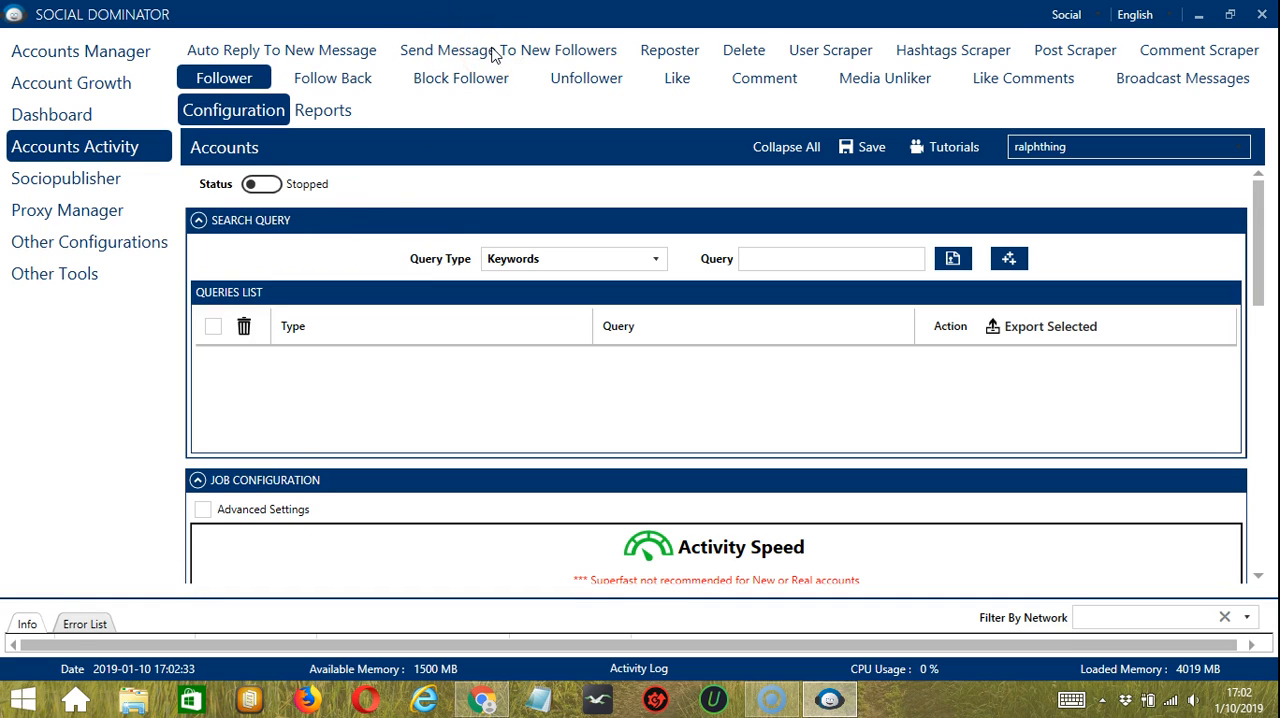
{"action": "left_click", "coordinate": [507, 50]}
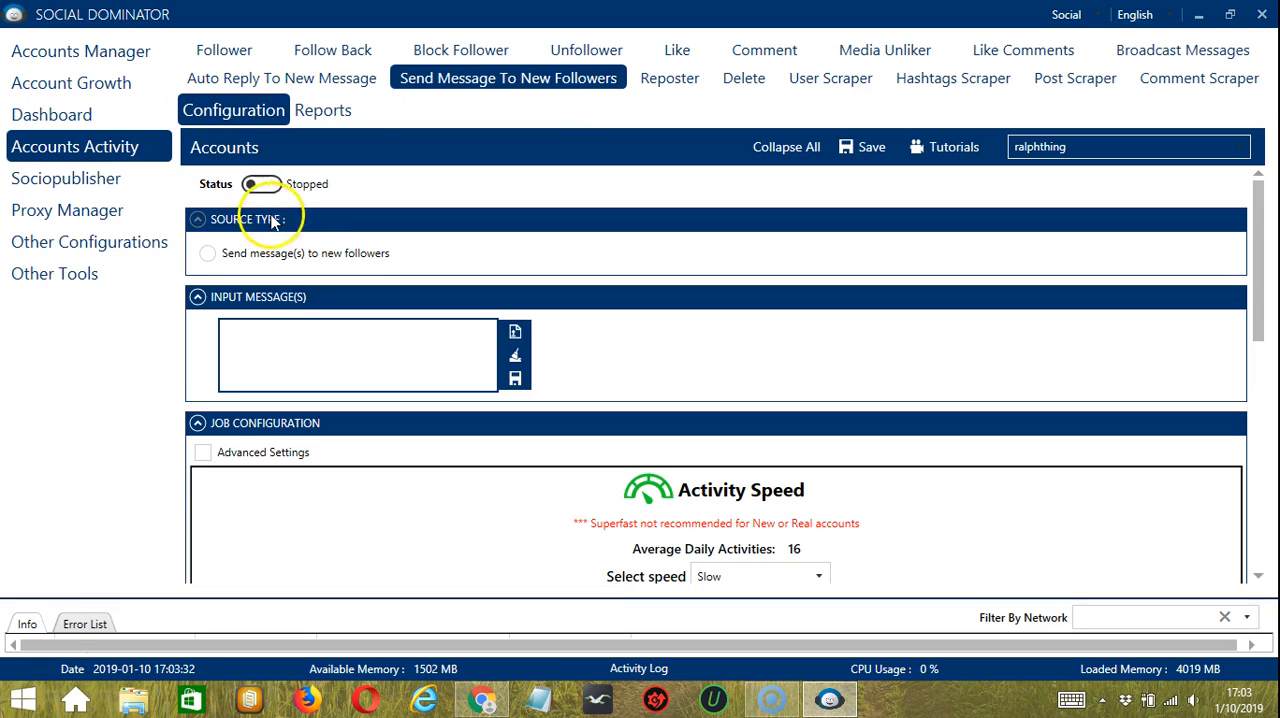
Choose 'Send message(s) to new followers' as the source, then type and clear 'Hi. Thanks'
{"action": "left_click", "coordinate": [207, 253]}
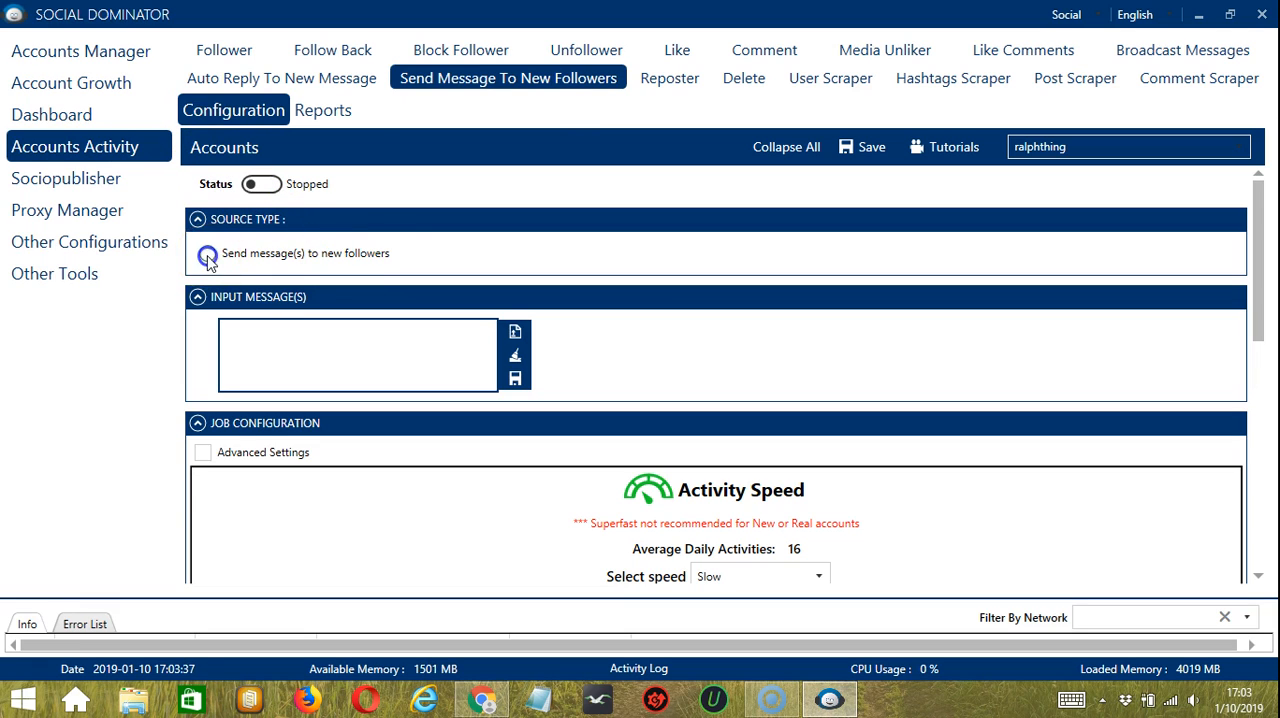
{"action": "left_click", "coordinate": [207, 253]}
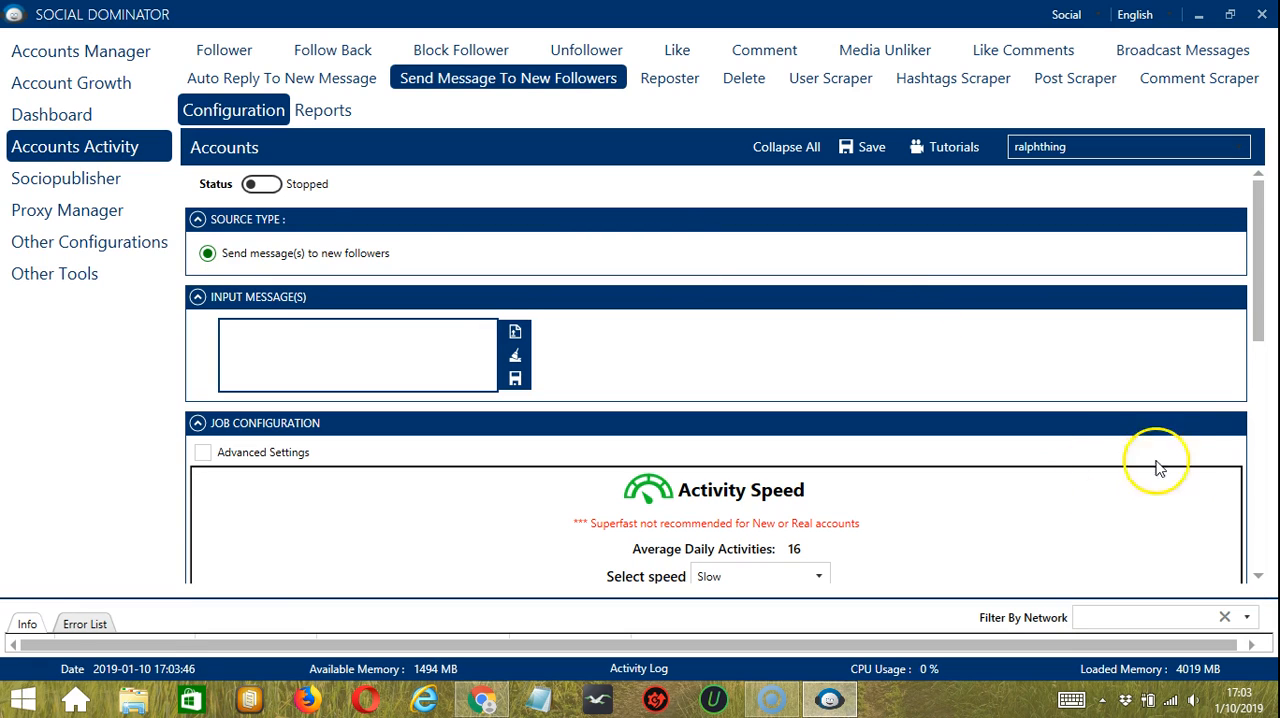
{"action": "left_click", "coordinate": [333, 351]}
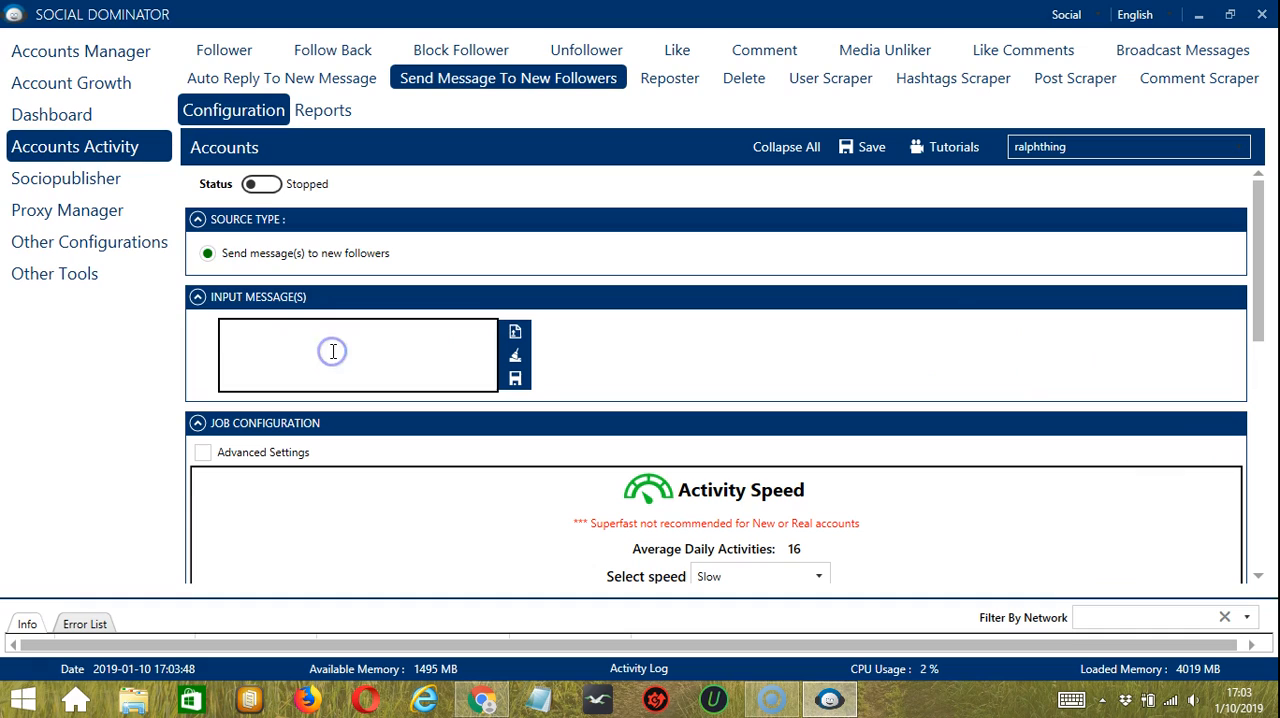
{"action": "type", "text": "H"}
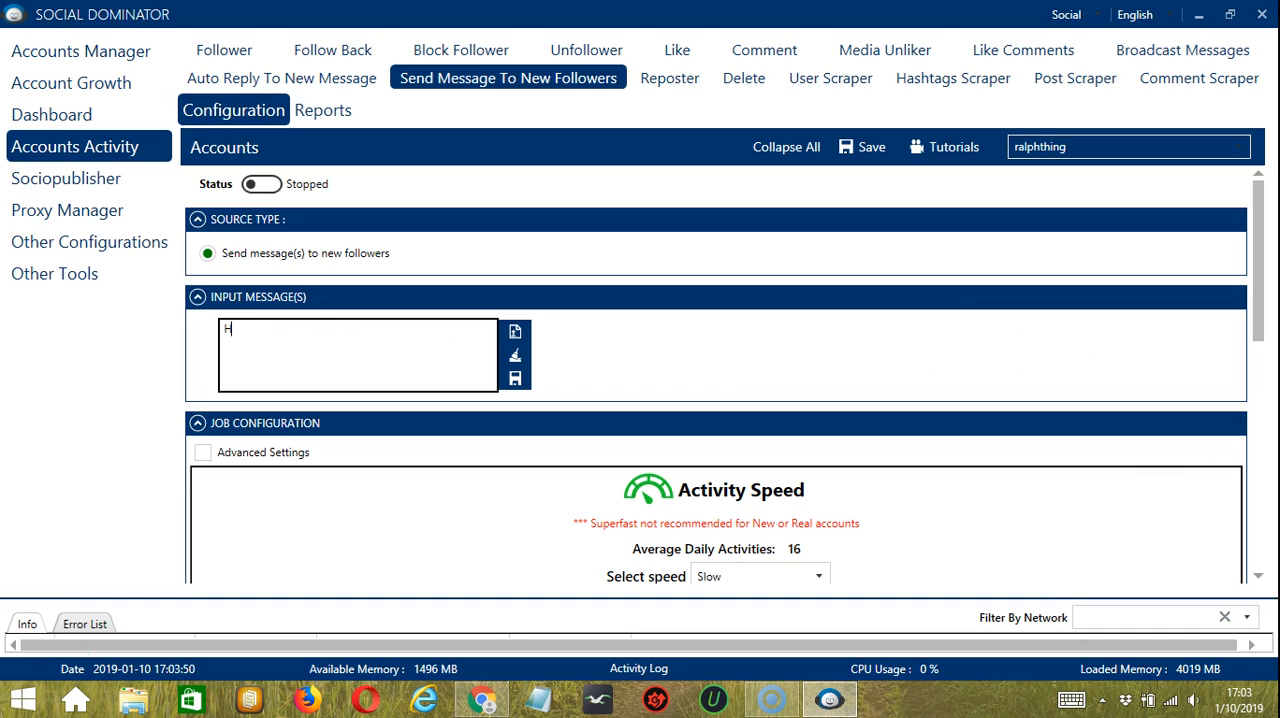
{"action": "type", "text": "i. Thanks for following!"}
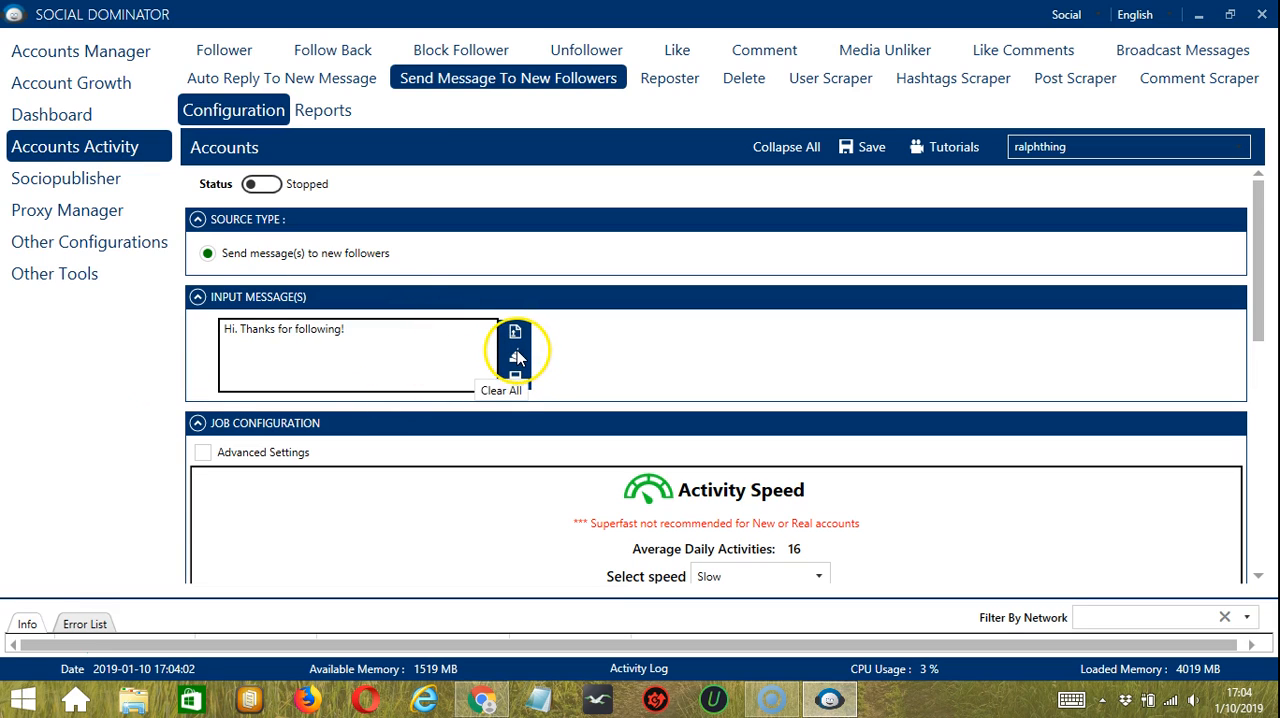
{"action": "left_click", "coordinate": [515, 357]}
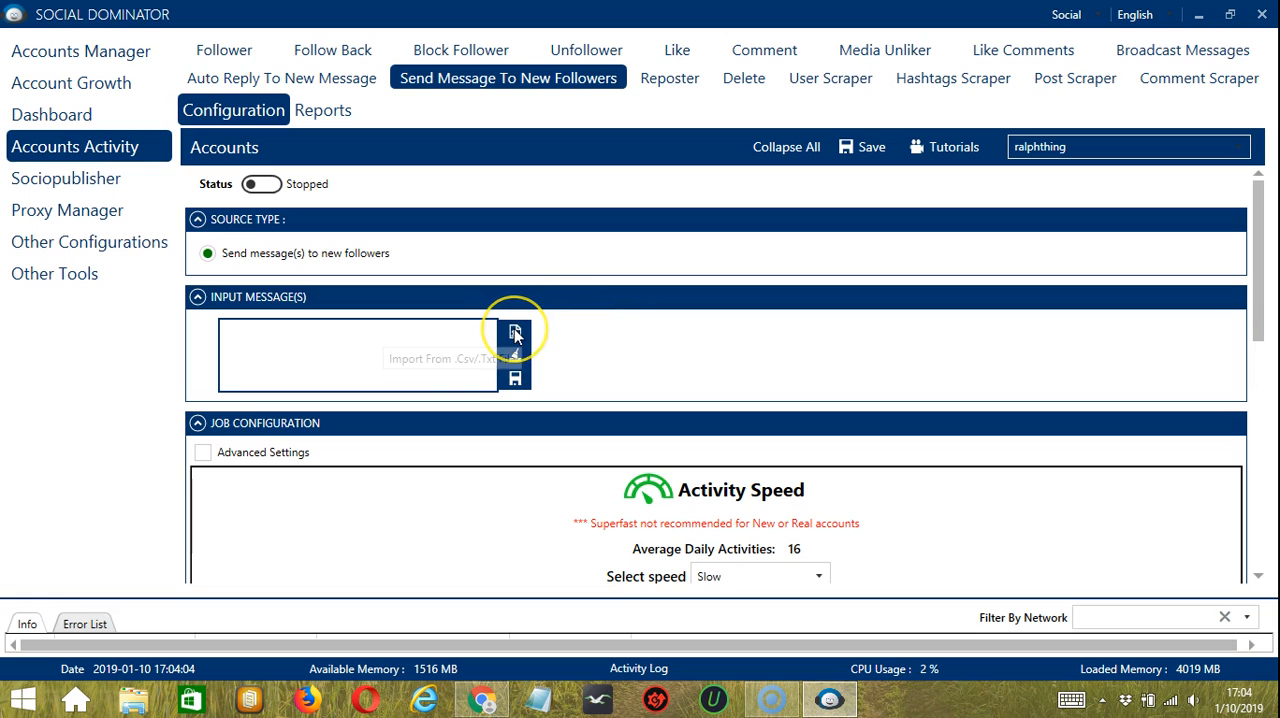
{"action": "mouse_move", "coordinate": [514, 331]}
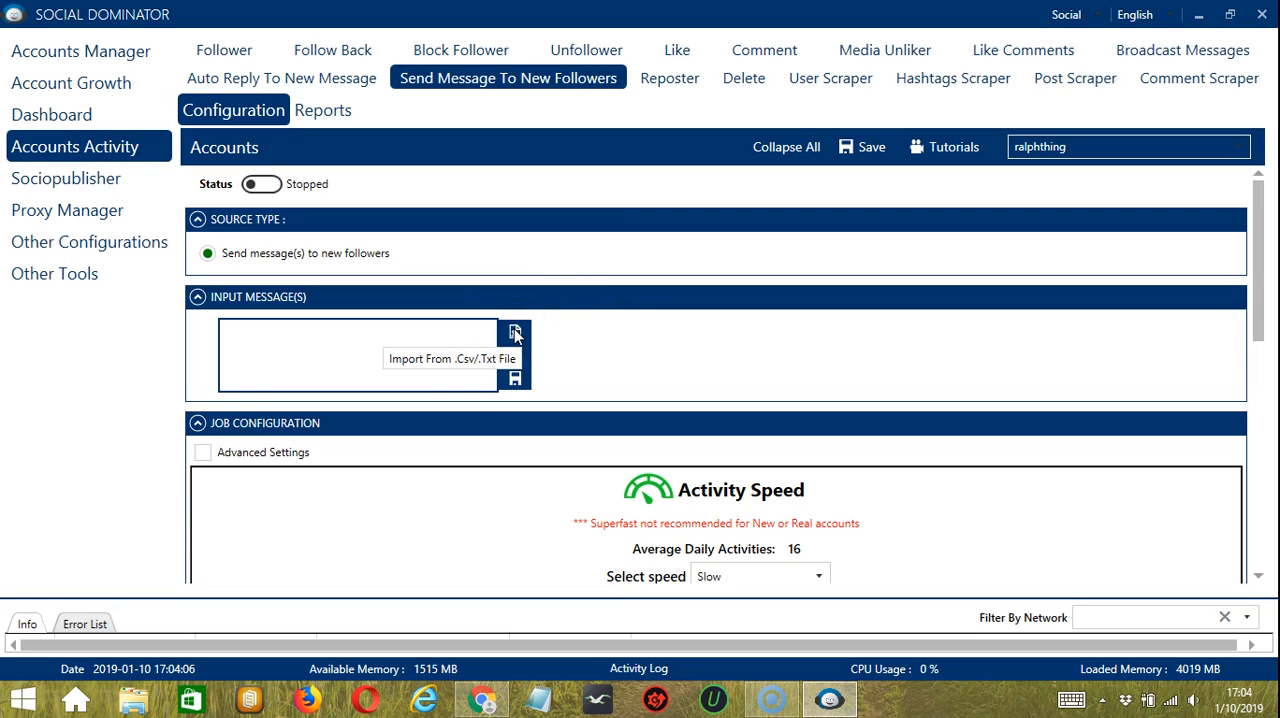
Import the message 'Hey. Thanks for following!' from thanks.txt
{"action": "left_click", "coordinate": [514, 332]}
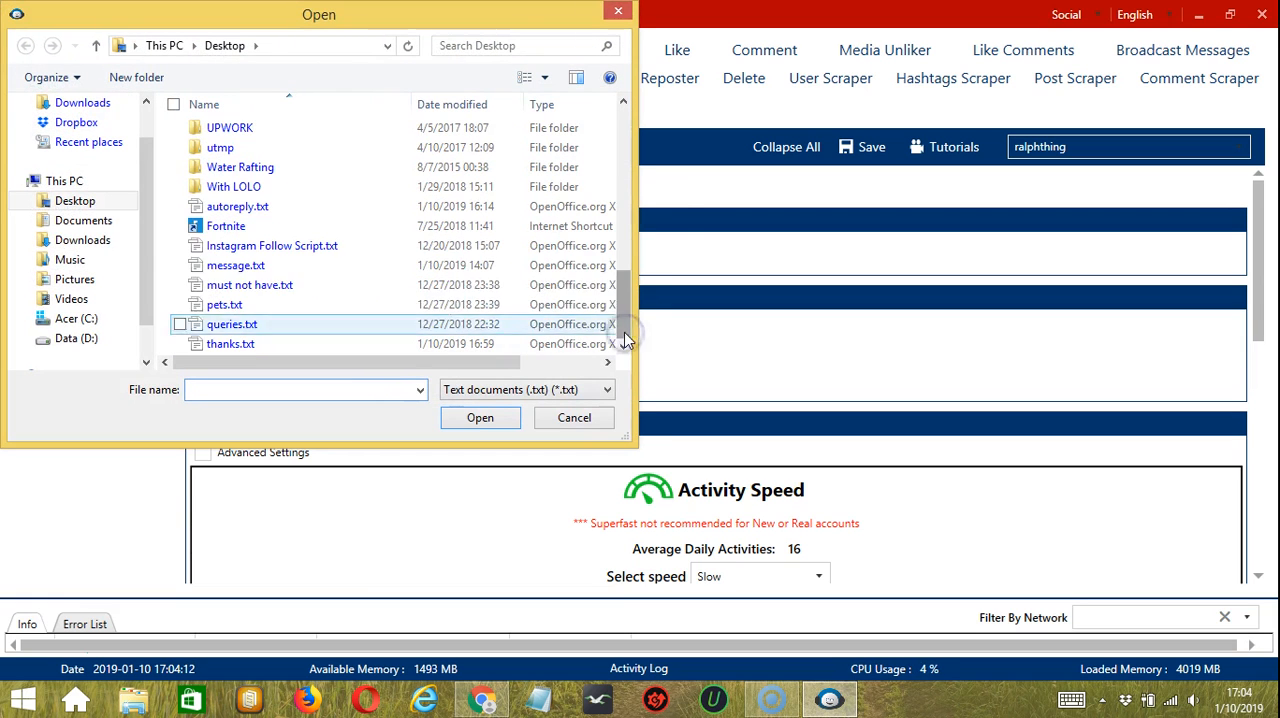
{"action": "mouse_move", "coordinate": [232, 324]}
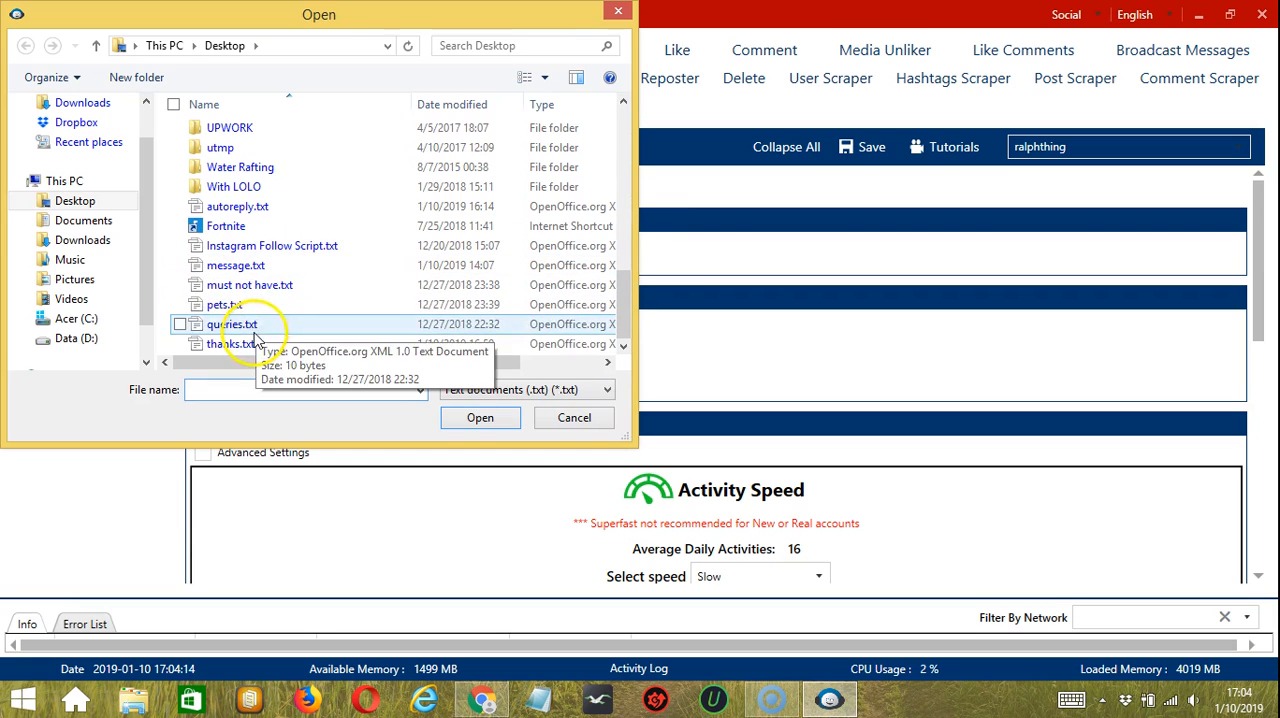
{"action": "left_click", "coordinate": [230, 343]}
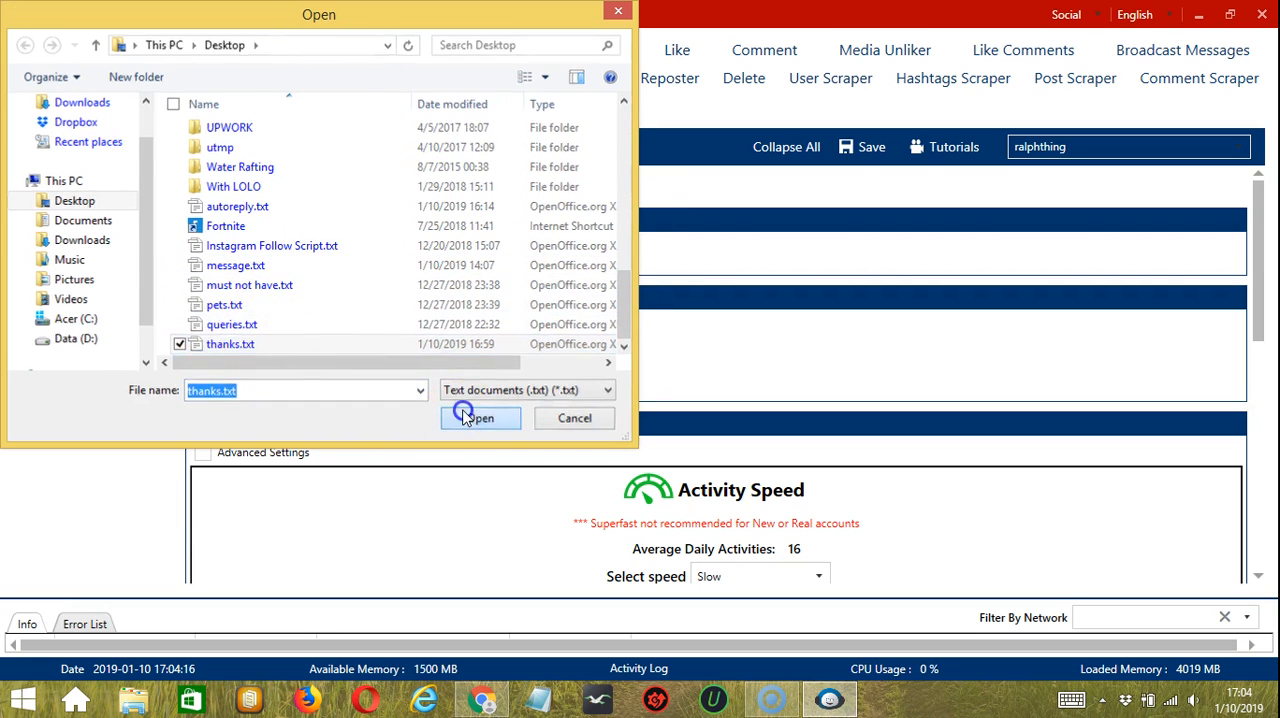
{"action": "left_click", "coordinate": [480, 418]}
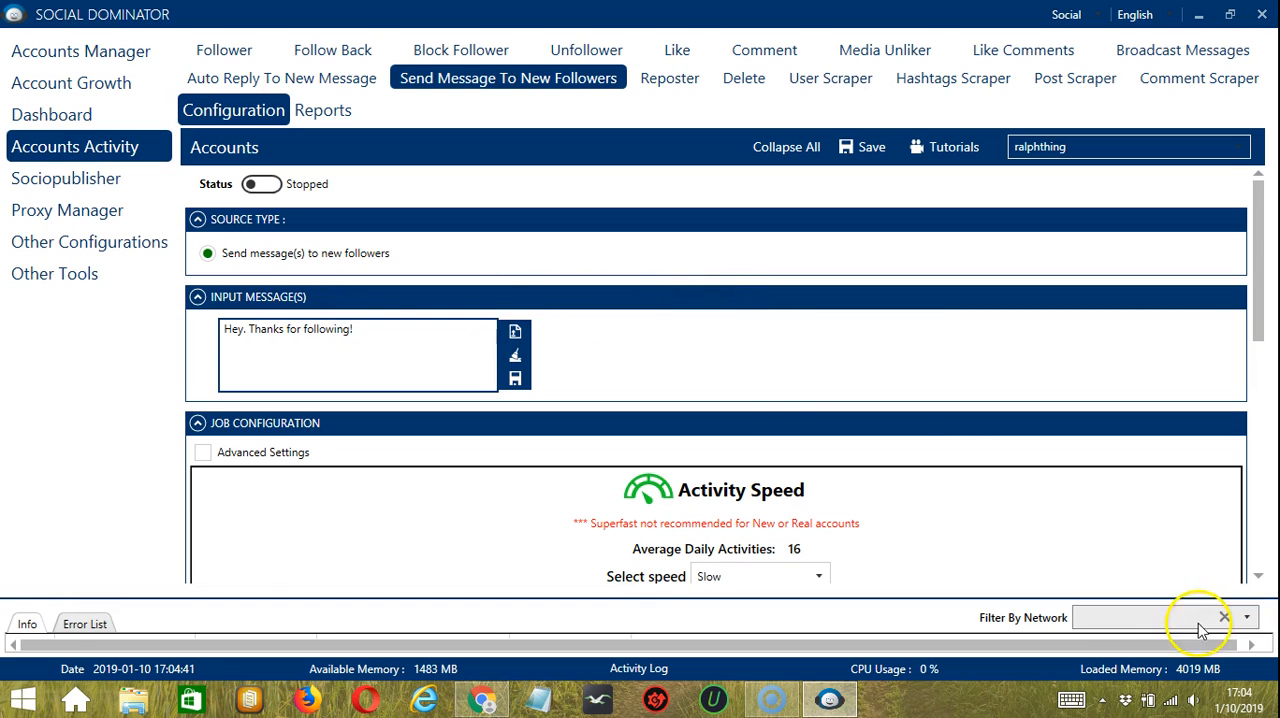
Set the job's activity speed to Superfast, giving 83 average daily activities
{"action": "scroll", "scroll_direction": "down", "scroll_amount": 3}
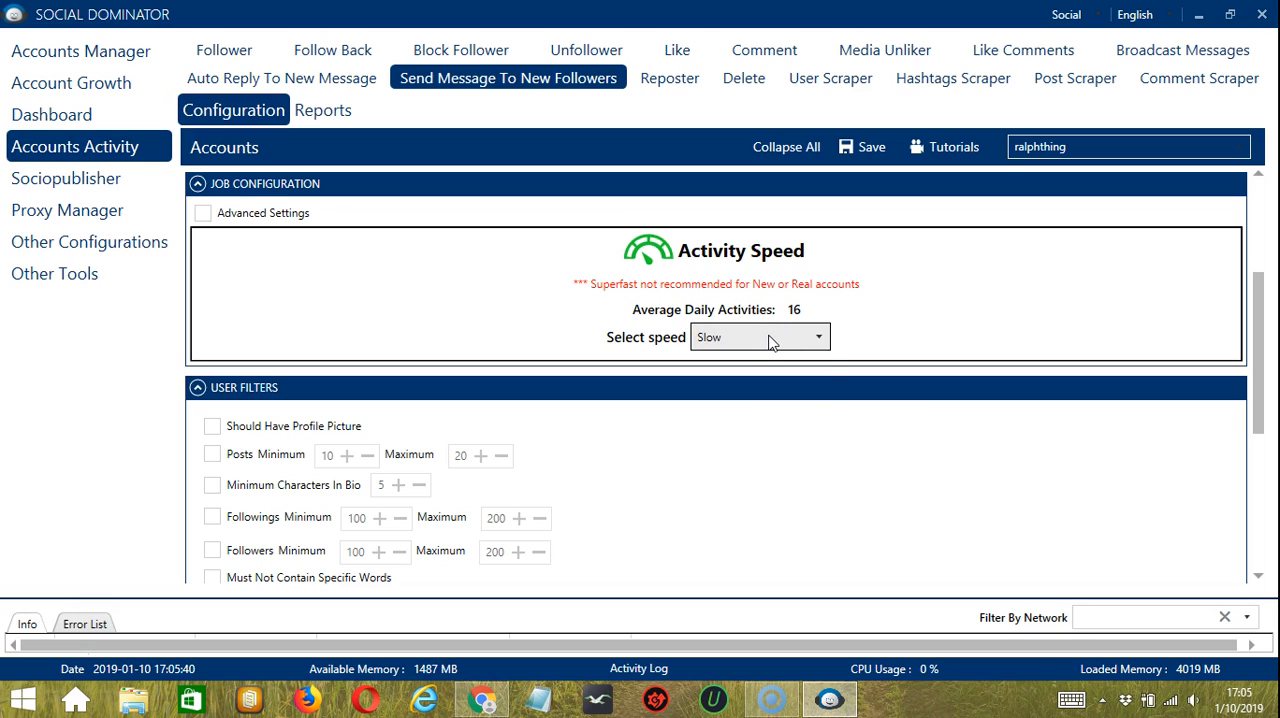
{"action": "left_click", "coordinate": [758, 336]}
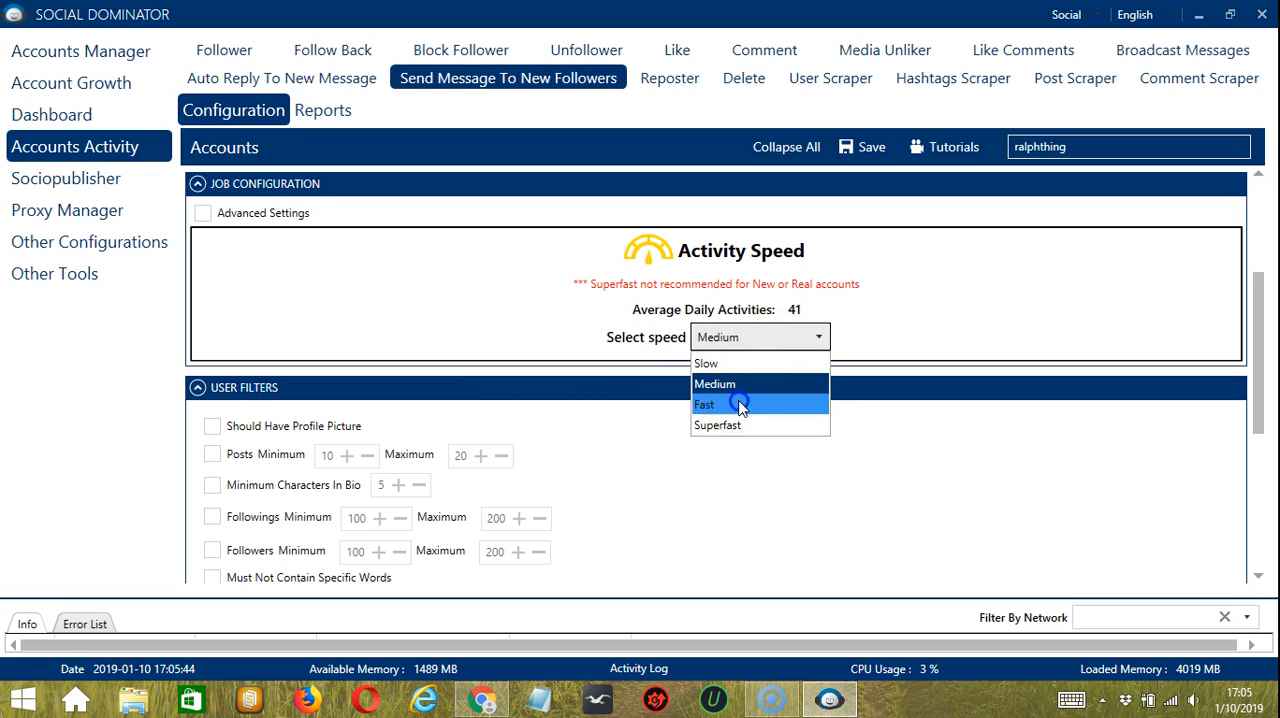
{"action": "left_click", "coordinate": [705, 404]}
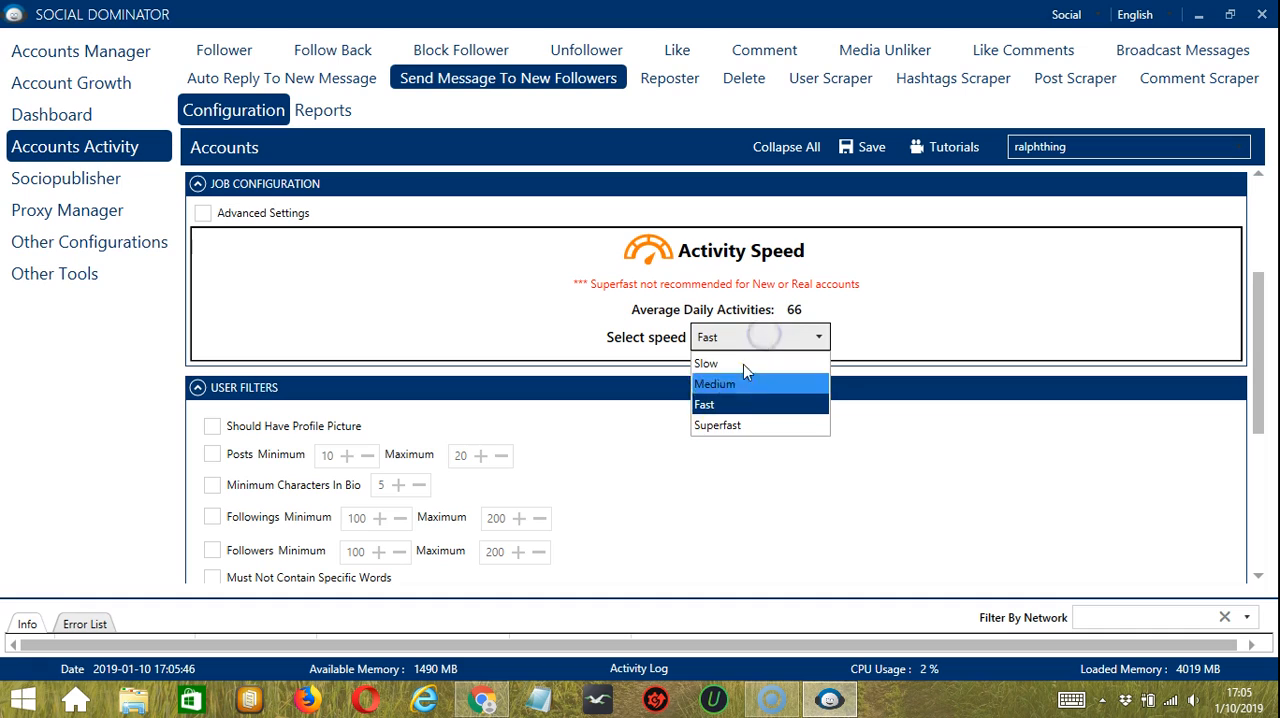
{"action": "left_click", "coordinate": [718, 425]}
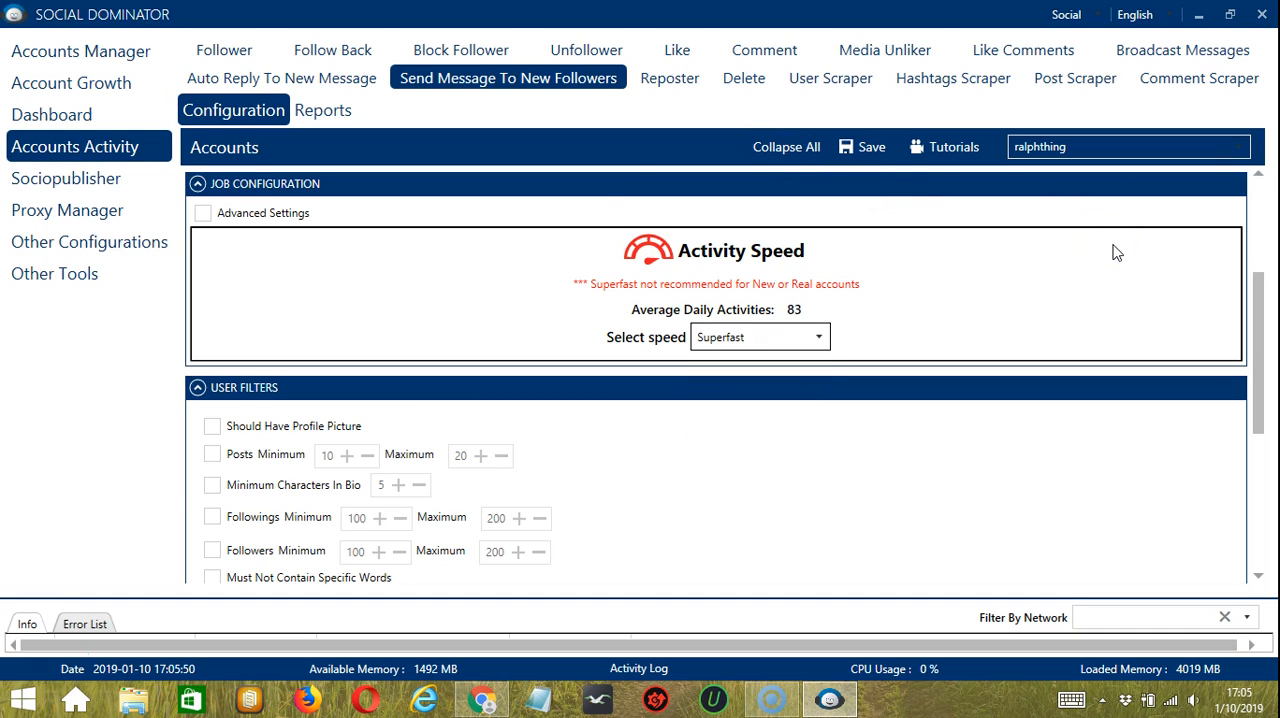
{"action": "mouse_move", "coordinate": [795, 265]}
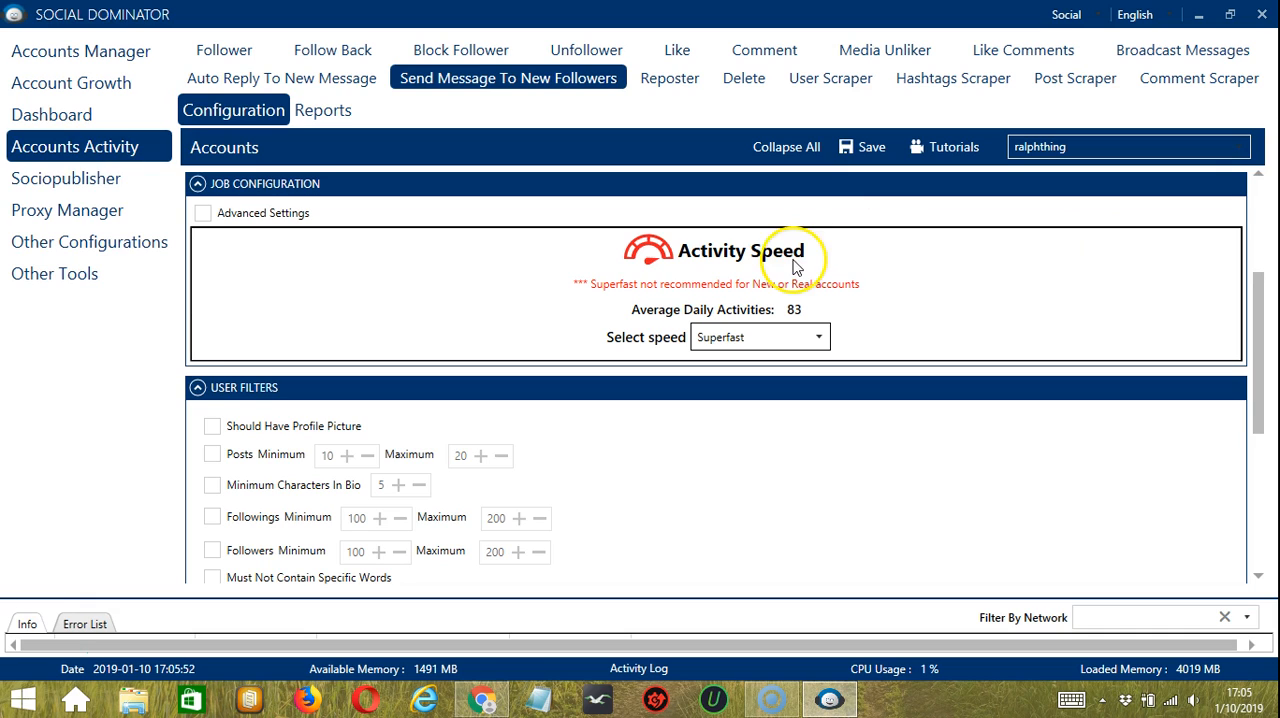
{"action": "mouse_move", "coordinate": [405, 271]}
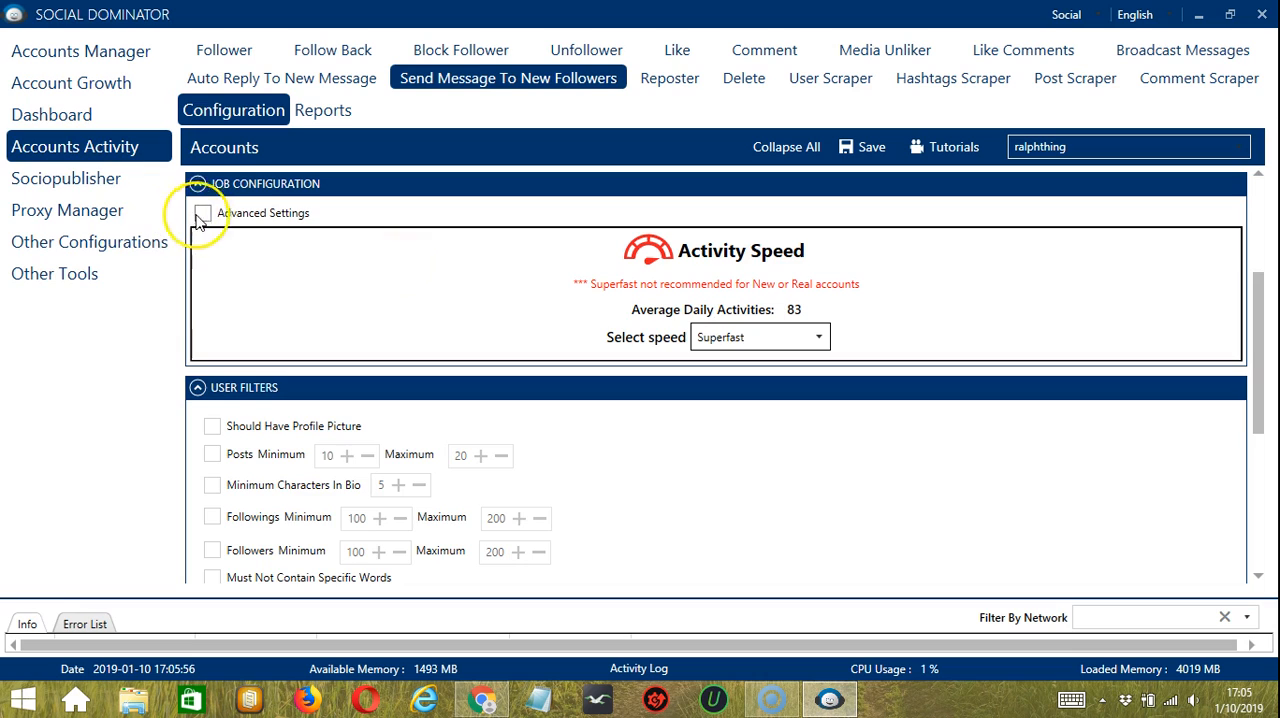
Enable Advanced Settings and the Increase Each Day With option
{"action": "left_click", "coordinate": [203, 213]}
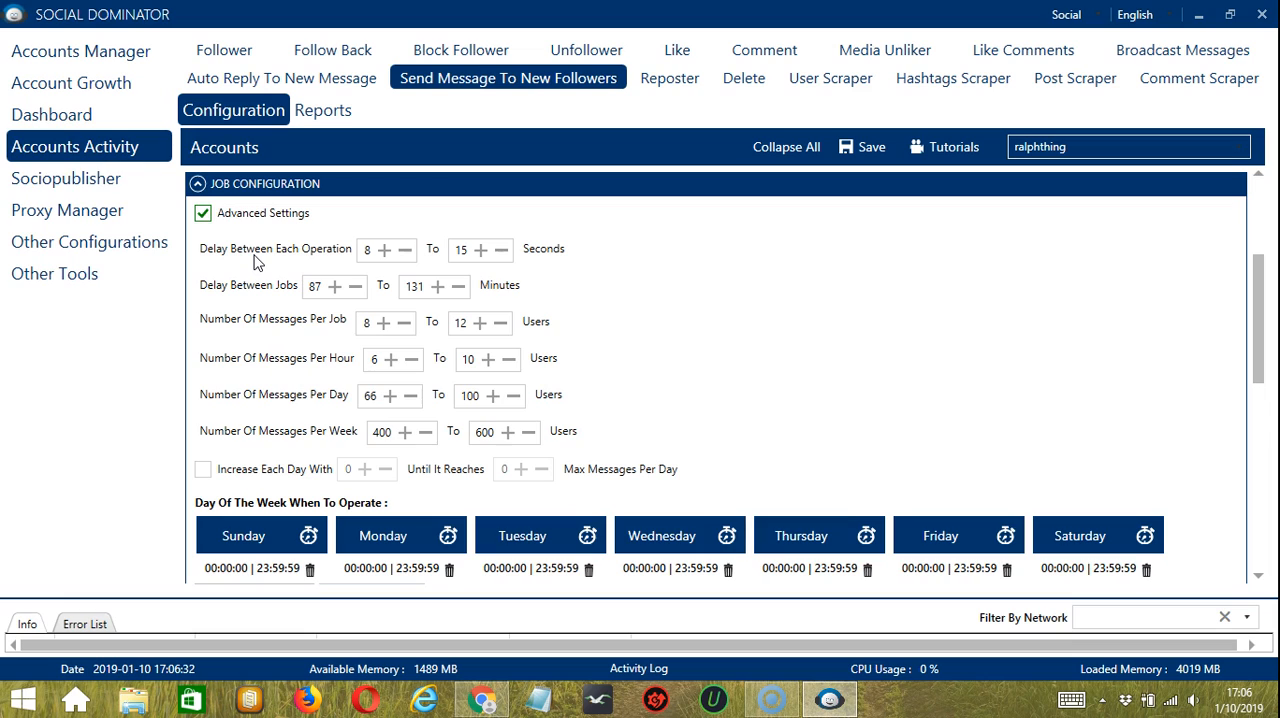
{"action": "mouse_move", "coordinate": [220, 302]}
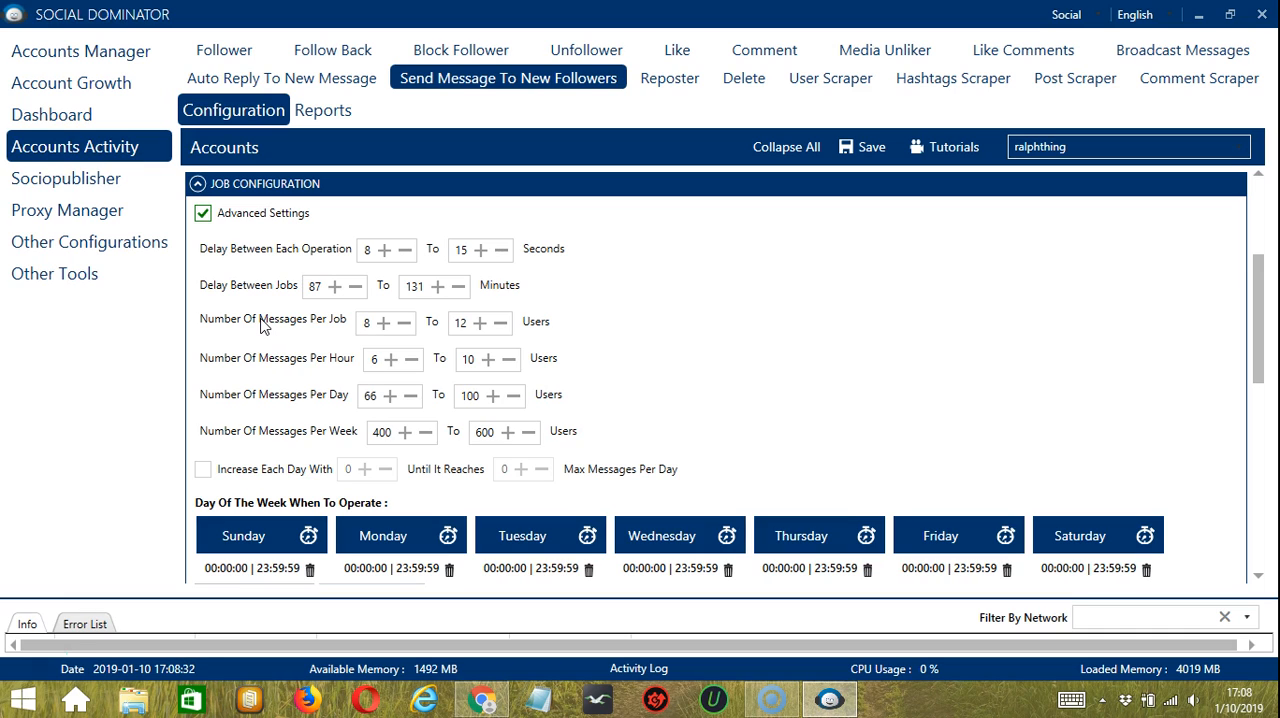
{"action": "mouse_move", "coordinate": [191, 485]}
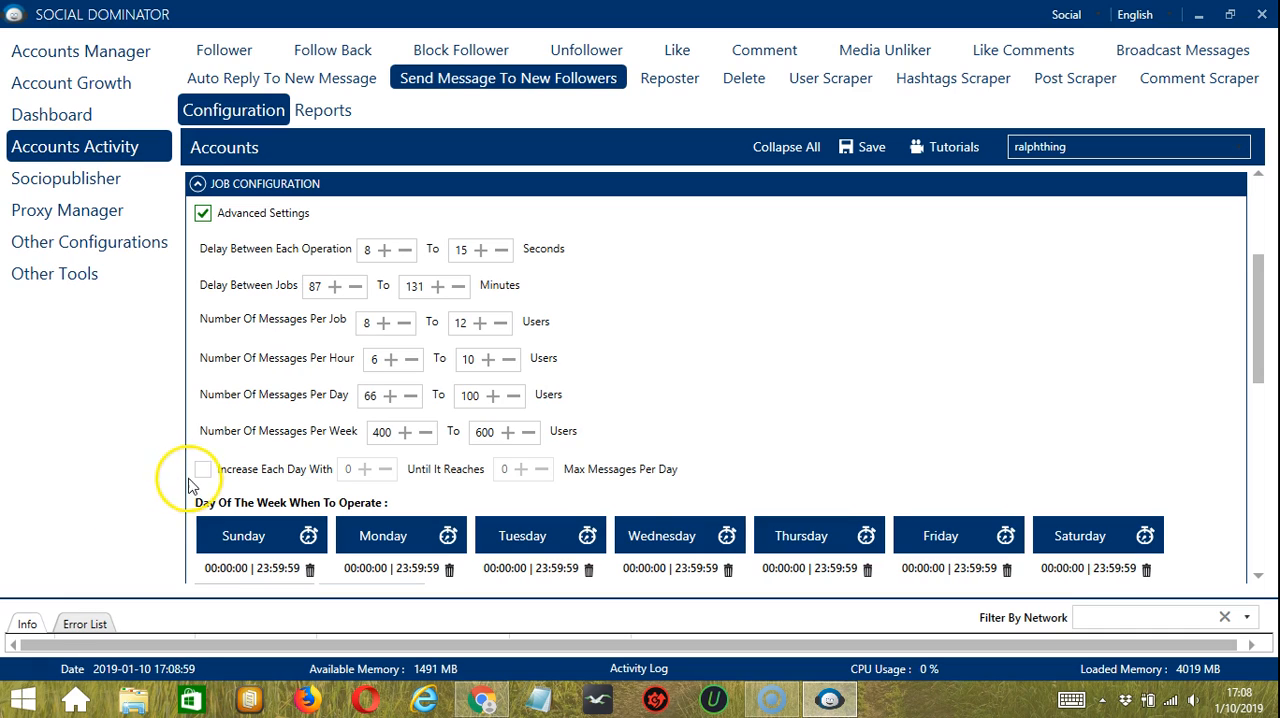
{"action": "left_click", "coordinate": [203, 468]}
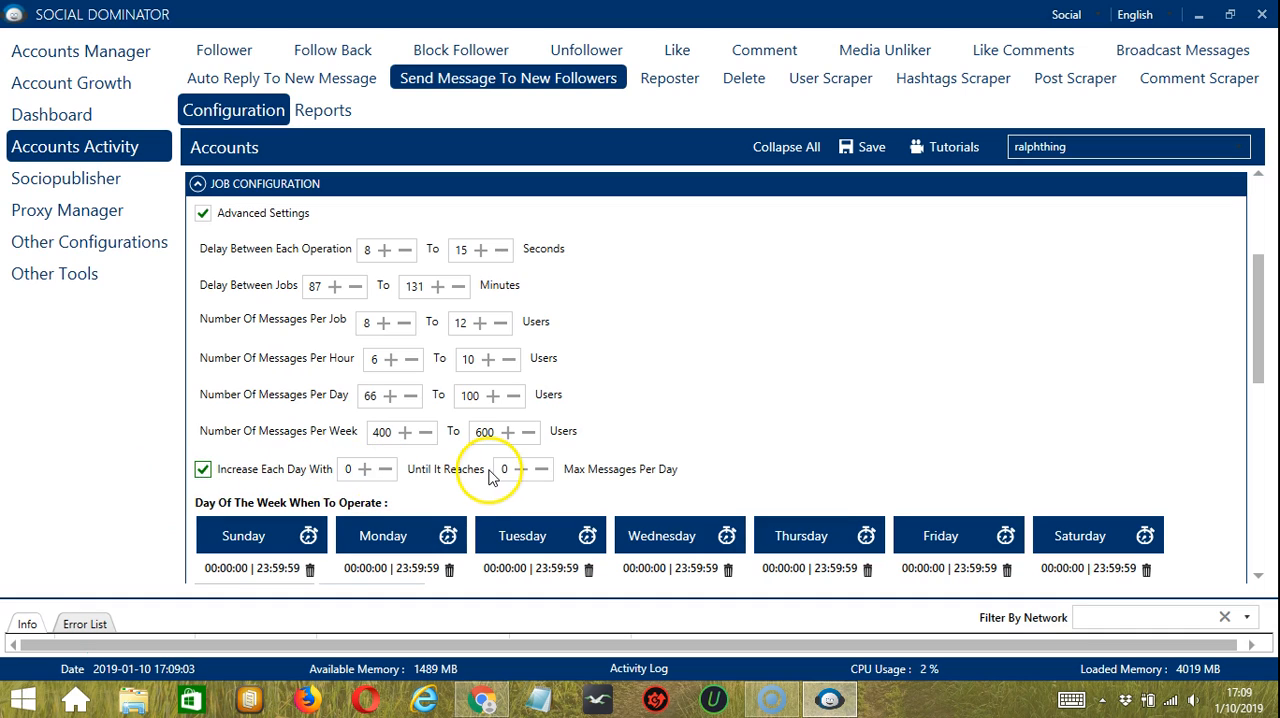
{"action": "mouse_move", "coordinate": [650, 475]}
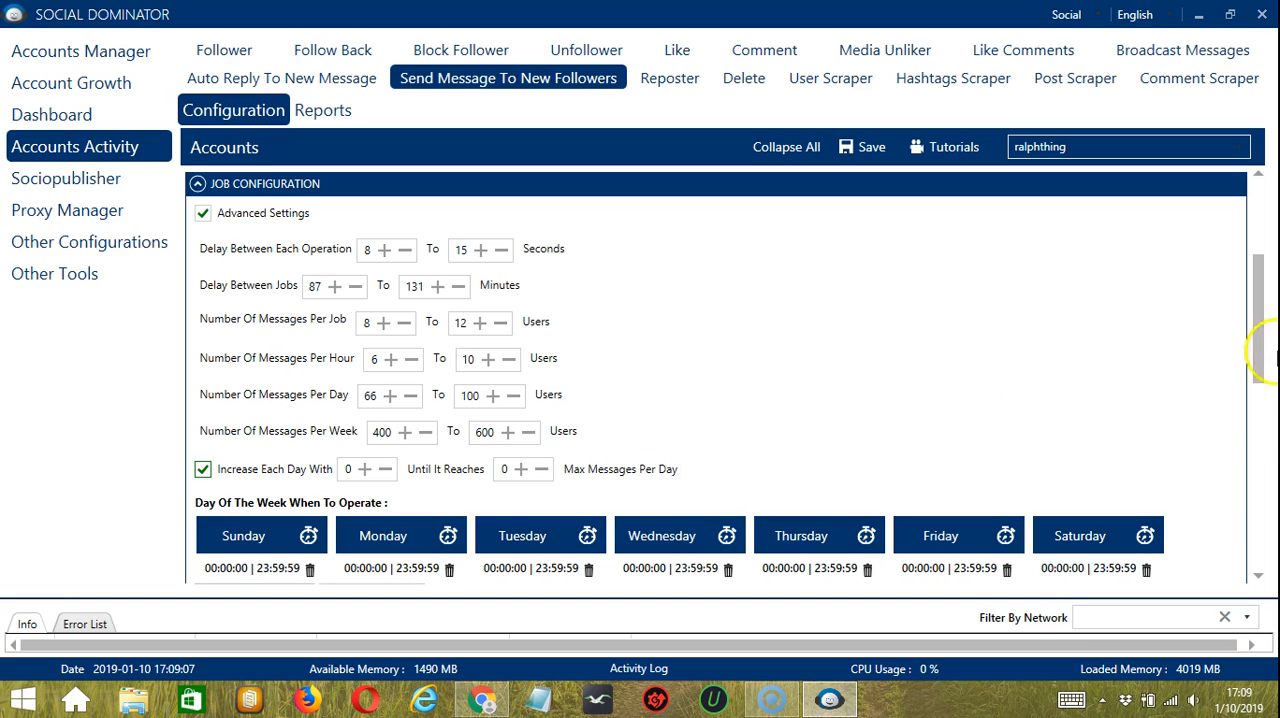
Give Monday two operating intervals: 00:00–01:59:59 and 14:00–23:59:59
{"action": "scroll", "scroll_direction": "down", "scroll_amount": 3}
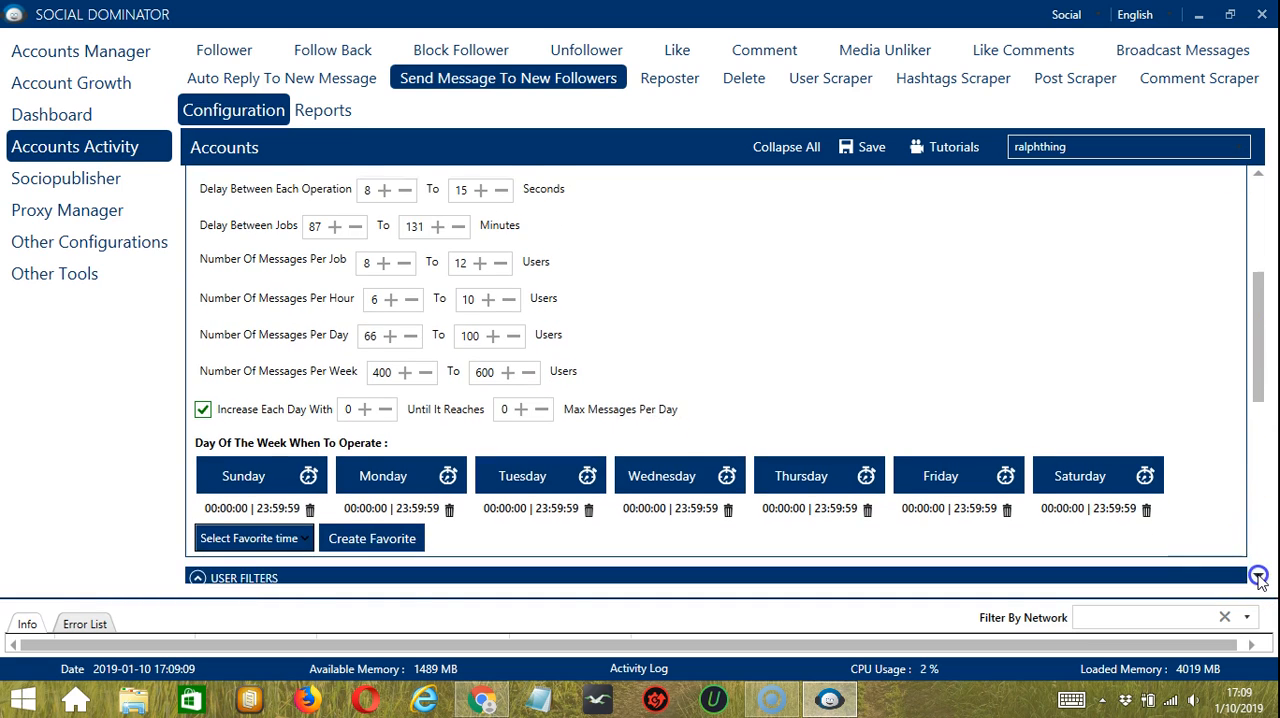
{"action": "scroll", "scroll_direction": "down", "scroll_amount": 3}
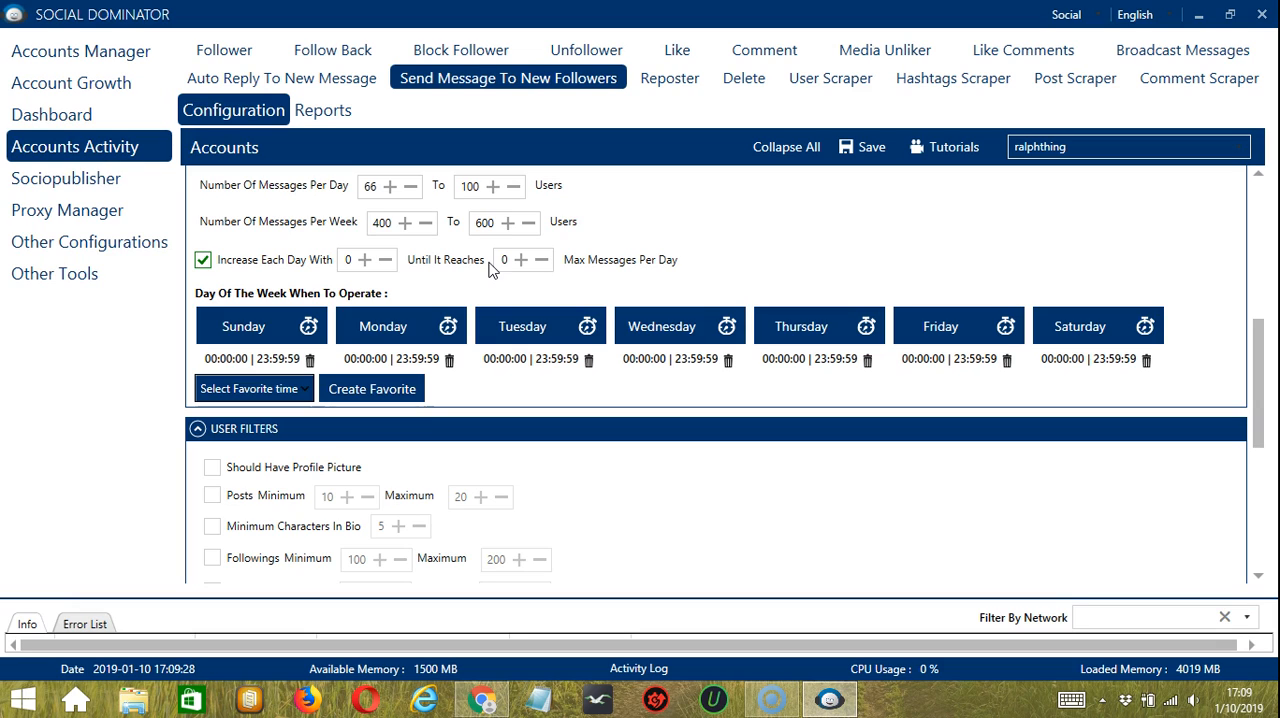
{"action": "mouse_move", "coordinate": [652, 475]}
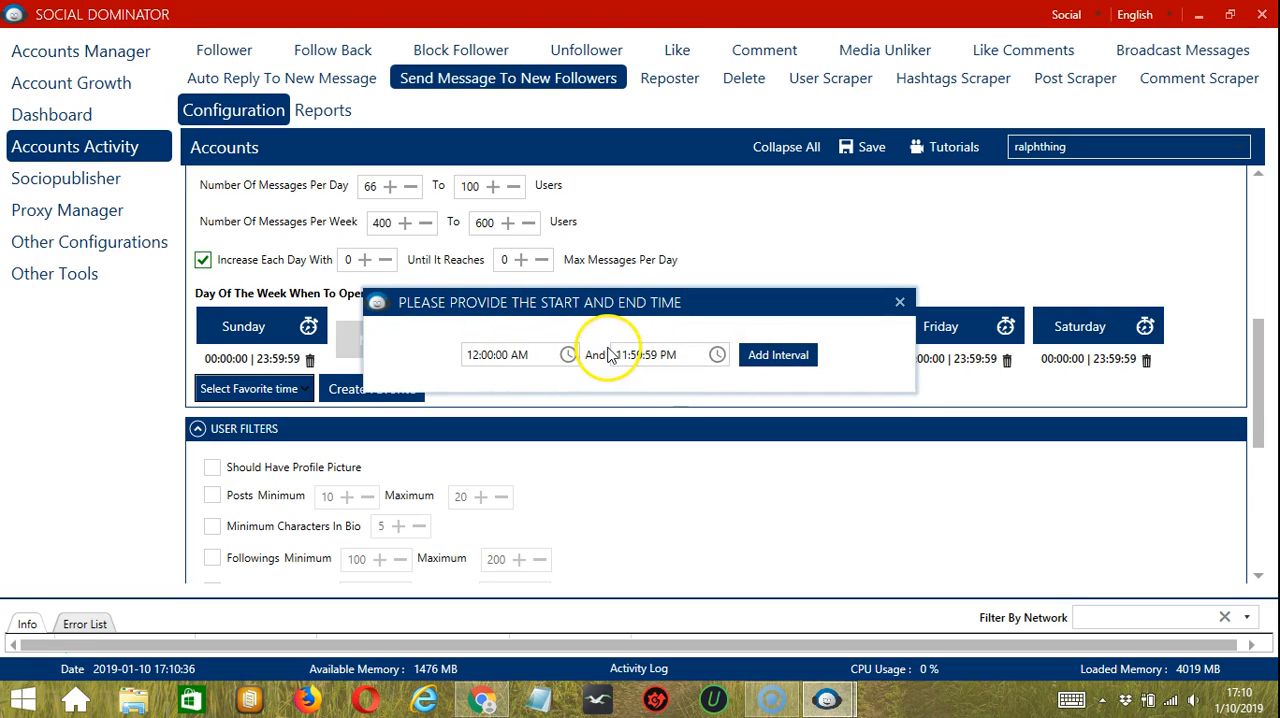
{"action": "left_click", "coordinate": [650, 354]}
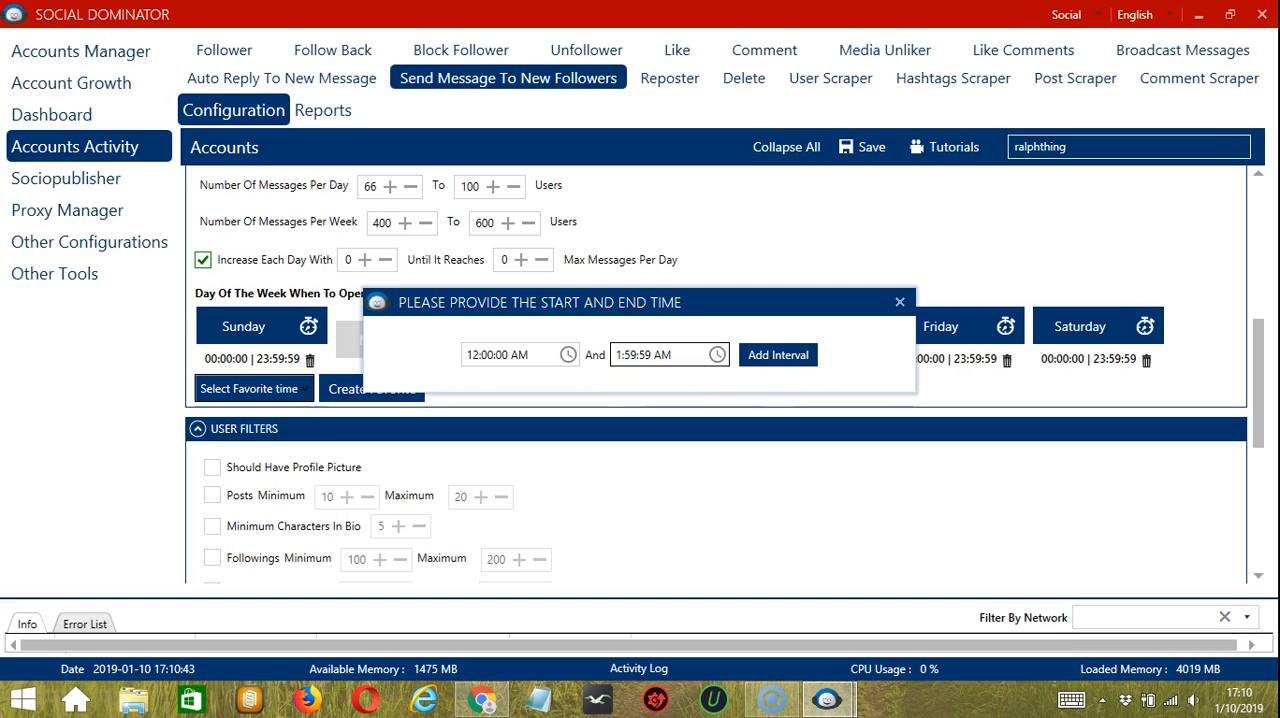
{"action": "left_click", "coordinate": [778, 355]}
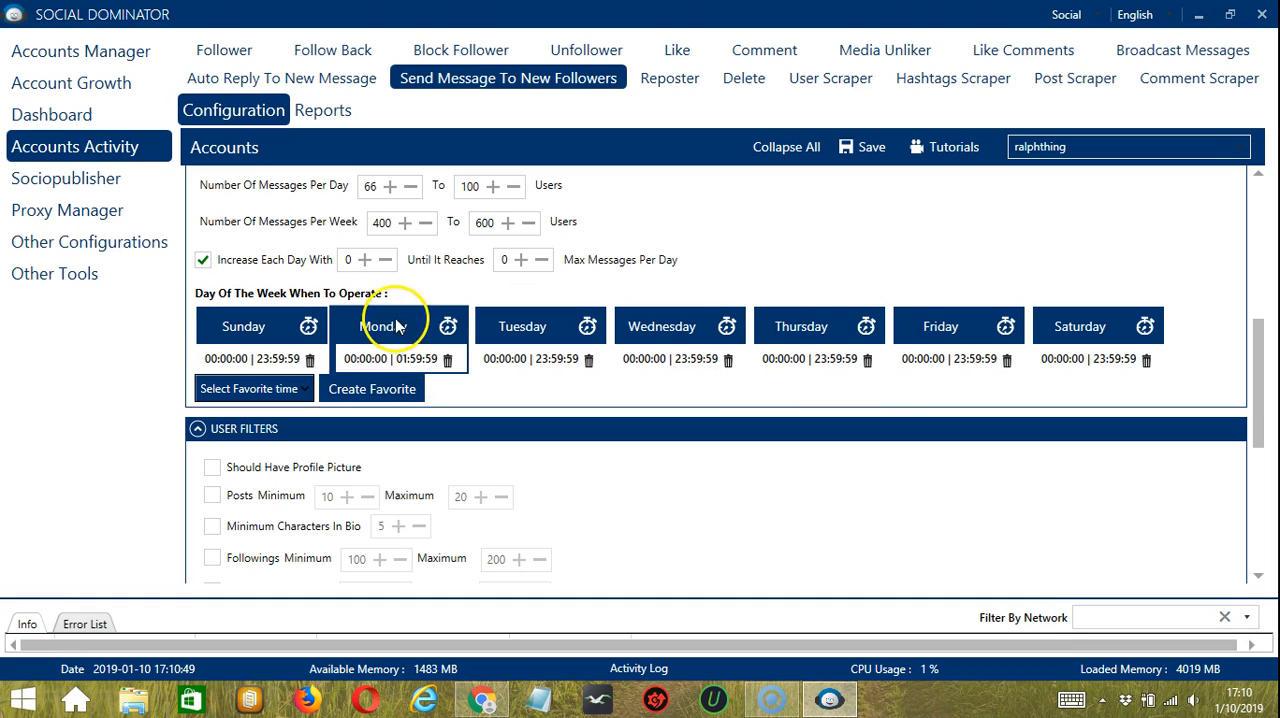
{"action": "left_click", "coordinate": [447, 326]}
{"action": "type", "text": "2:00:00 PM"}
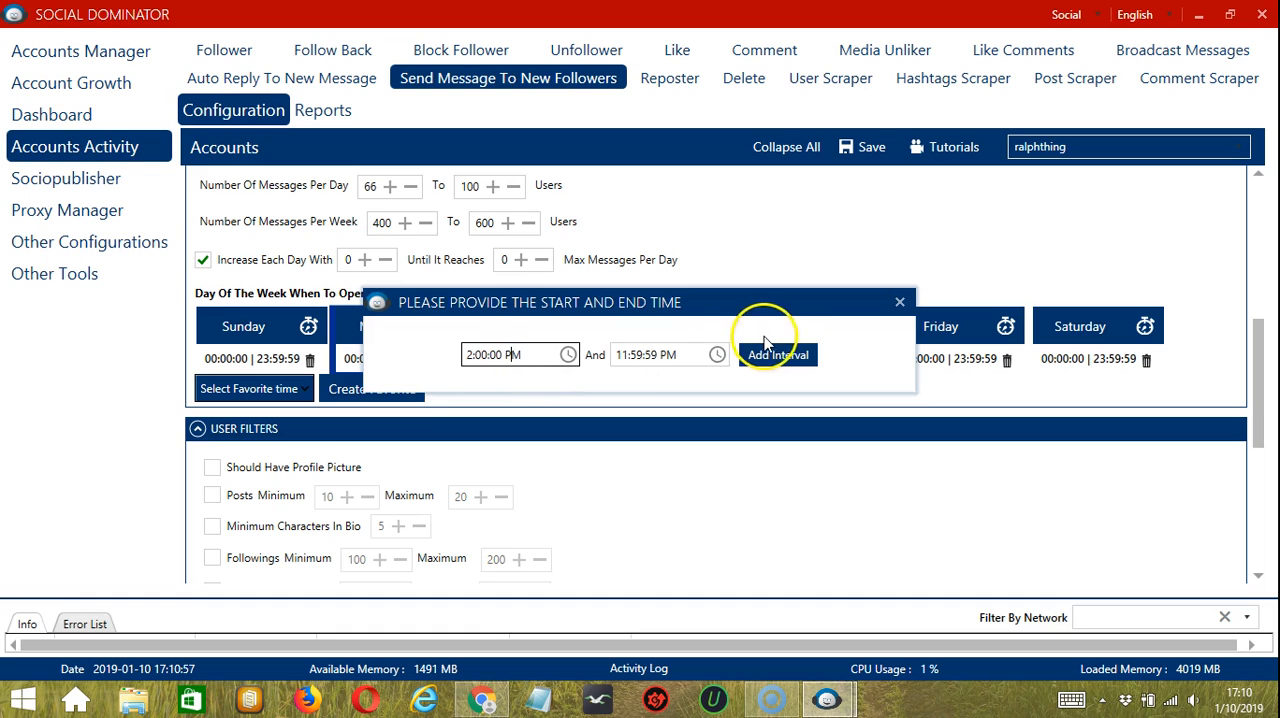
{"action": "left_click", "coordinate": [777, 354]}
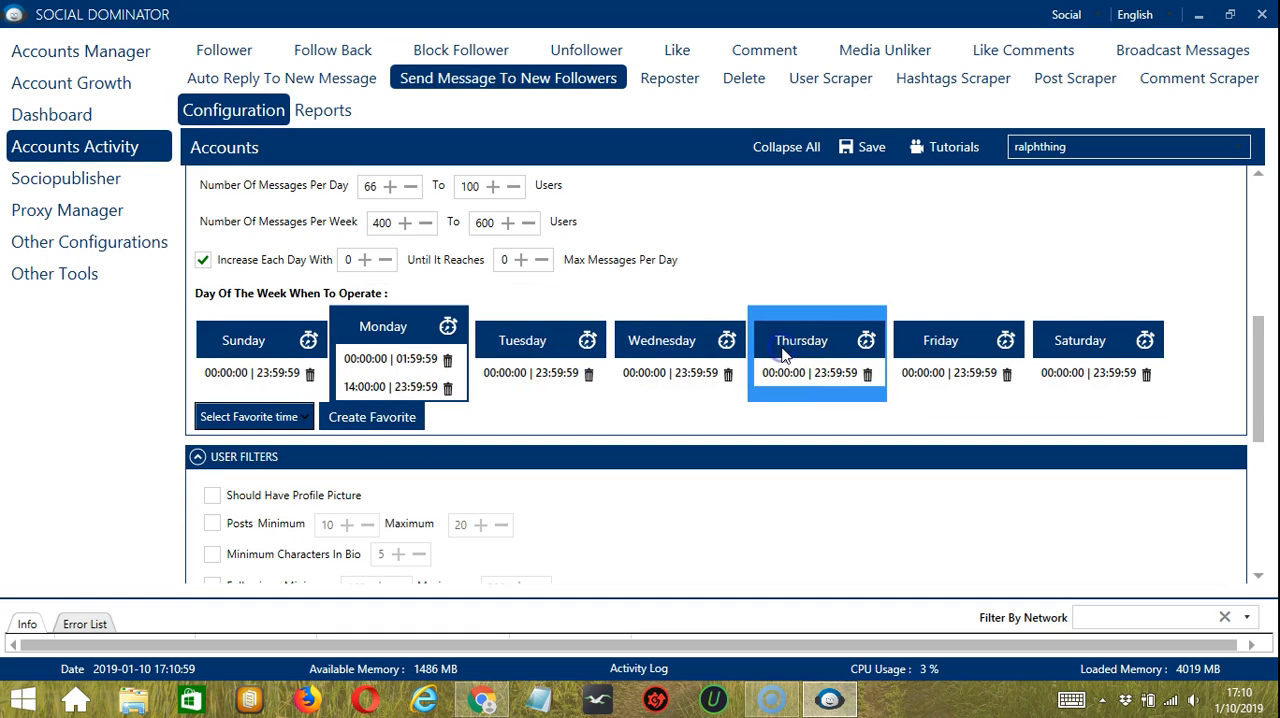
{"action": "left_click", "coordinate": [383, 326]}
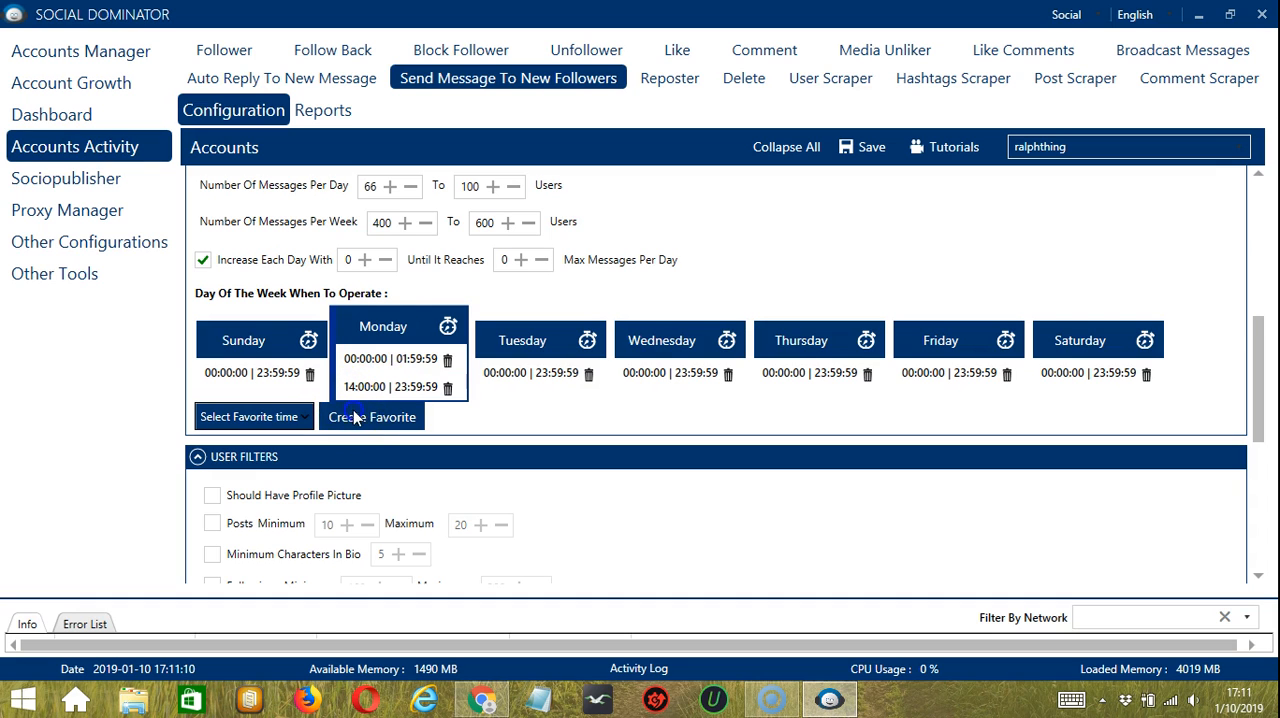
Save the weekly schedule as a favorite time named 'Send'
{"action": "left_click", "coordinate": [371, 416]}
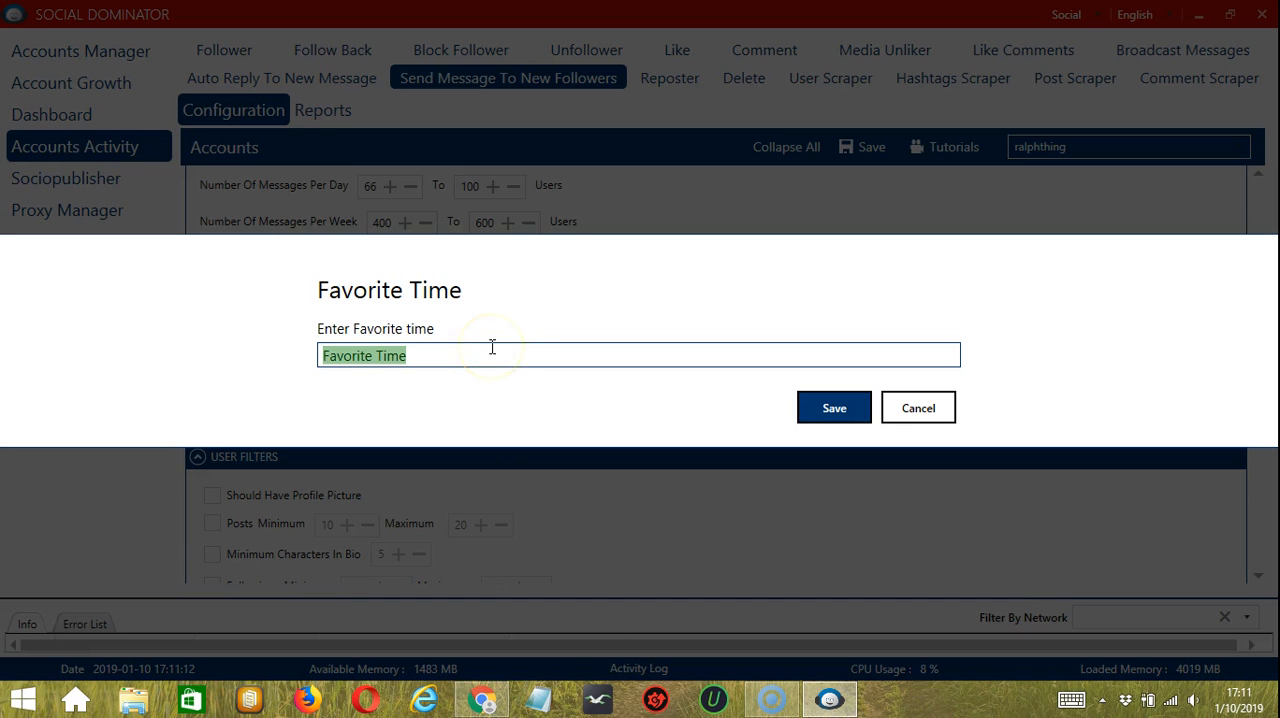
{"action": "type", "text": "Send"}
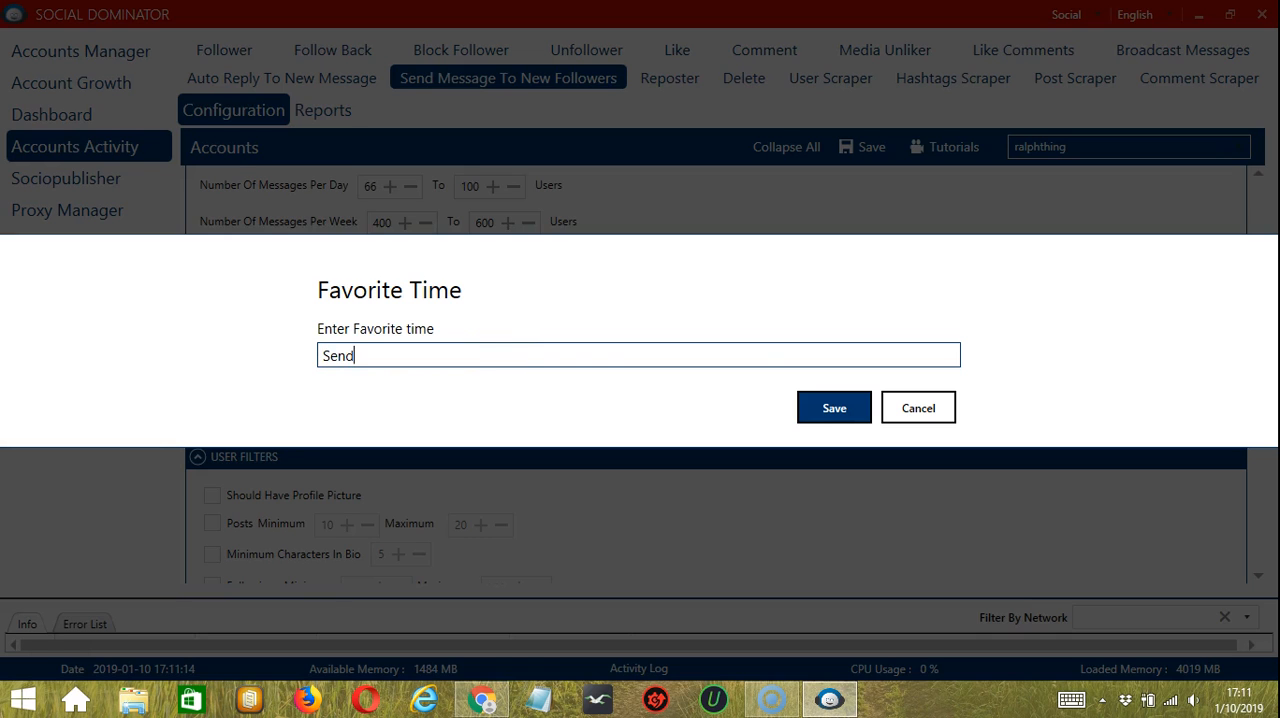
{"action": "left_click", "coordinate": [833, 407]}
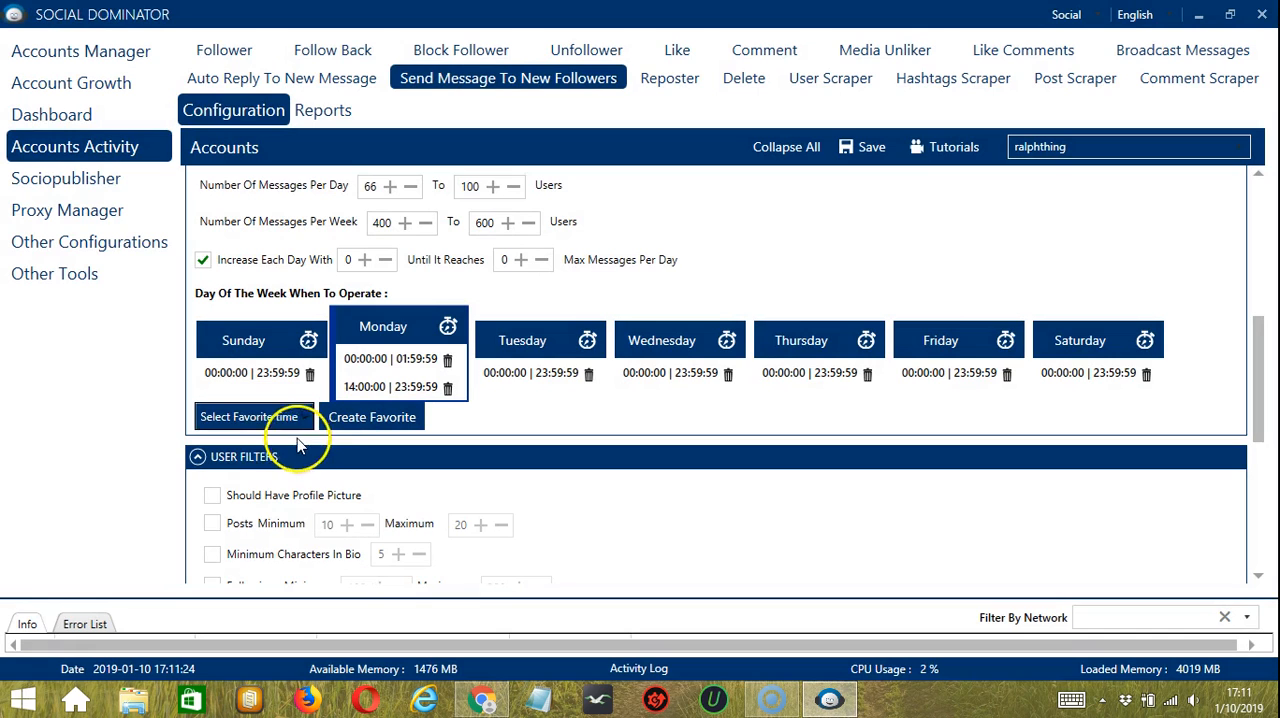
{"action": "left_click", "coordinate": [249, 417]}
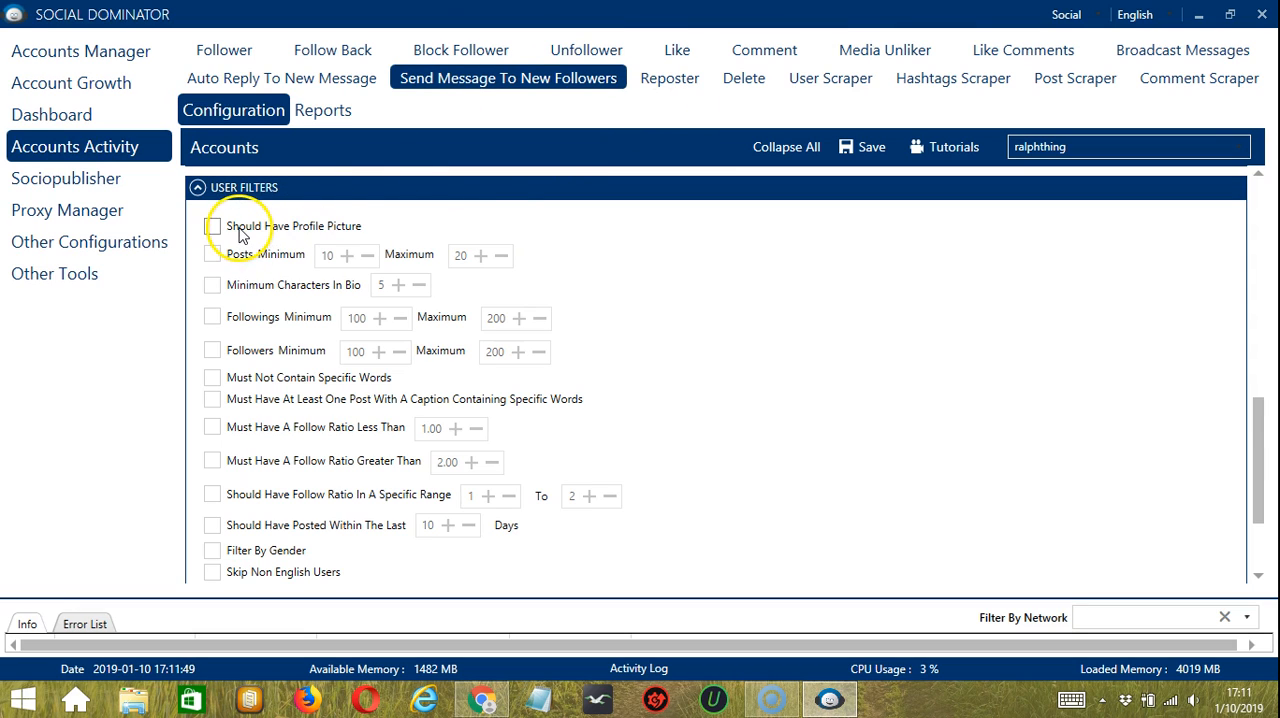
Require a profile picture, 10–20 posts, and at least 5 bio characters
{"action": "left_click", "coordinate": [212, 226]}
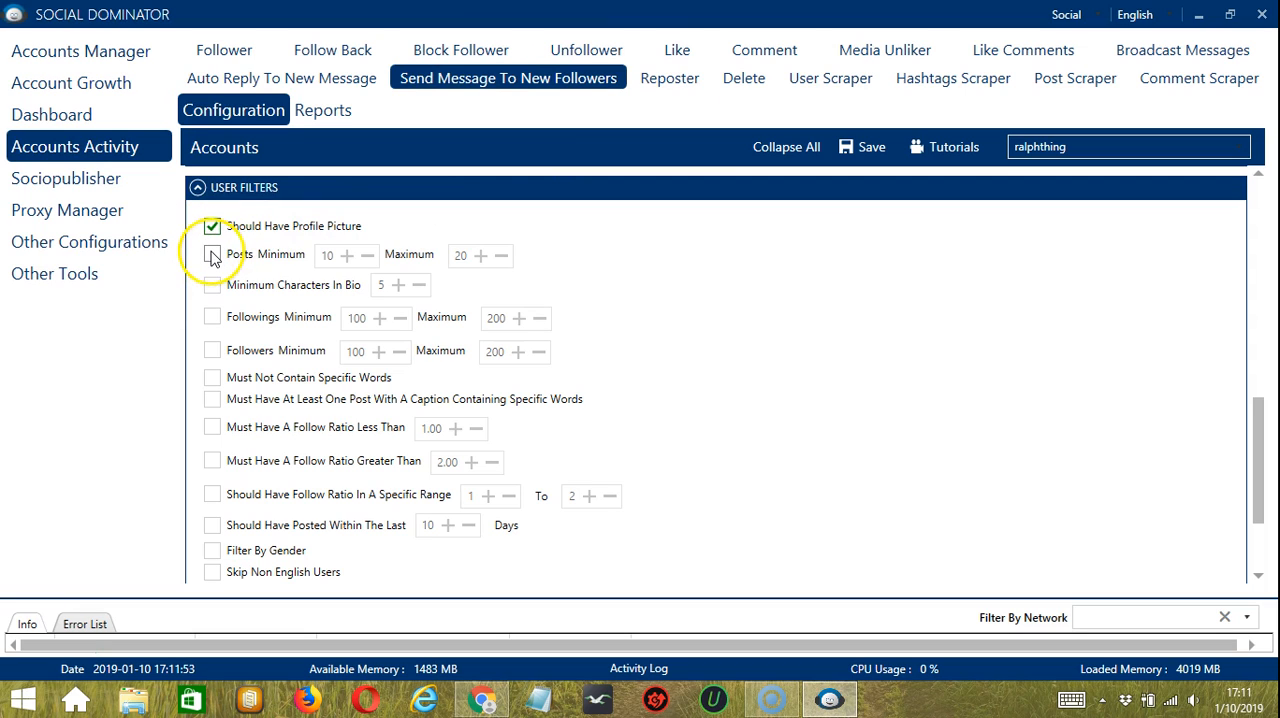
{"action": "left_click", "coordinate": [212, 254]}
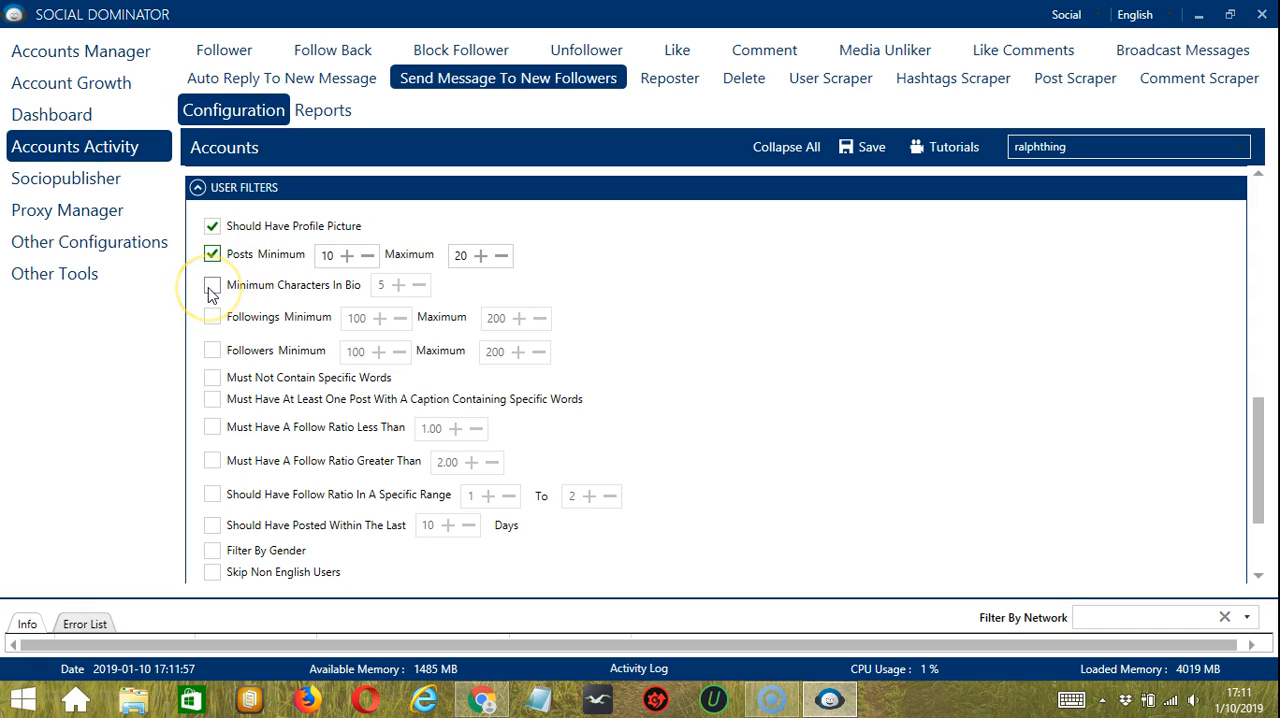
{"action": "left_click", "coordinate": [212, 285]}
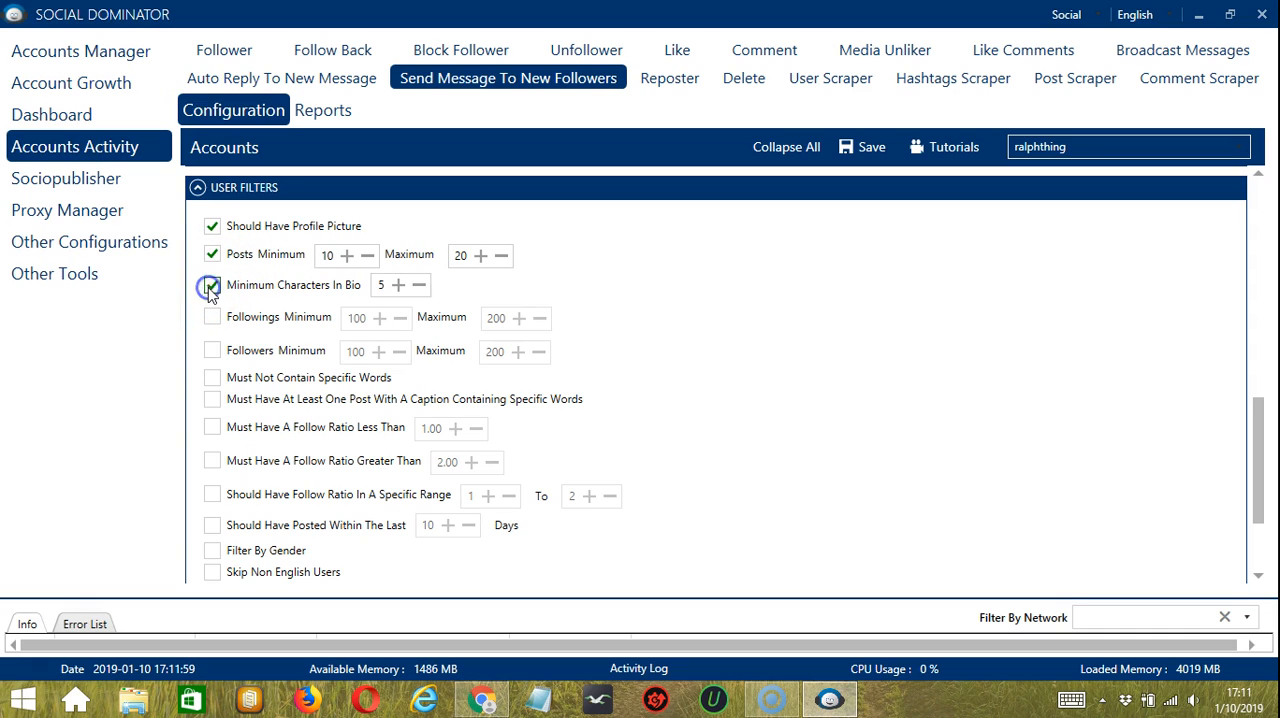
{"action": "left_click", "coordinate": [212, 285]}
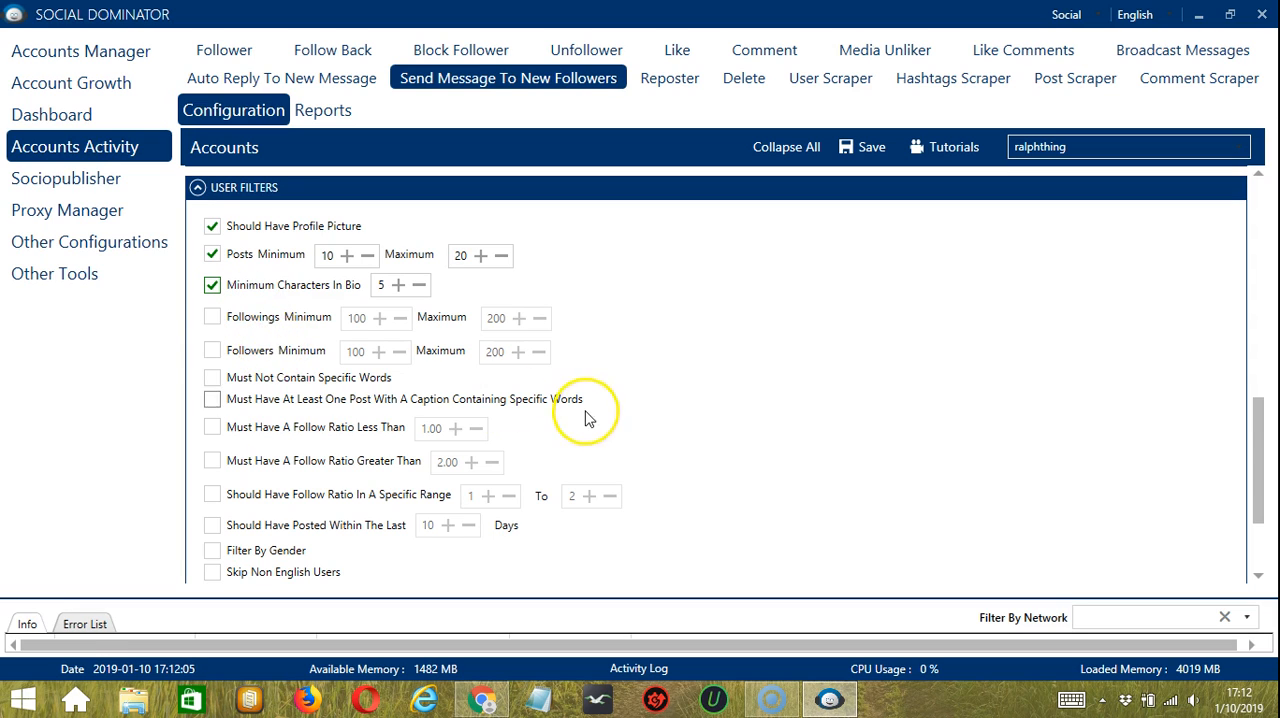
{"action": "scroll", "scroll_direction": "down", "scroll_amount": 3}
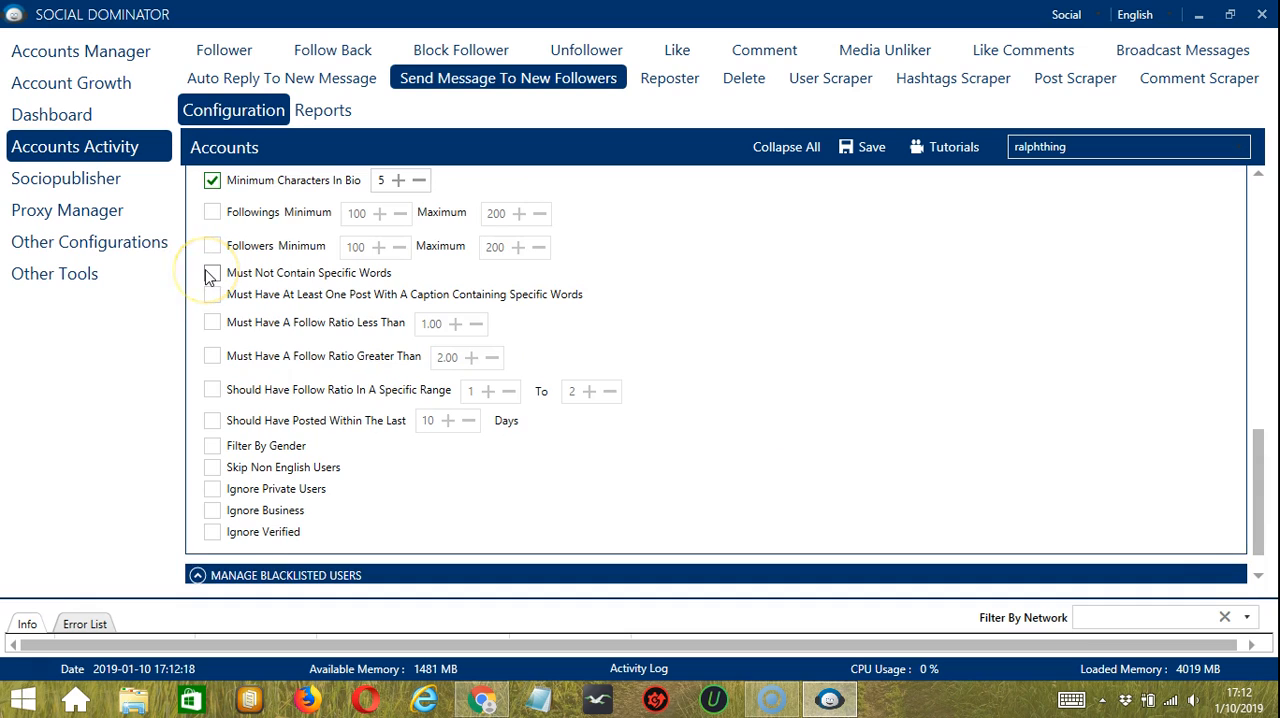
Enable Must Not Contain Specific Words with politics, government and president
{"action": "left_click", "coordinate": [212, 273]}
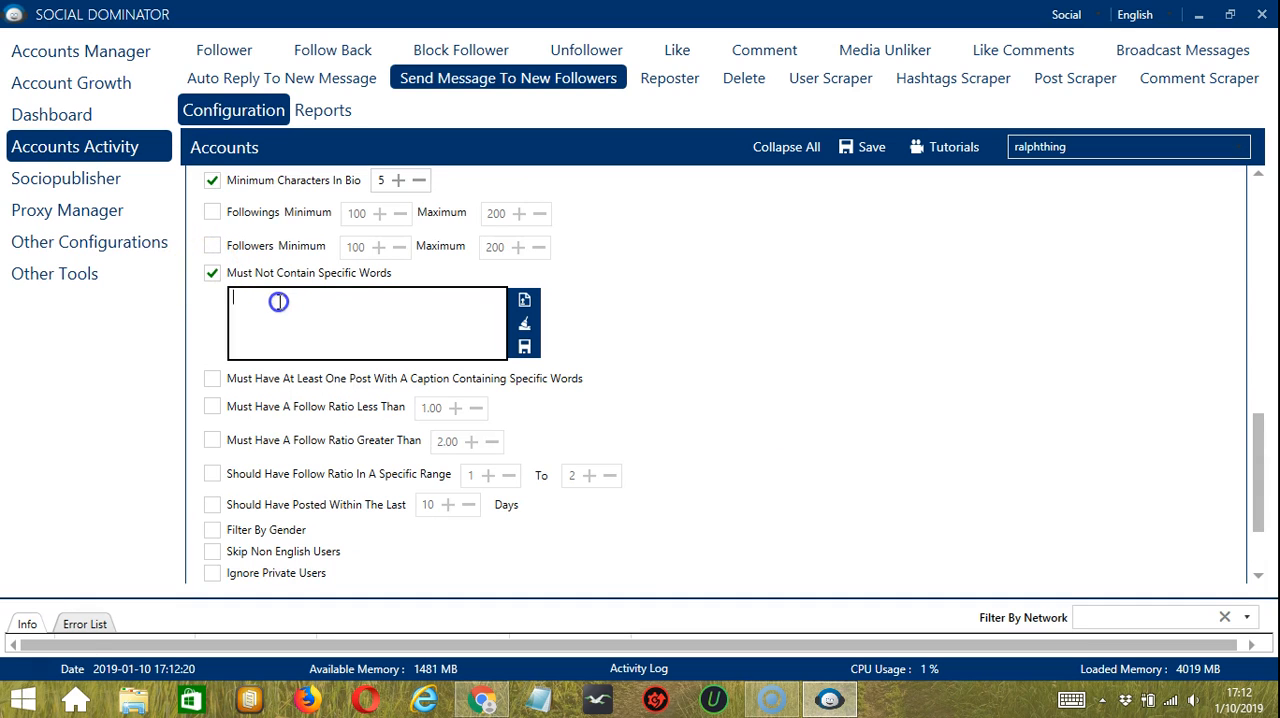
{"action": "type", "text": "politic"}
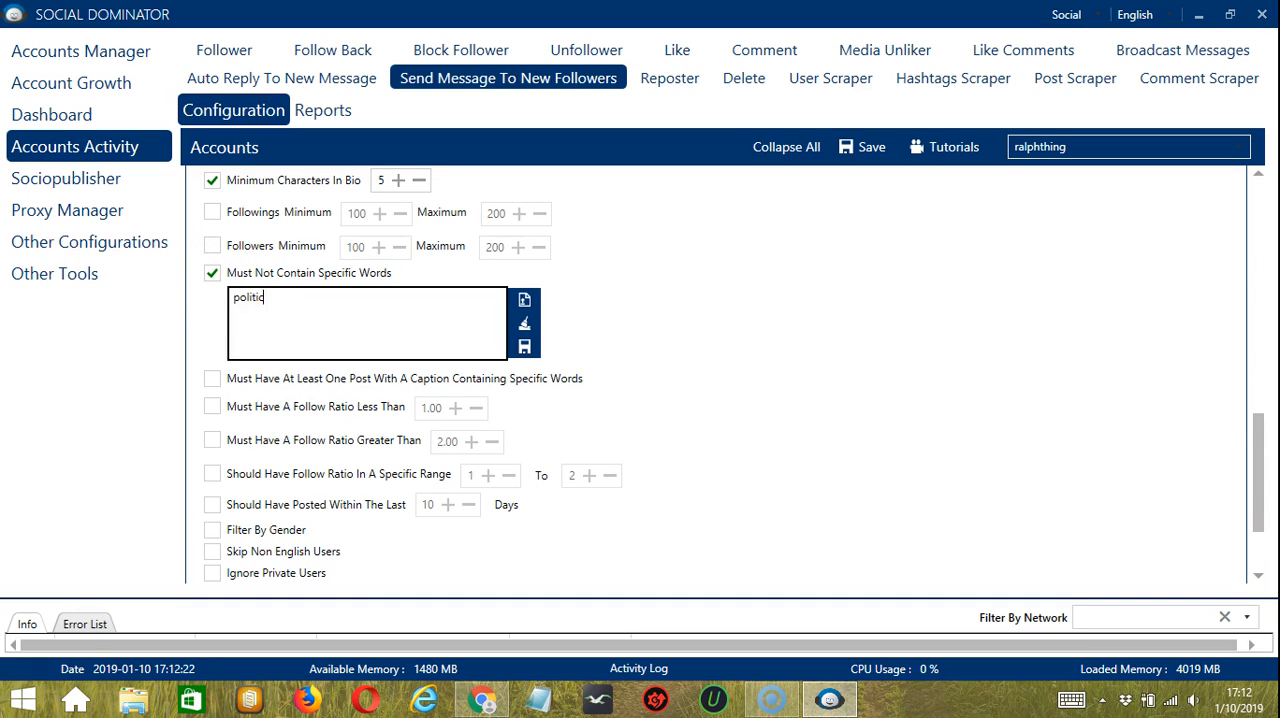
{"action": "type", "text": "government"}
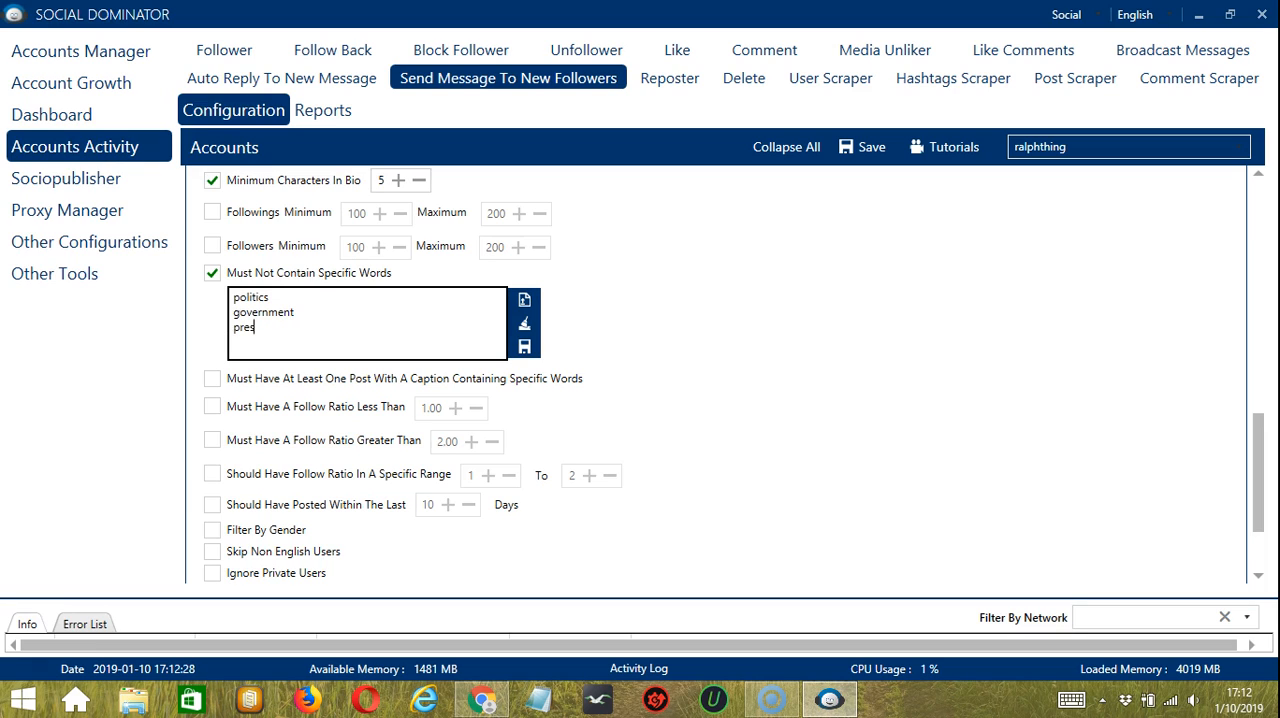
{"action": "type", "text": "ident"}
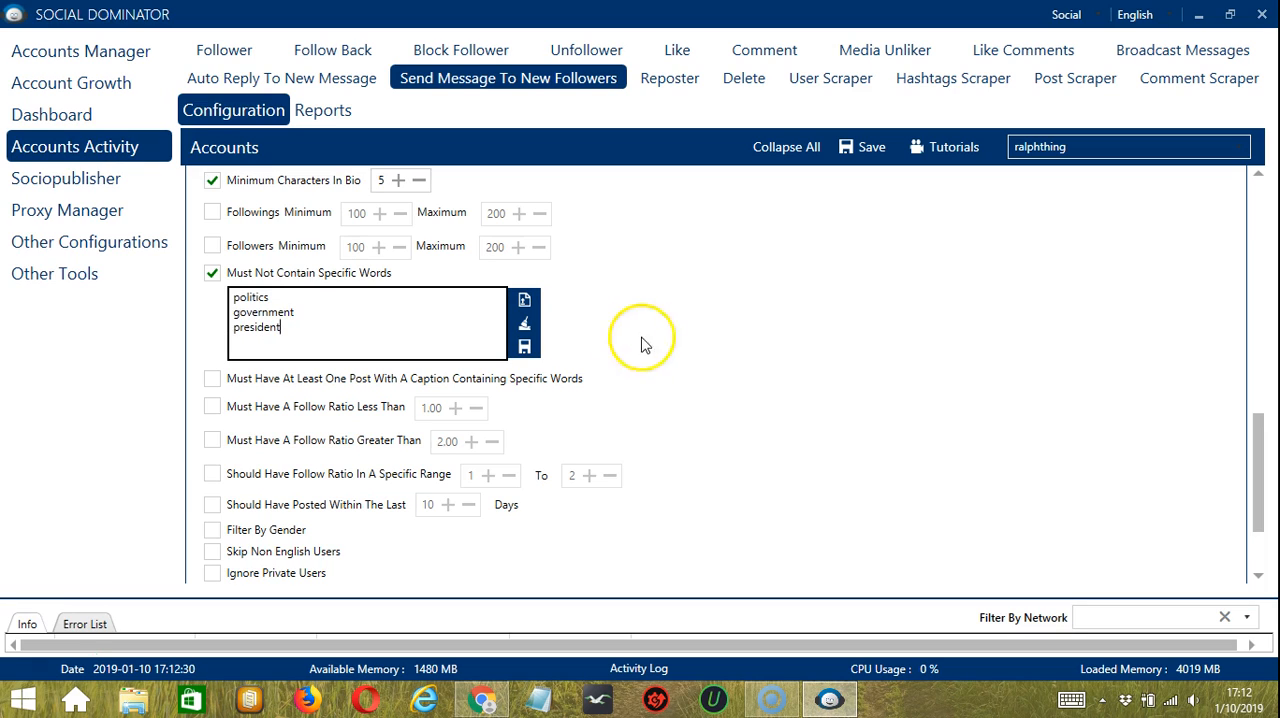
{"action": "mouse_move", "coordinate": [524, 326]}
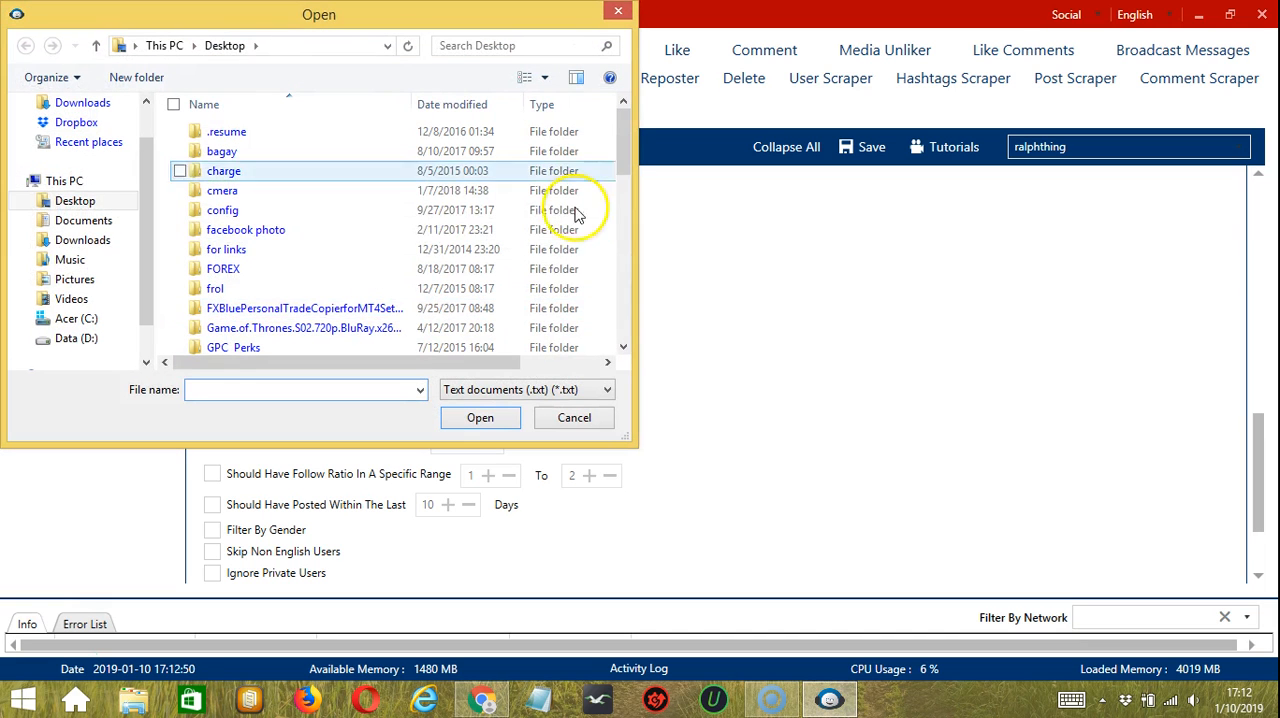
Import must not have.txt into the excluded-words filter, keeping politics, government and president
{"action": "scroll", "scroll_direction": "down", "scroll_amount": 3}
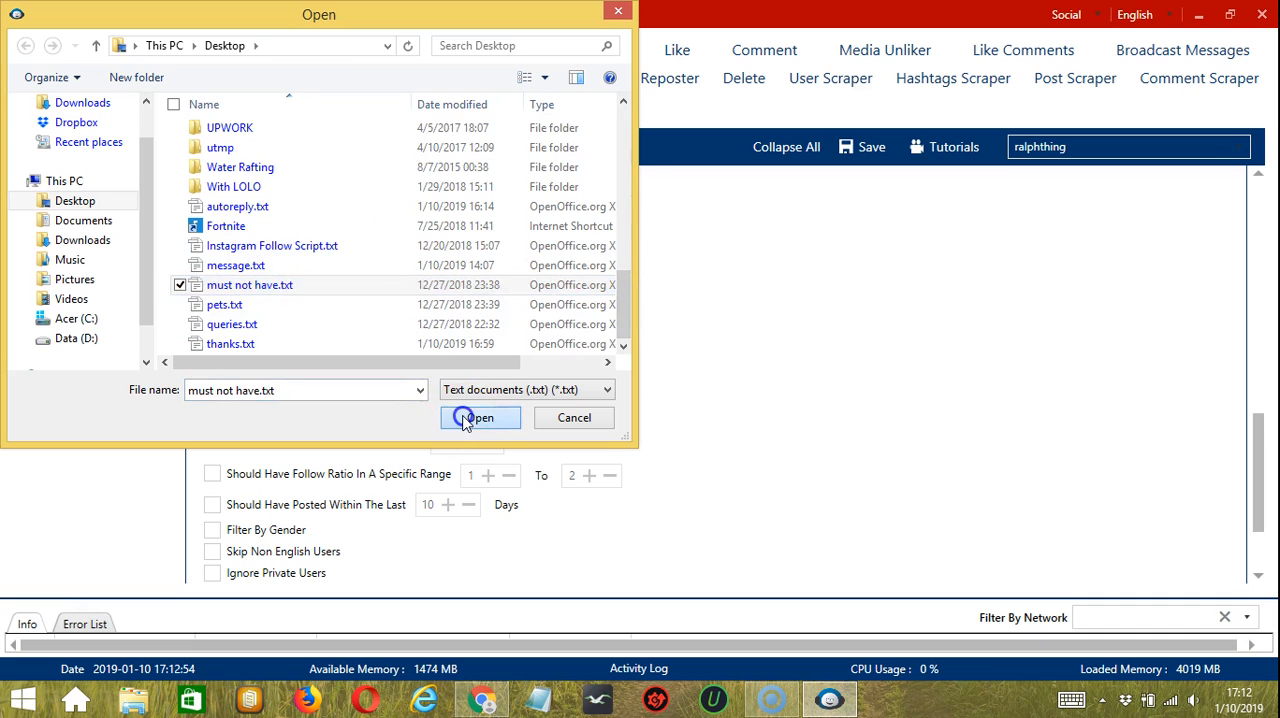
{"action": "left_click", "coordinate": [480, 418]}
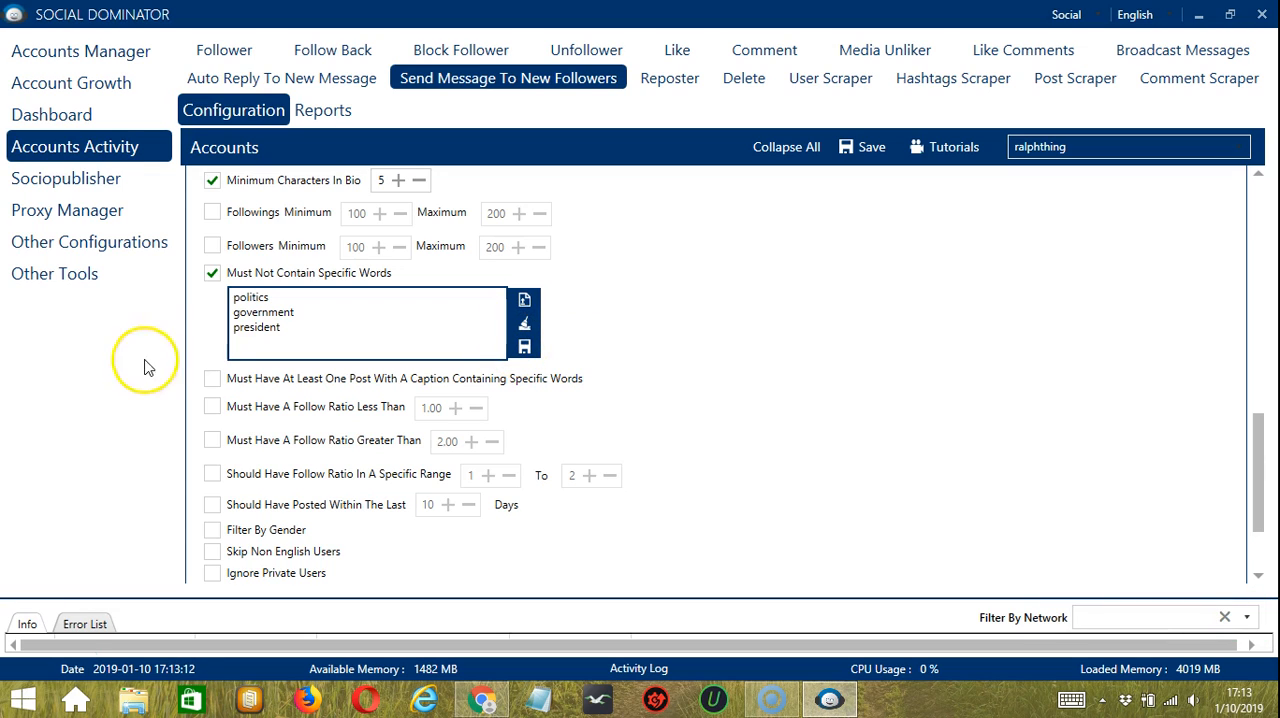
{"action": "mouse_move", "coordinate": [128, 375]}
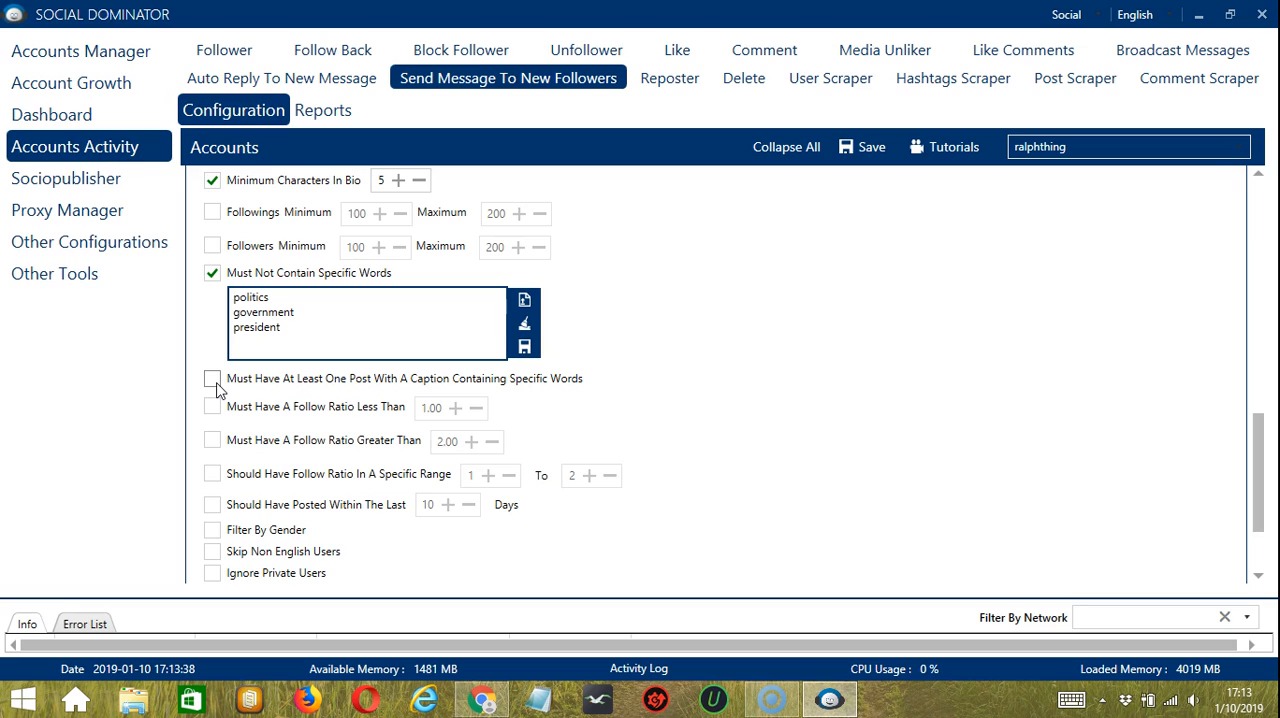
Enable the caption-words filter, enter pets and cats, and begin importing a word file
{"action": "left_click", "coordinate": [212, 380]}
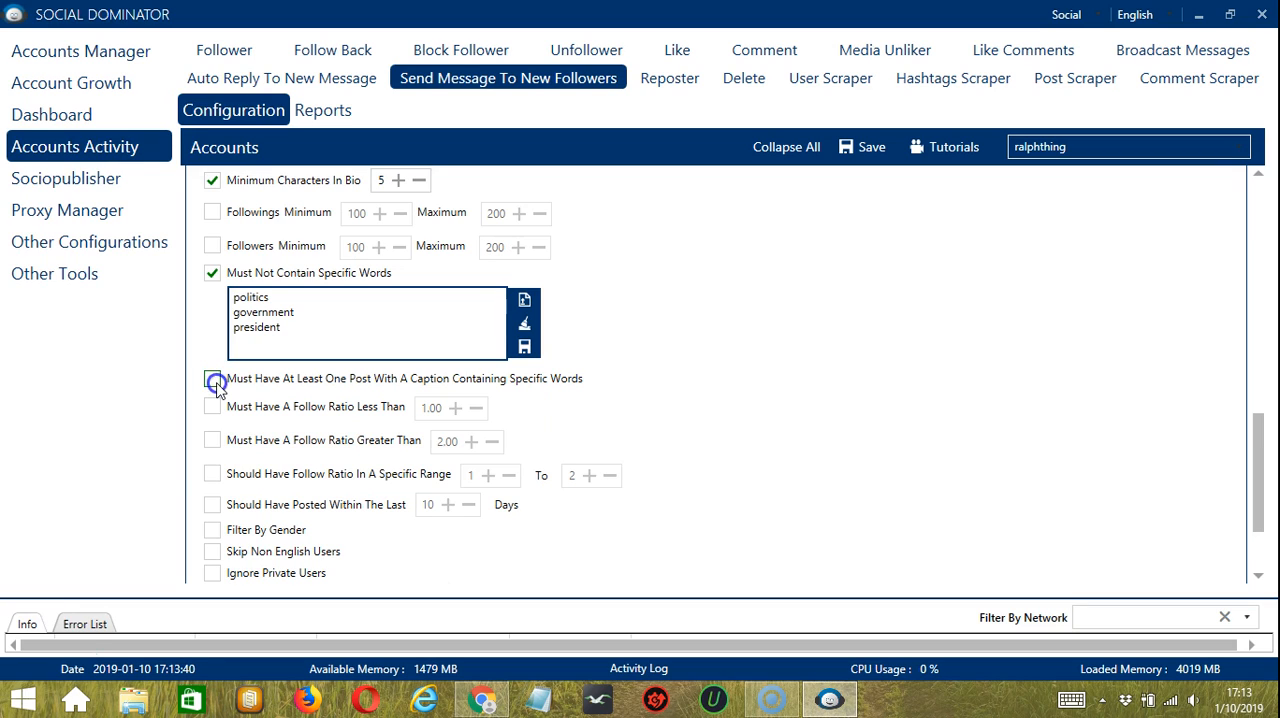
{"action": "left_click", "coordinate": [212, 378]}
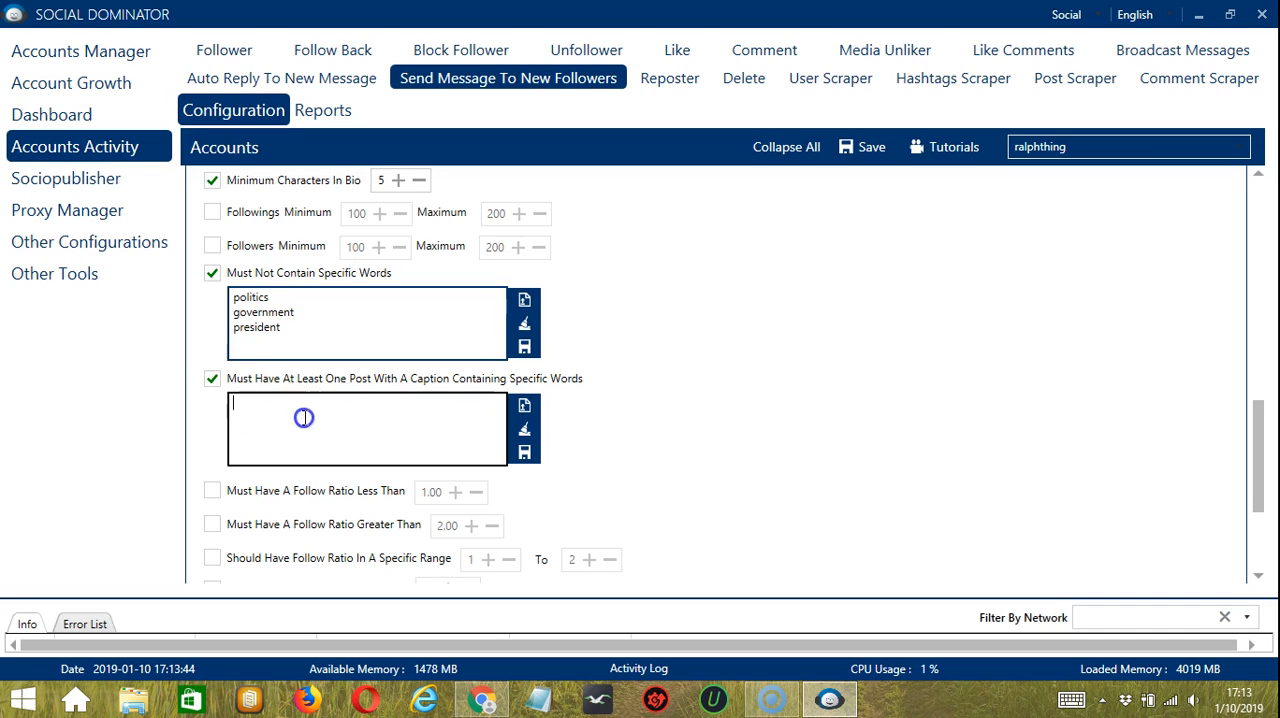
{"action": "type", "text": "pets"}
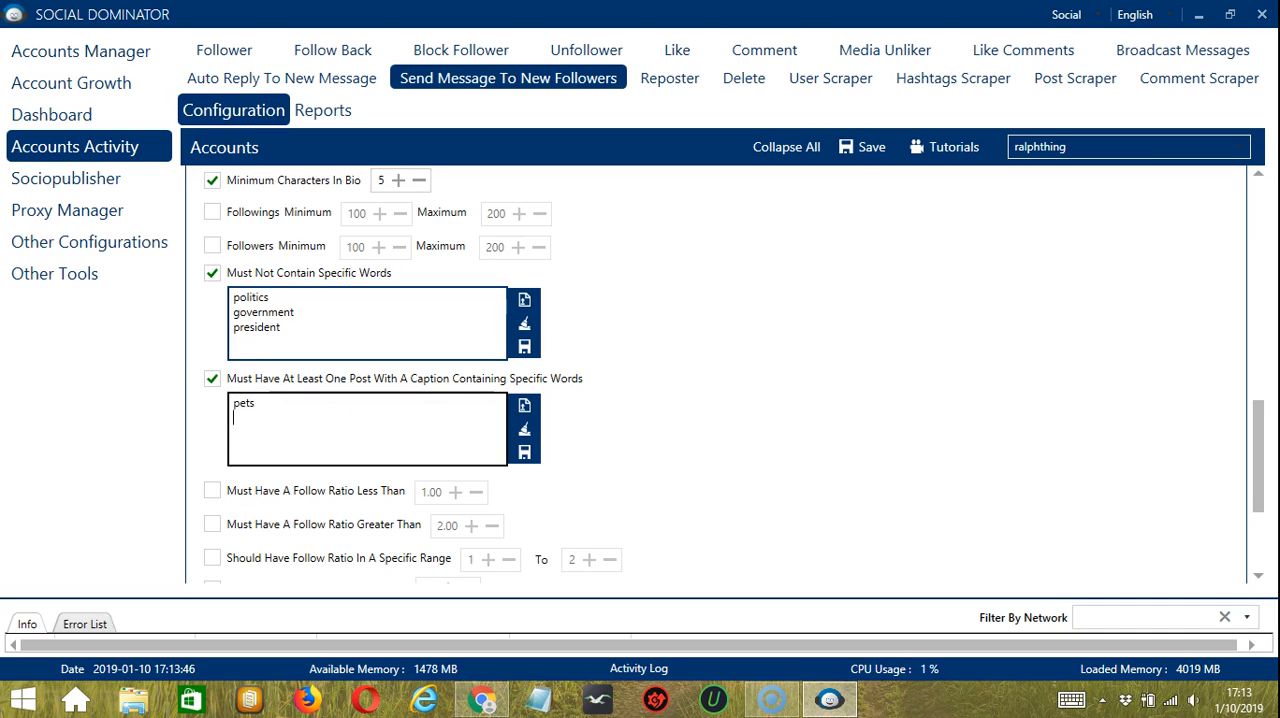
{"action": "type", "text": "cats"}
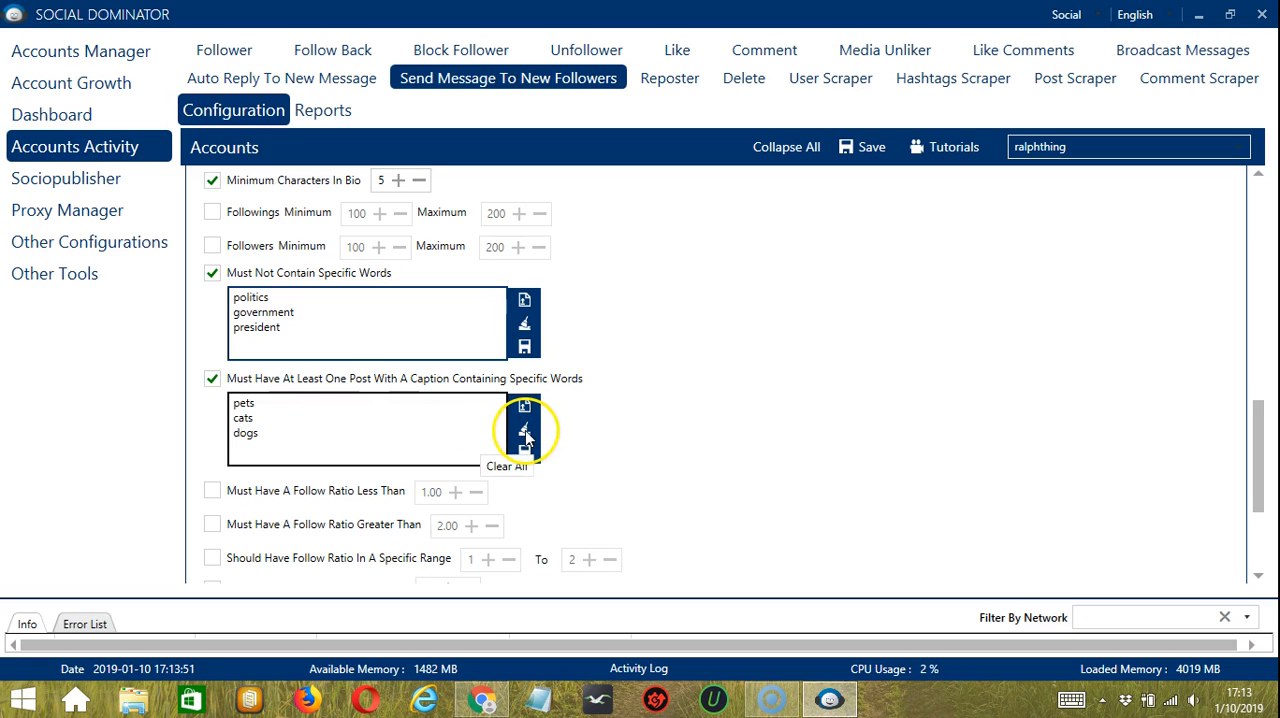
{"action": "left_click", "coordinate": [524, 432]}
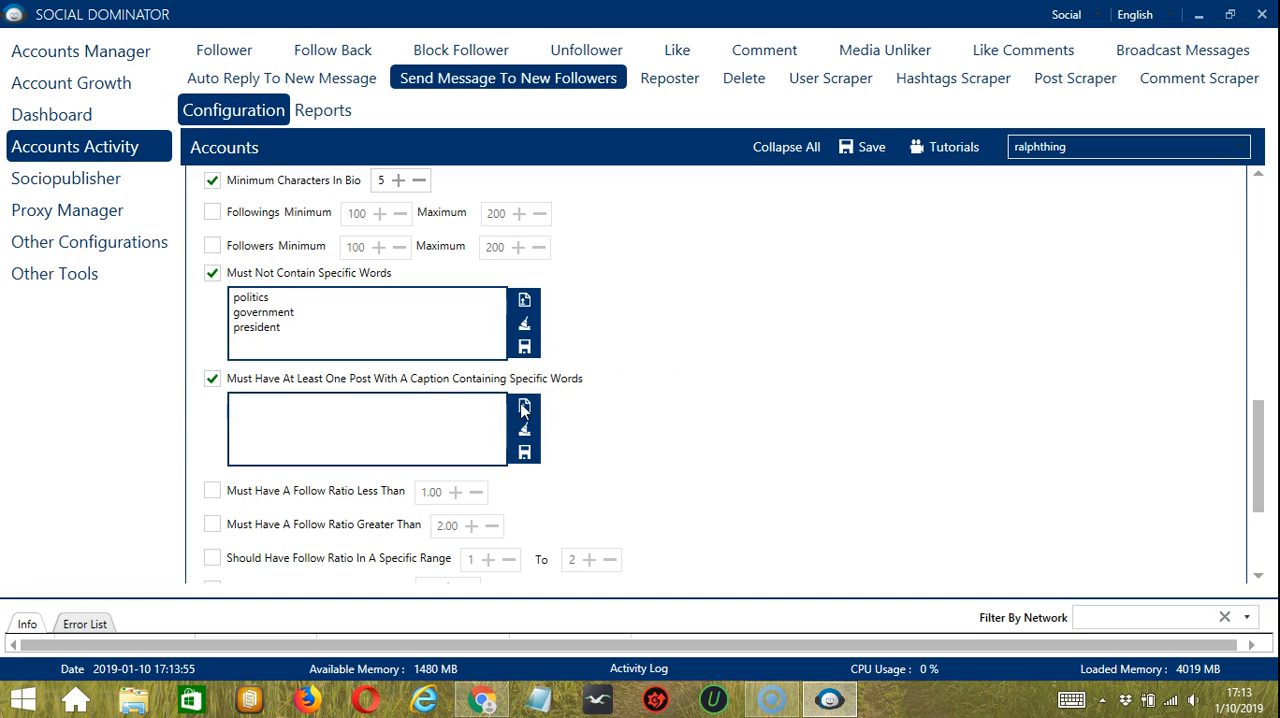
{"action": "left_click", "coordinate": [524, 410]}
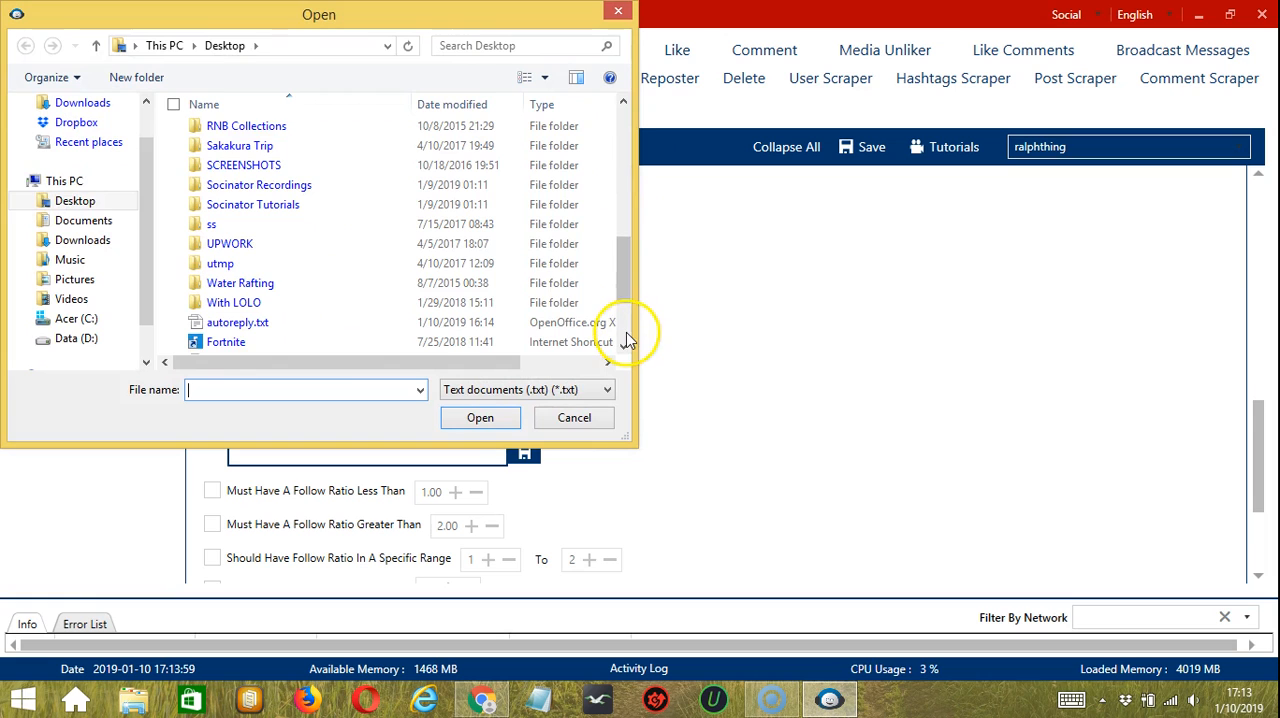
Import pets.txt so the caption filter lists pets, cats and dogs
{"action": "left_click", "coordinate": [225, 304]}
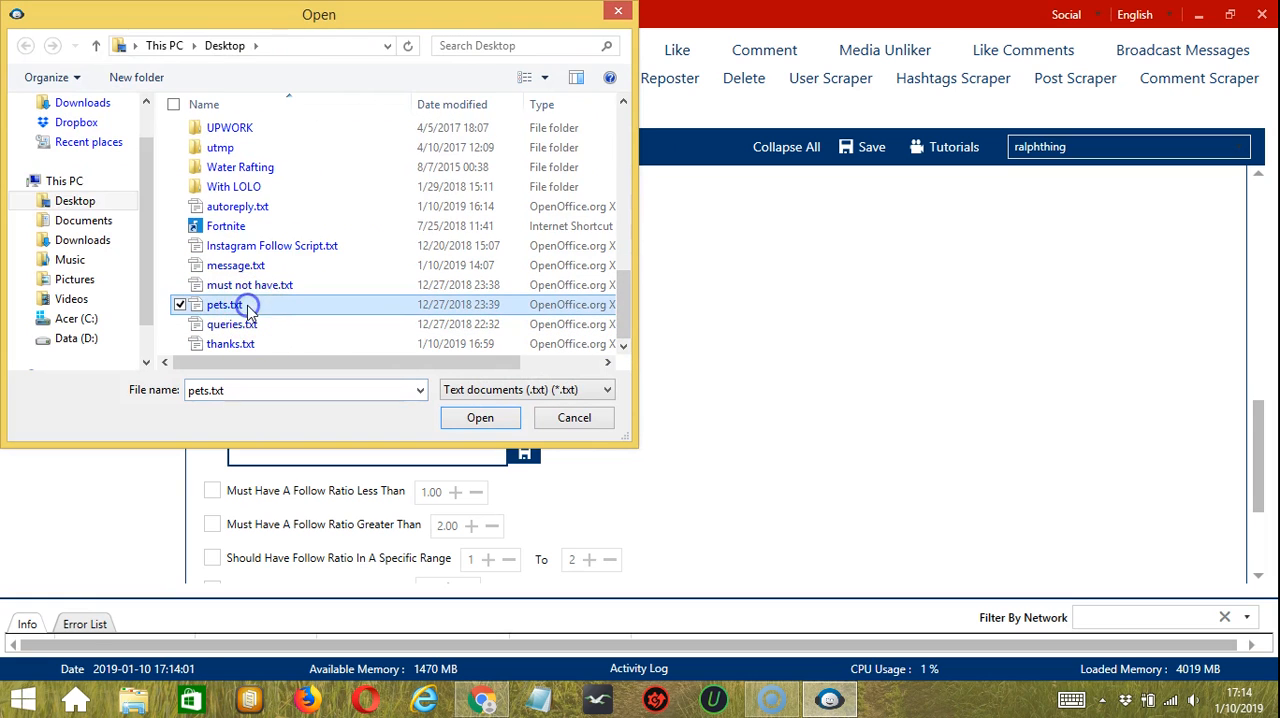
{"action": "left_click", "coordinate": [480, 417]}
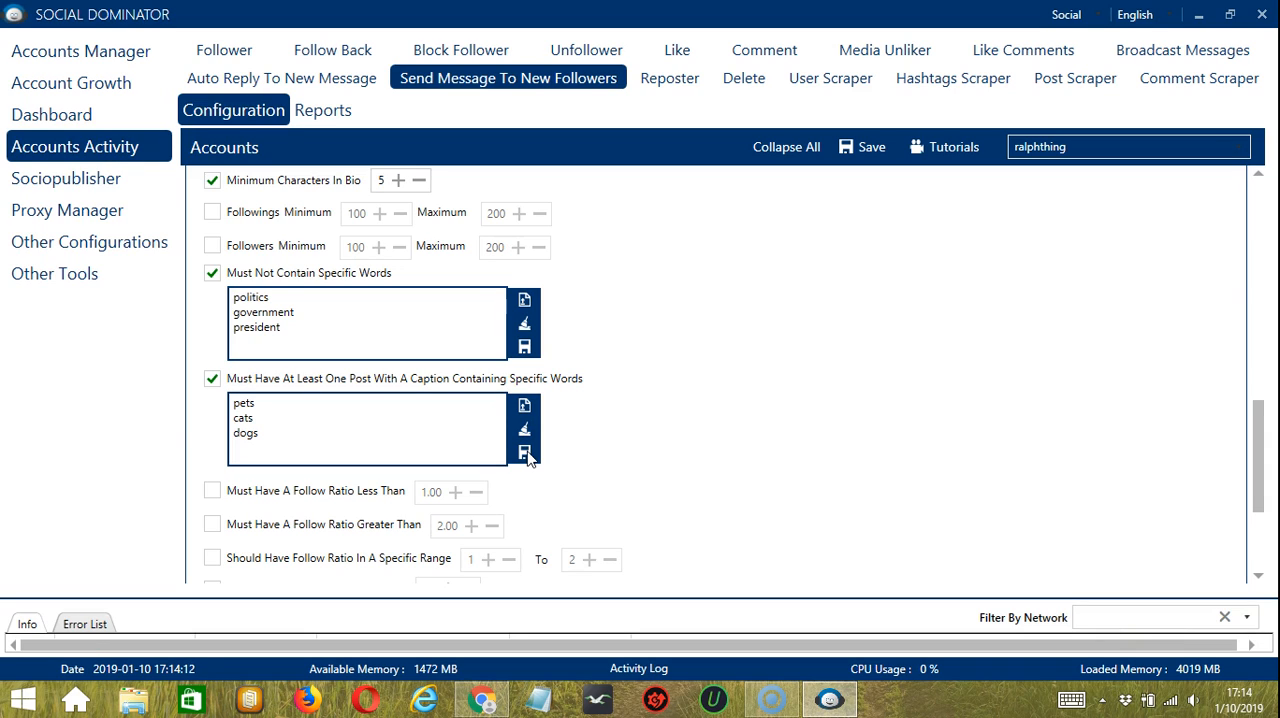
{"action": "mouse_move", "coordinate": [1237, 513]}
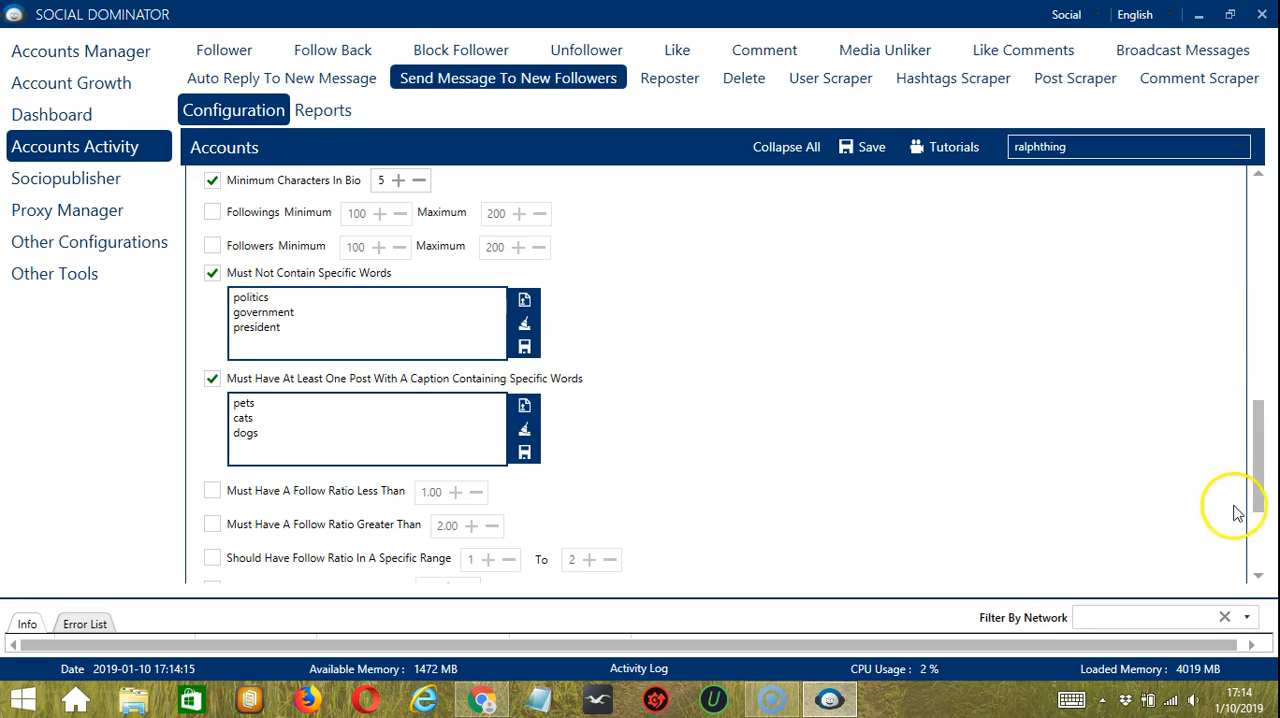
{"action": "scroll", "scroll_direction": "down", "scroll_amount": 3}
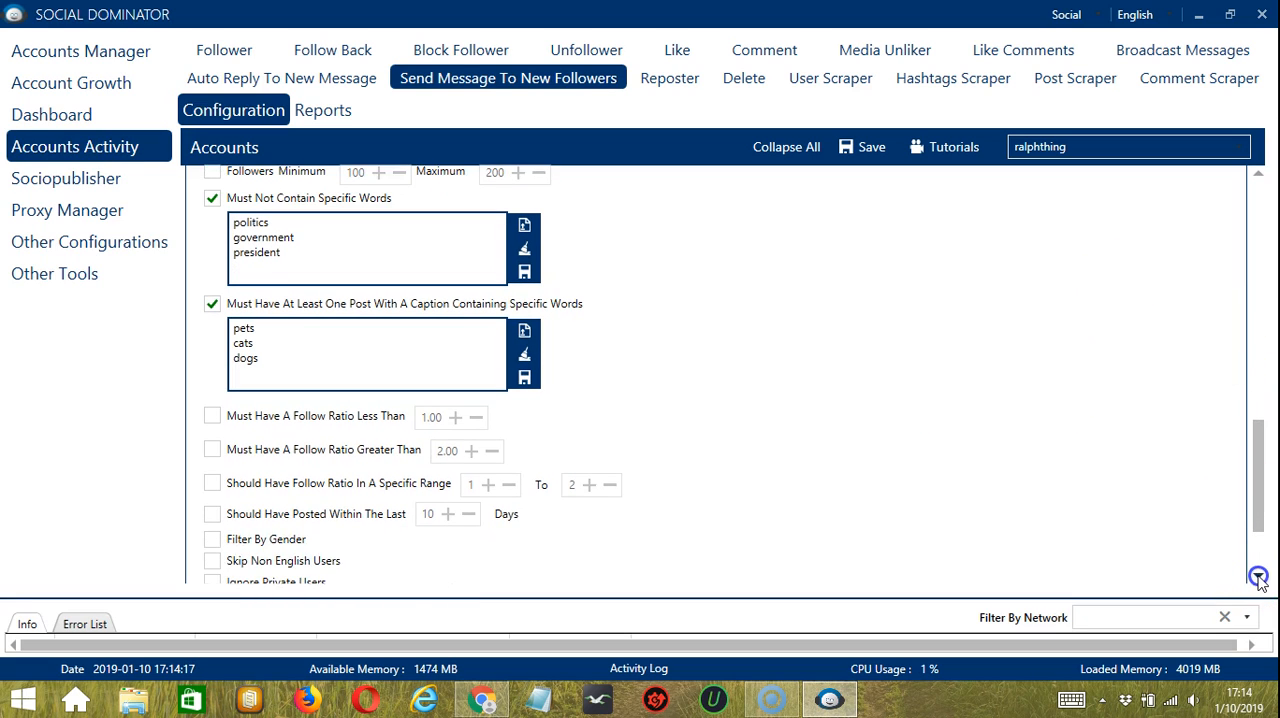
{"action": "scroll", "scroll_direction": "down", "scroll_amount": 3}
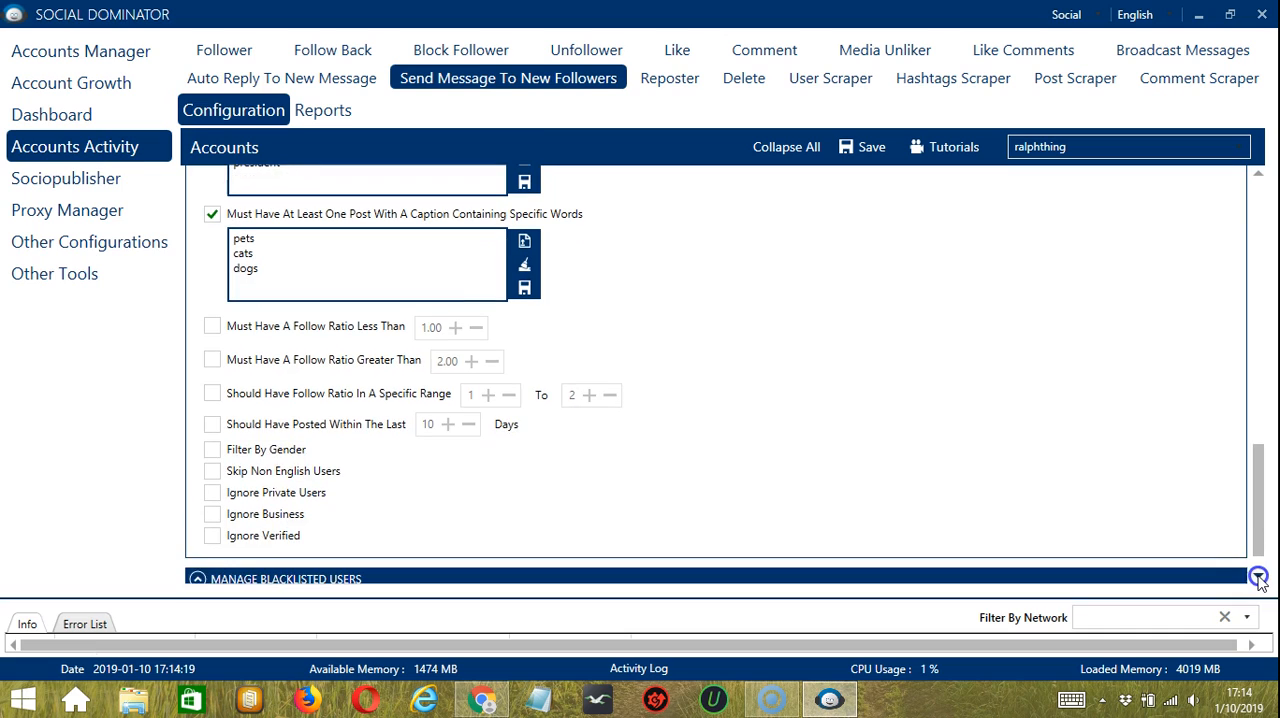
{"action": "mouse_move", "coordinate": [265, 95]}
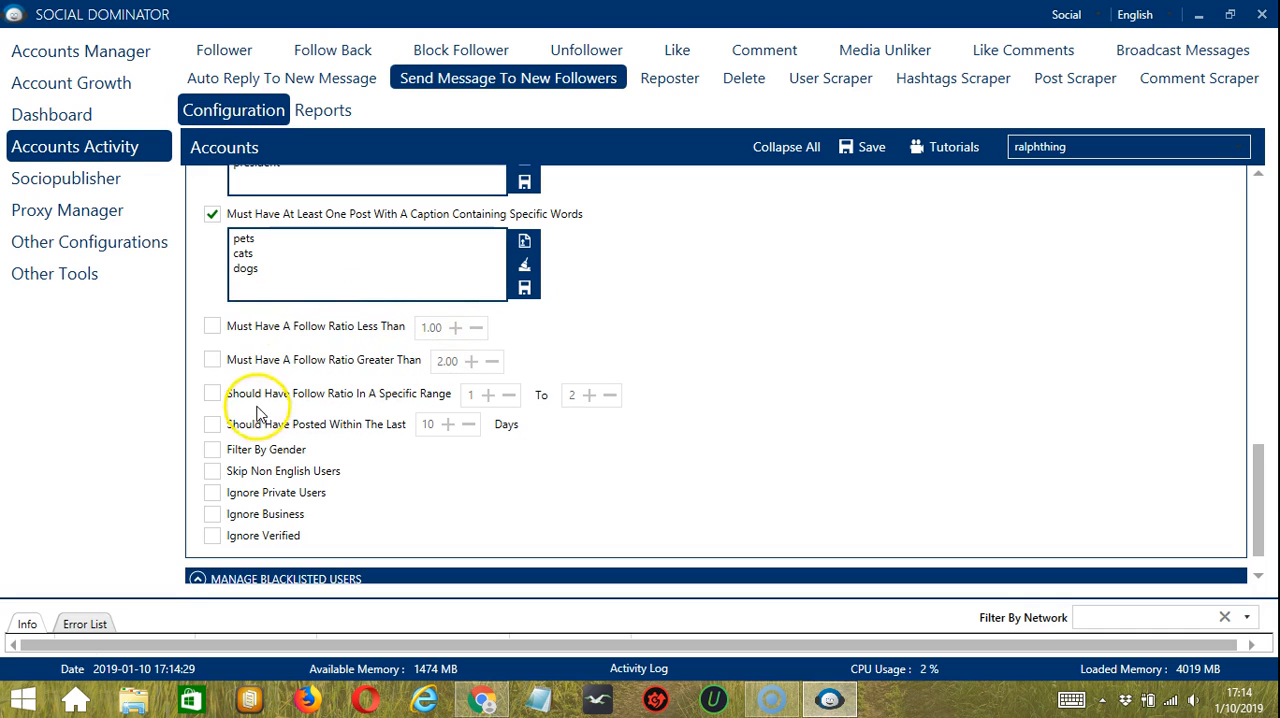
{"action": "mouse_move", "coordinate": [425, 400]}
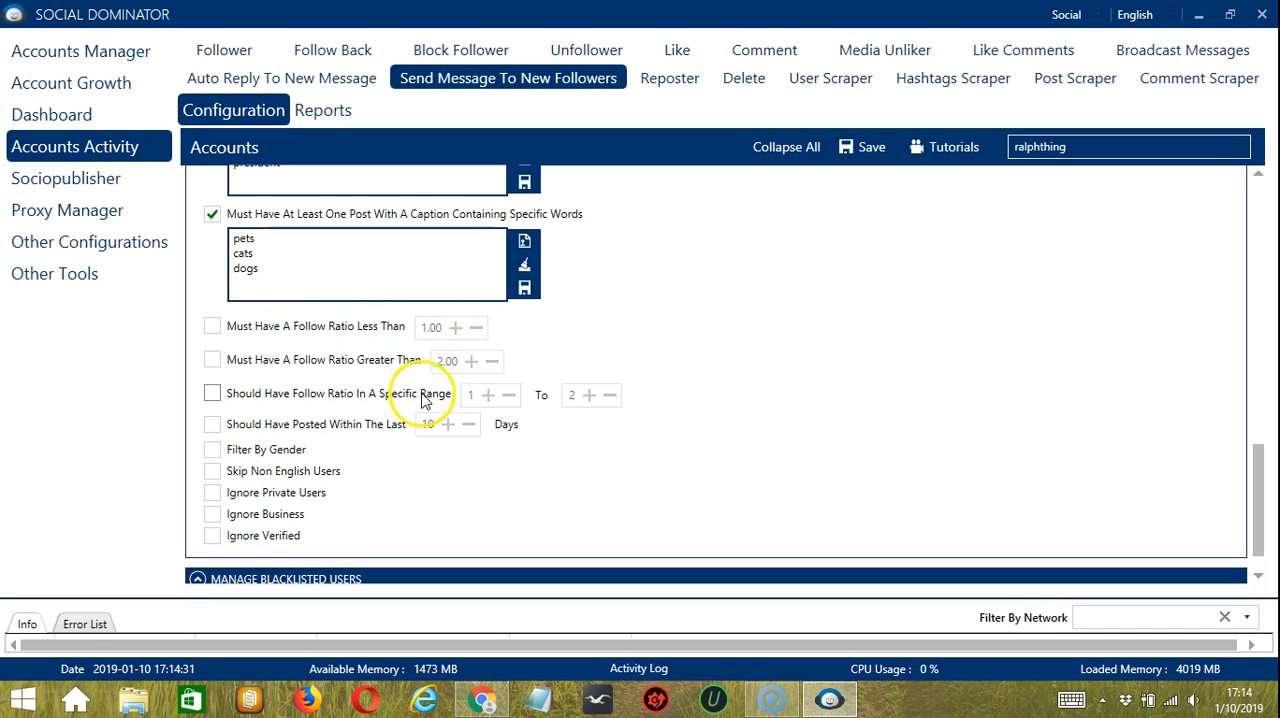
{"action": "mouse_move", "coordinate": [270, 410]}
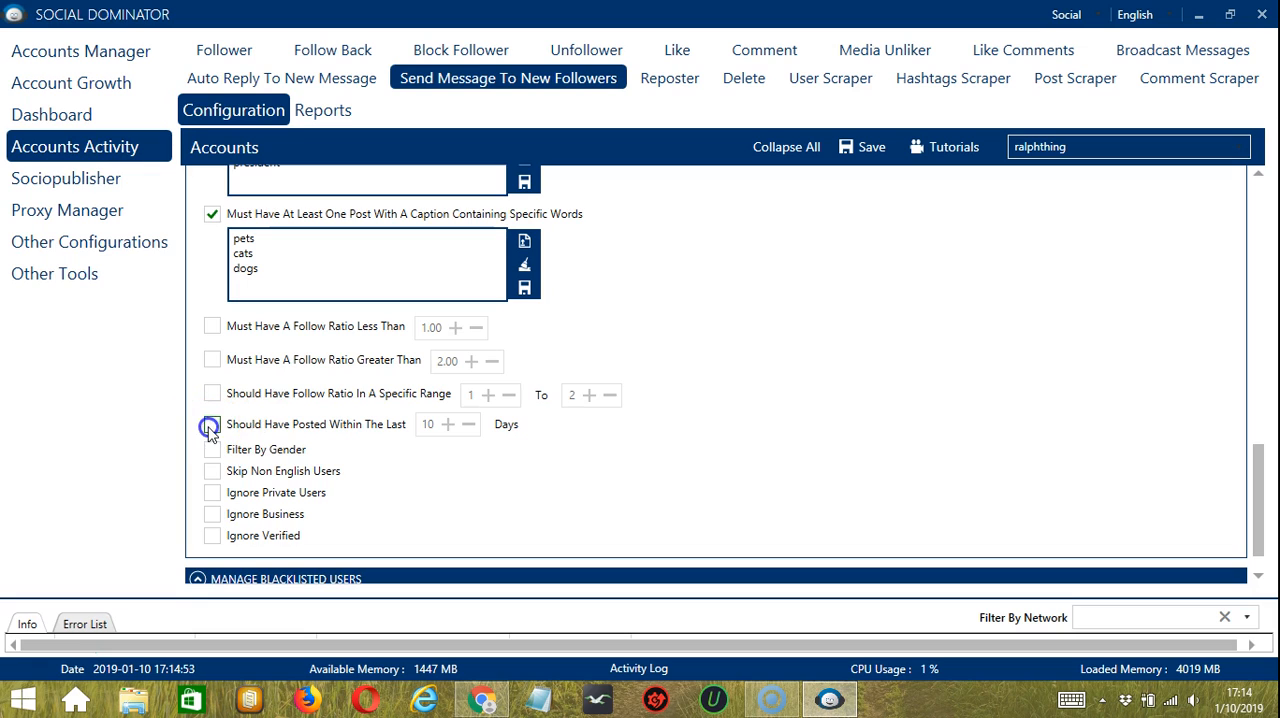
Require a post within the last 10 days, ignore males, and skip non-English users
{"action": "left_click", "coordinate": [211, 424]}
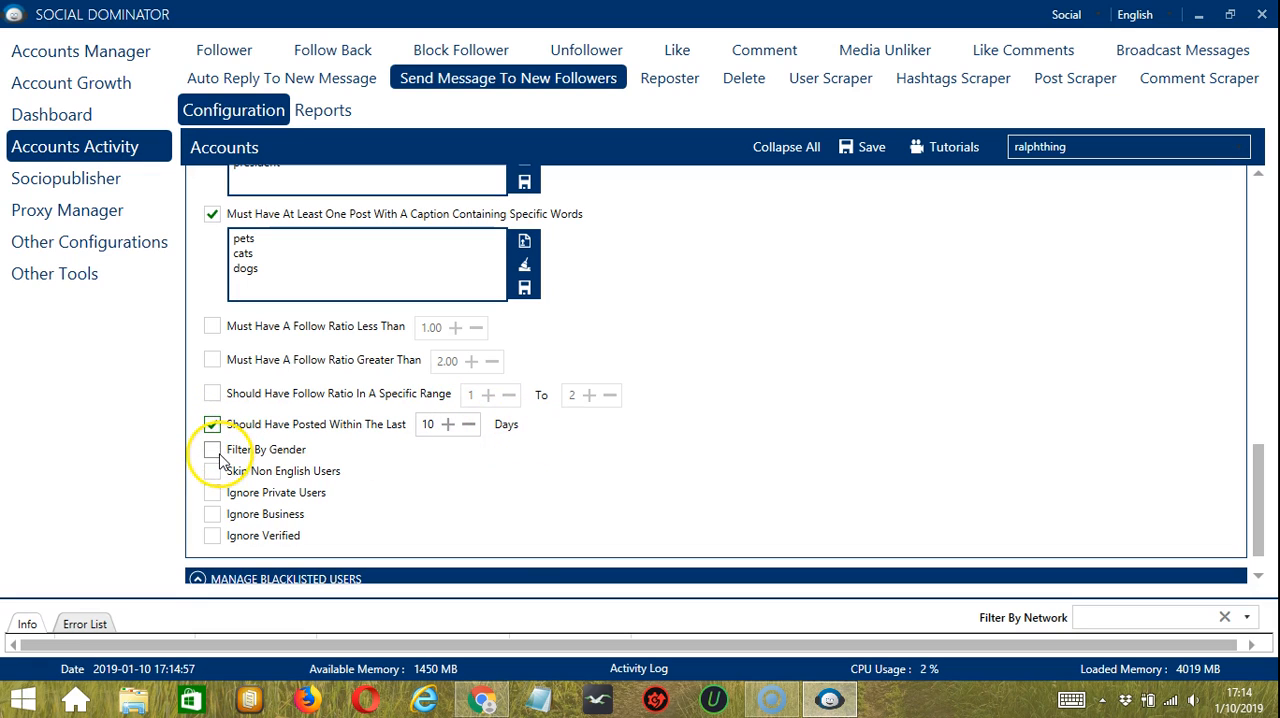
{"action": "left_click", "coordinate": [212, 449]}
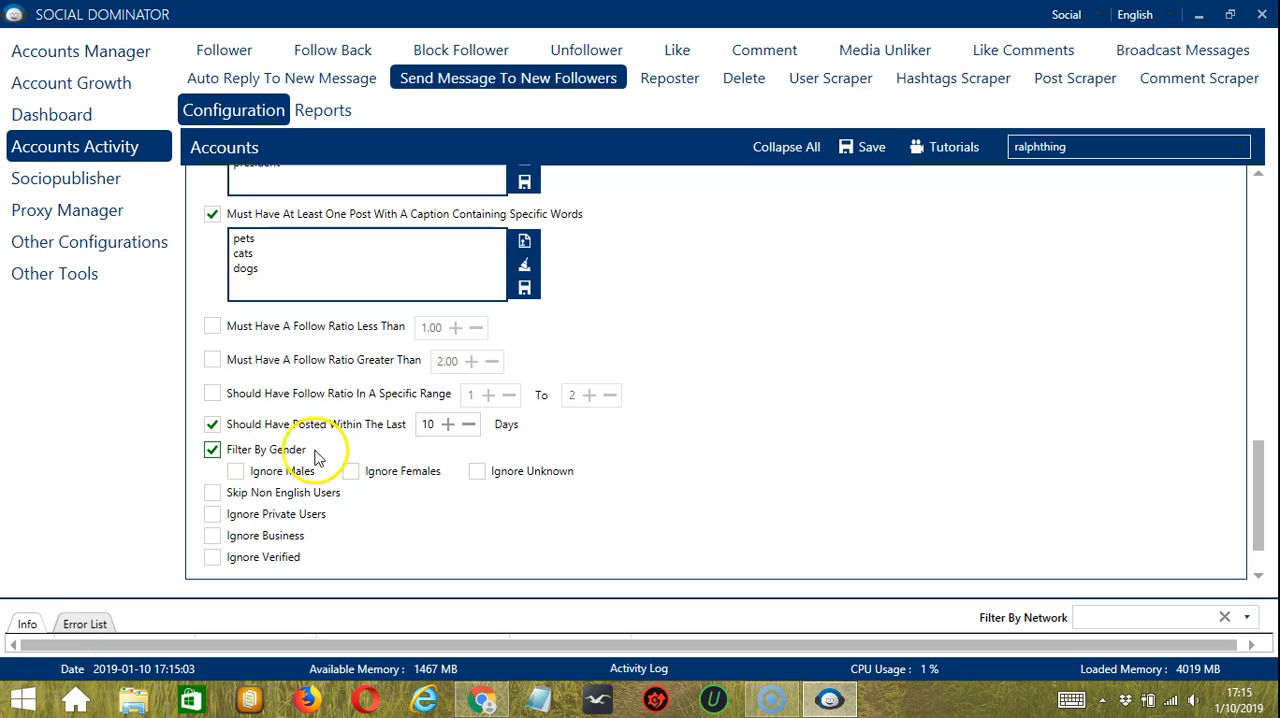
{"action": "mouse_move", "coordinate": [343, 458]}
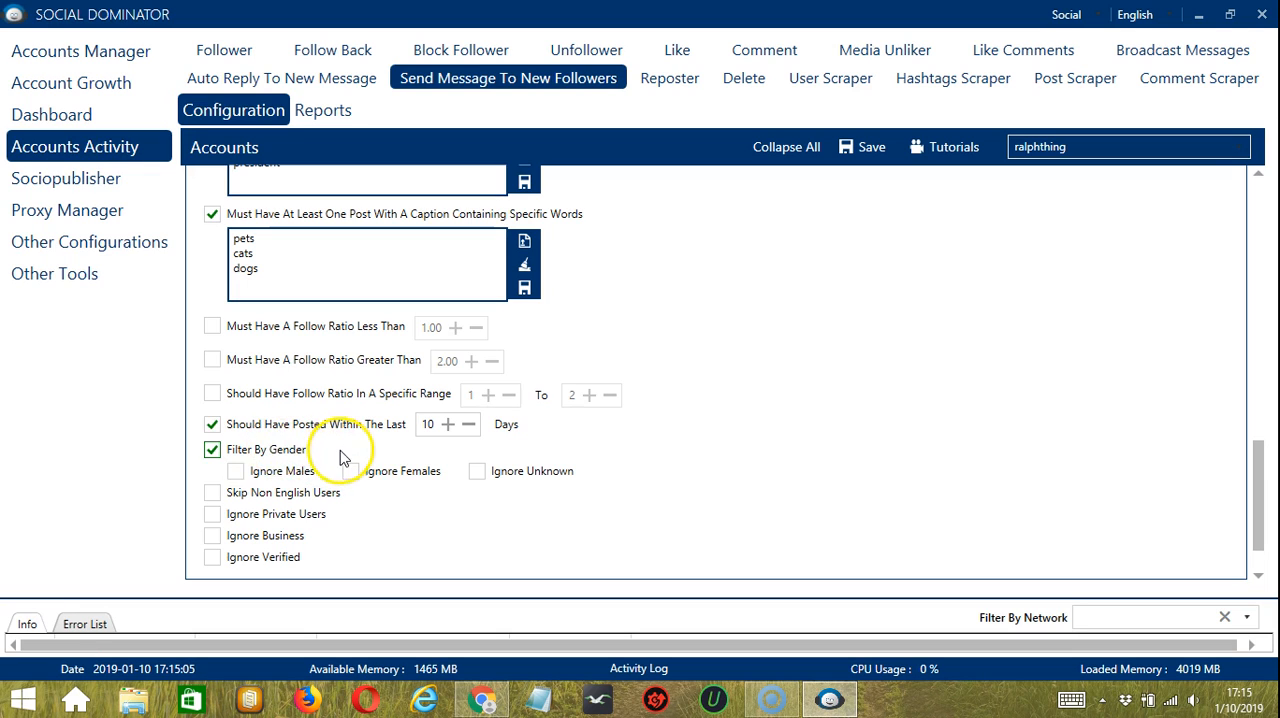
{"action": "left_click", "coordinate": [235, 471]}
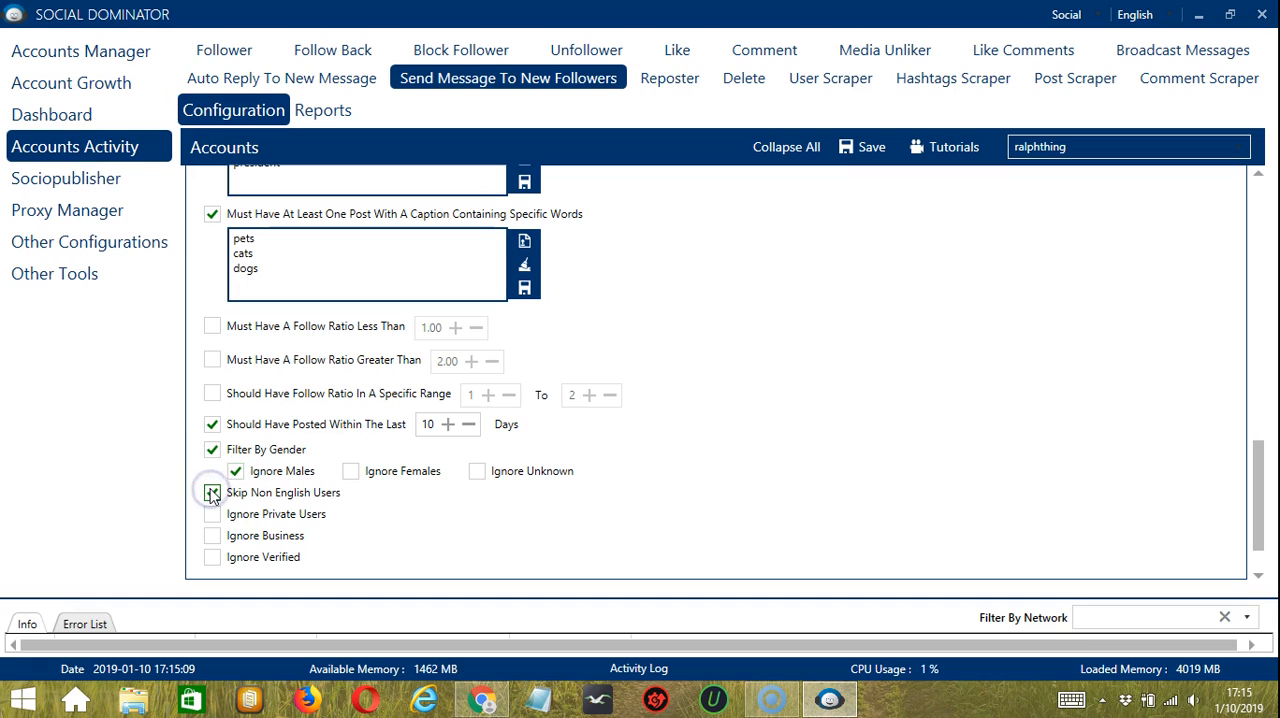
{"action": "left_click", "coordinate": [211, 492]}
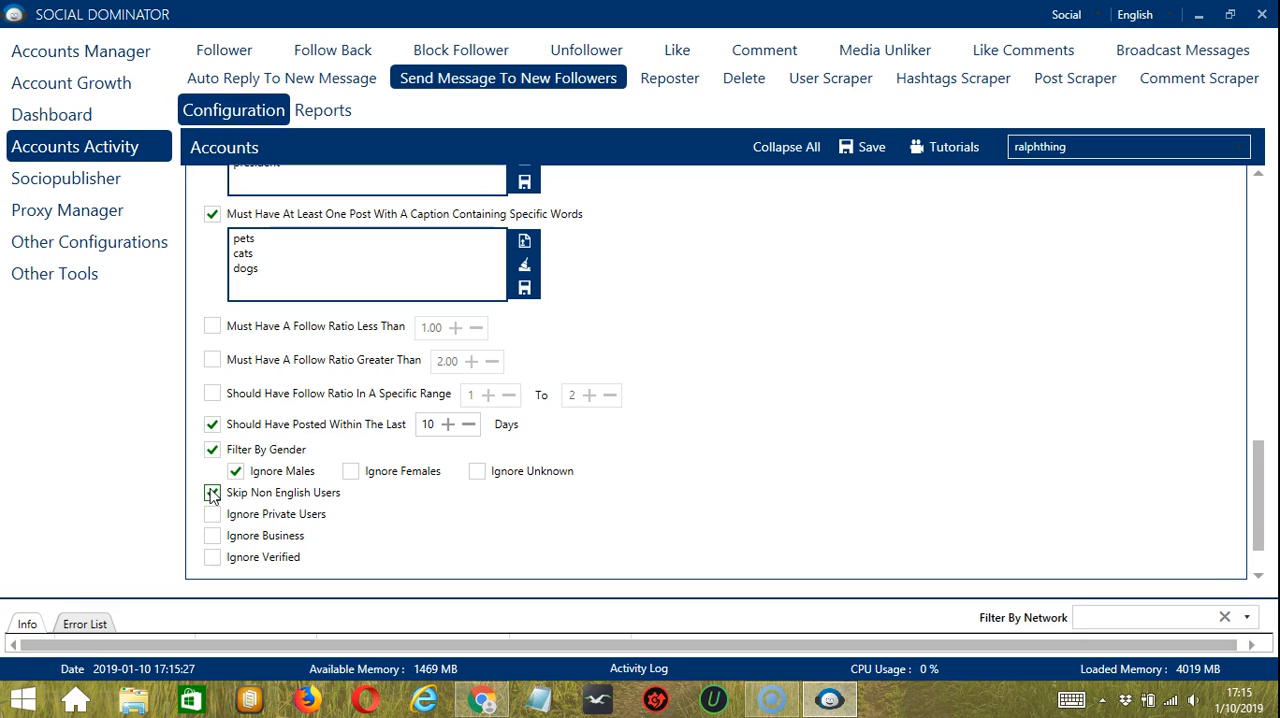
{"action": "left_click", "coordinate": [211, 492]}
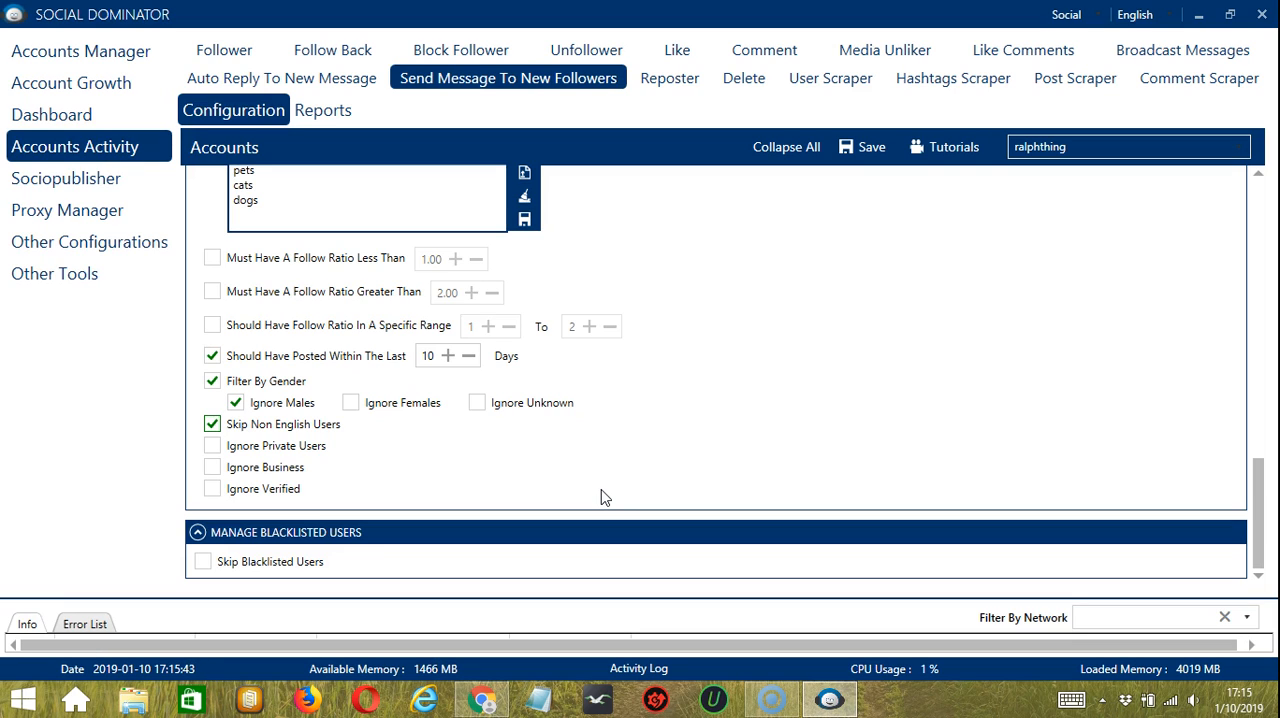
{"action": "mouse_move", "coordinate": [540, 463]}
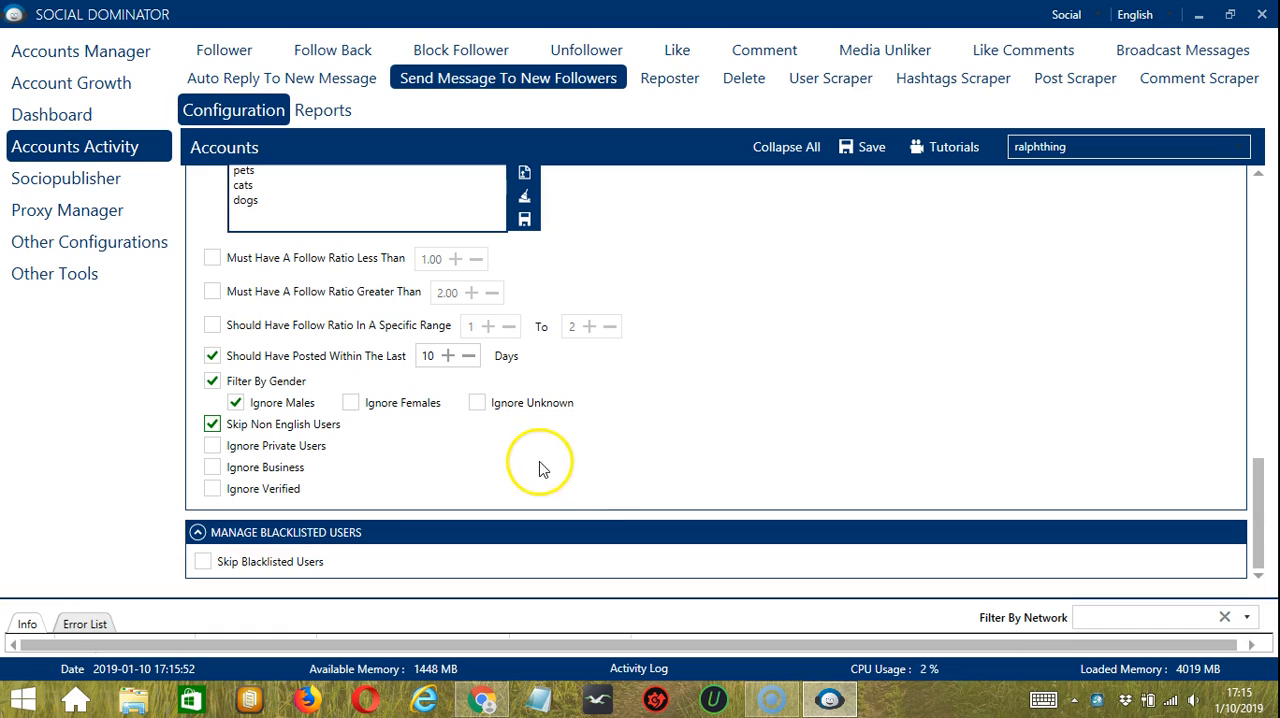
{"action": "mouse_move", "coordinate": [518, 466]}
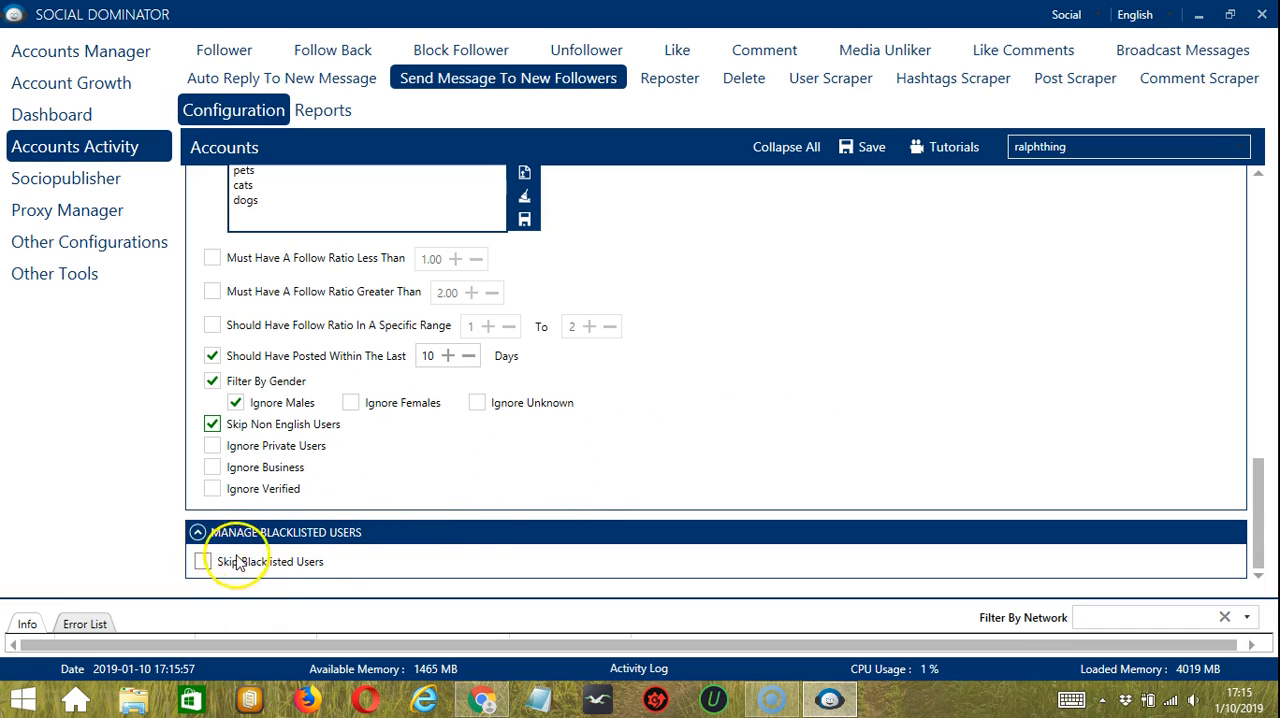
{"action": "mouse_move", "coordinate": [447, 518]}
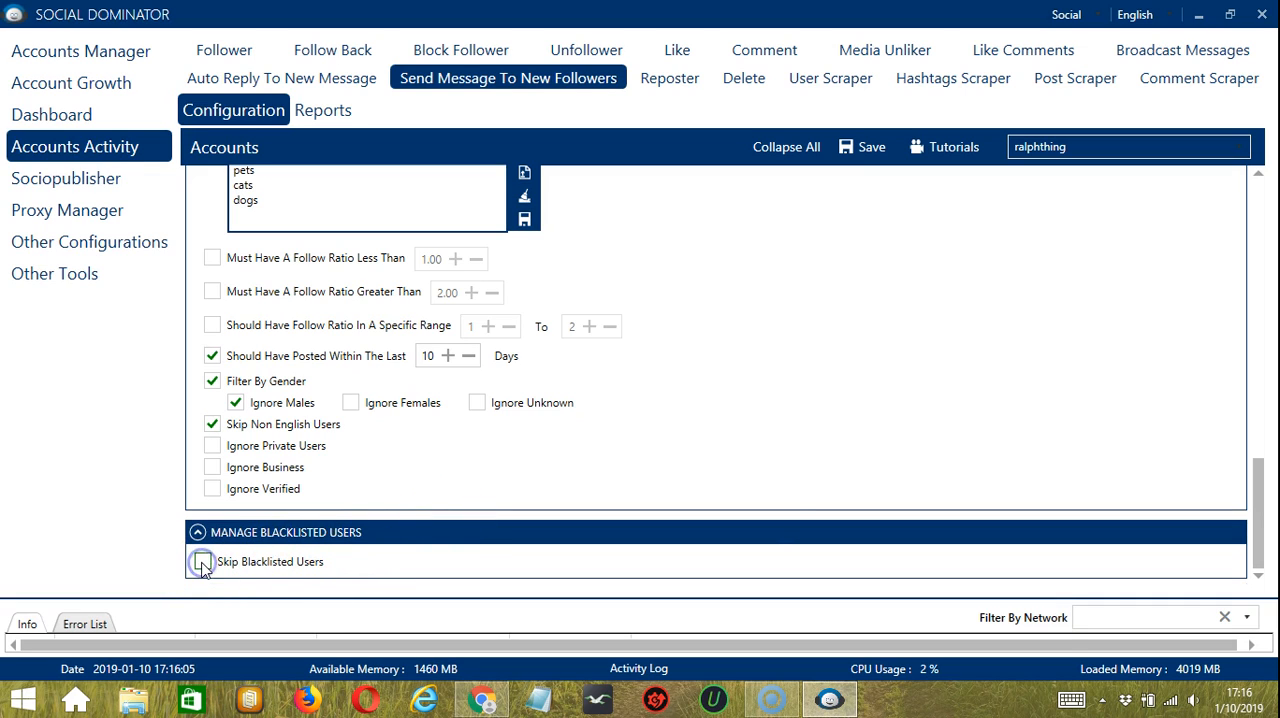
Turn on Skip Blacklisted Users under Manage Blacklisted Users
{"action": "left_click", "coordinate": [202, 561]}
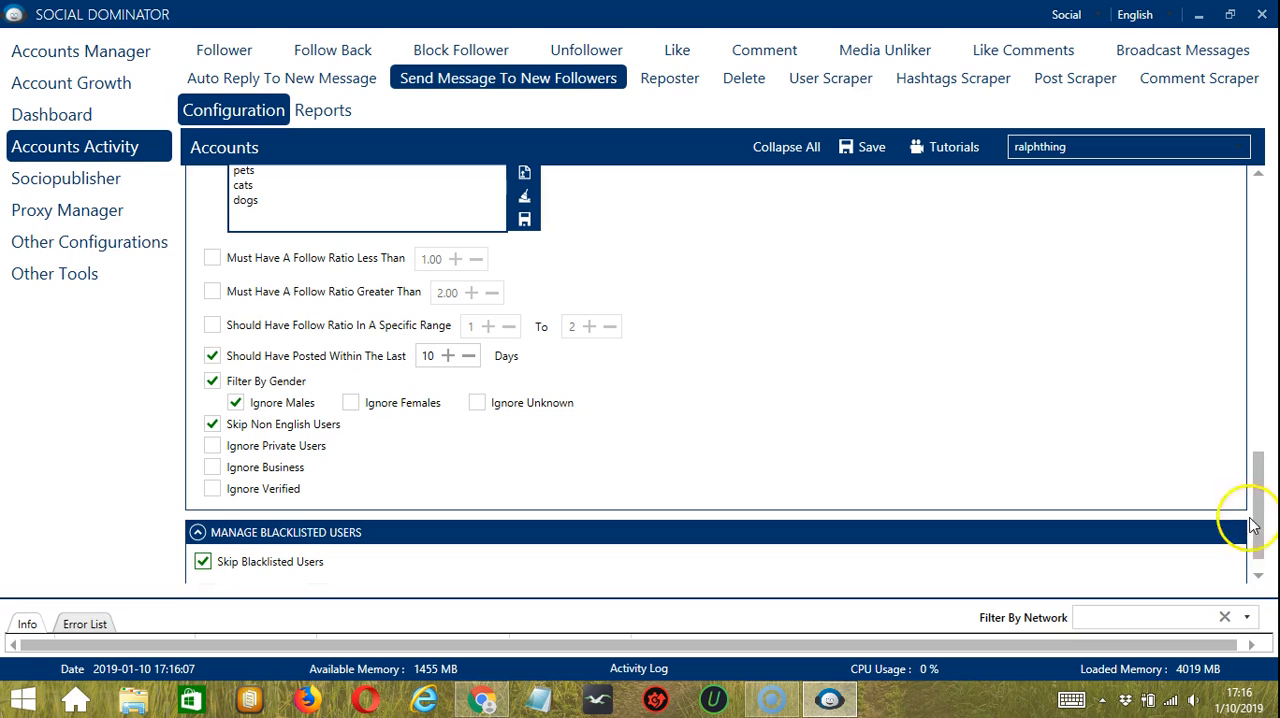
{"action": "scroll", "scroll_direction": "down", "scroll_amount": 3}
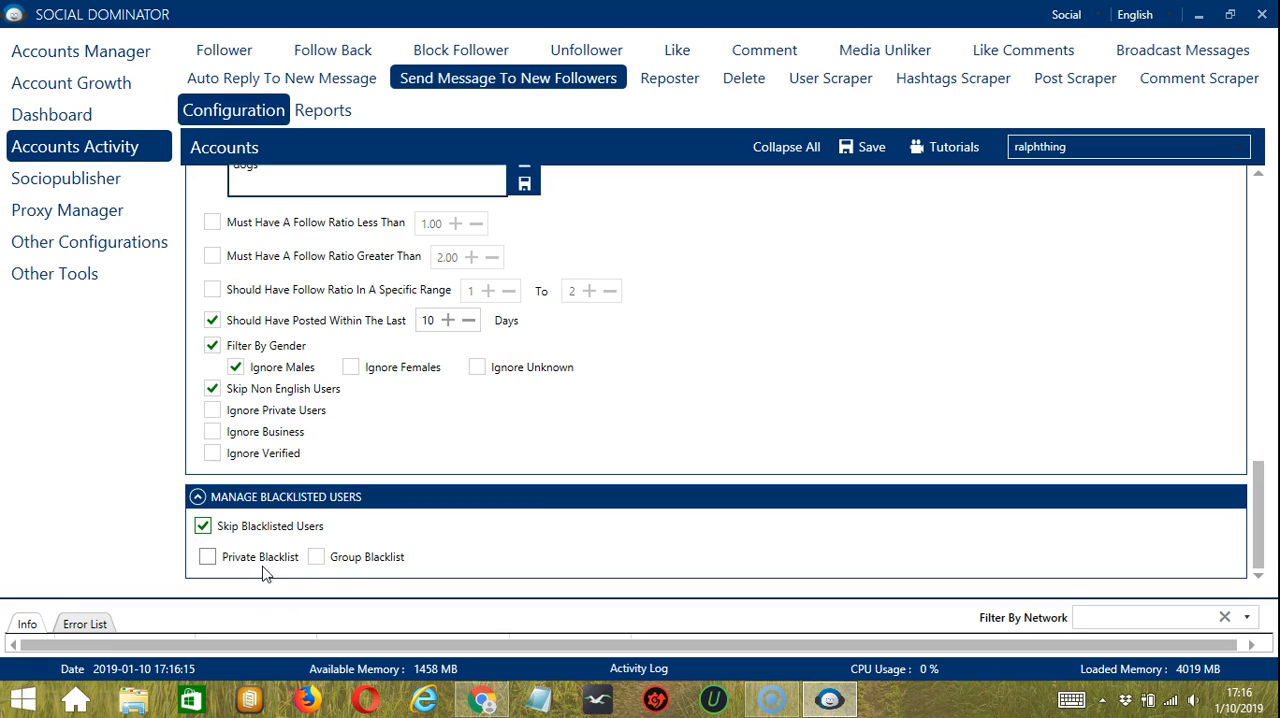
{"action": "mouse_move", "coordinate": [343, 566]}
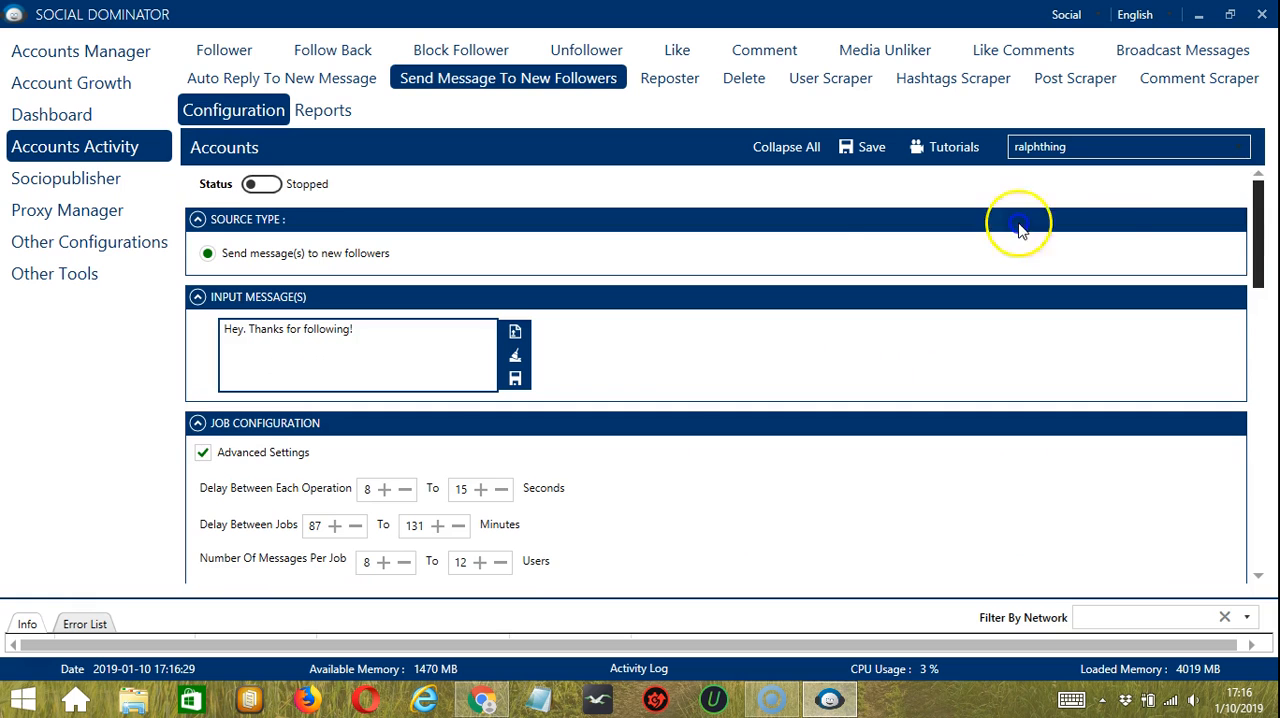
Save the Send Message To New Followers job, dismiss the success dialog, and toggle it Active
{"action": "left_click", "coordinate": [862, 147]}
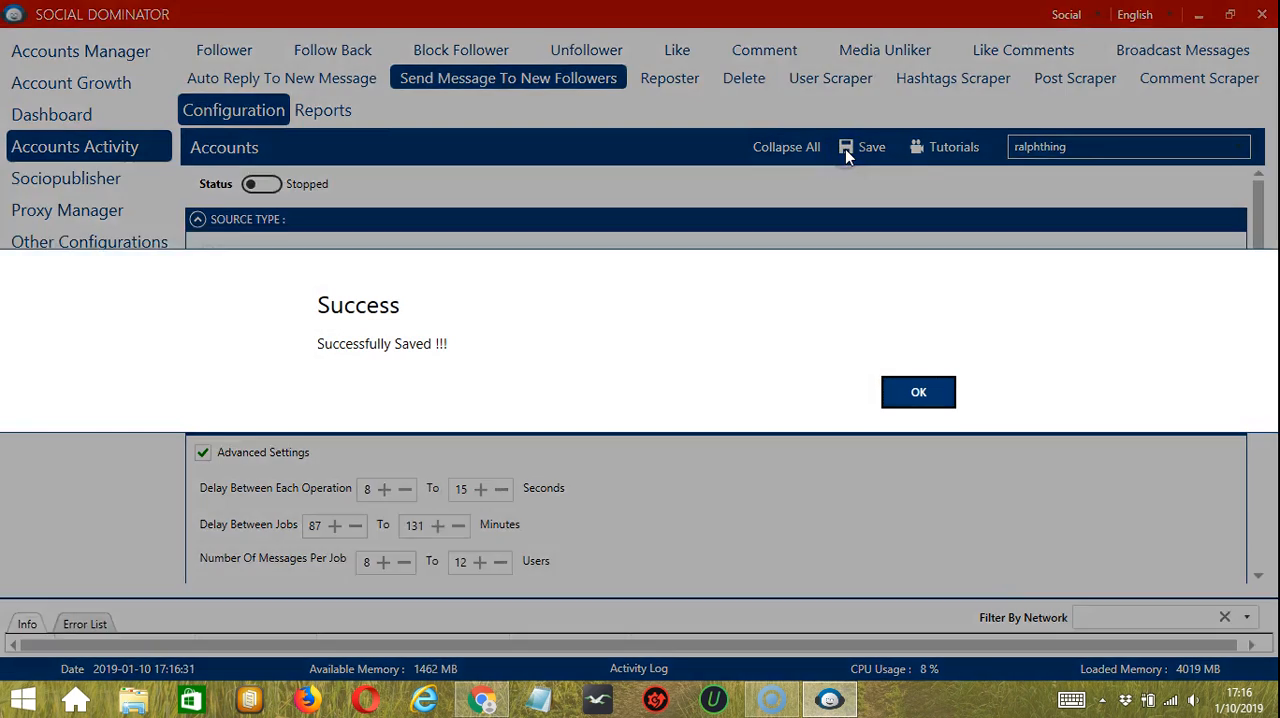
{"action": "left_click", "coordinate": [917, 391]}
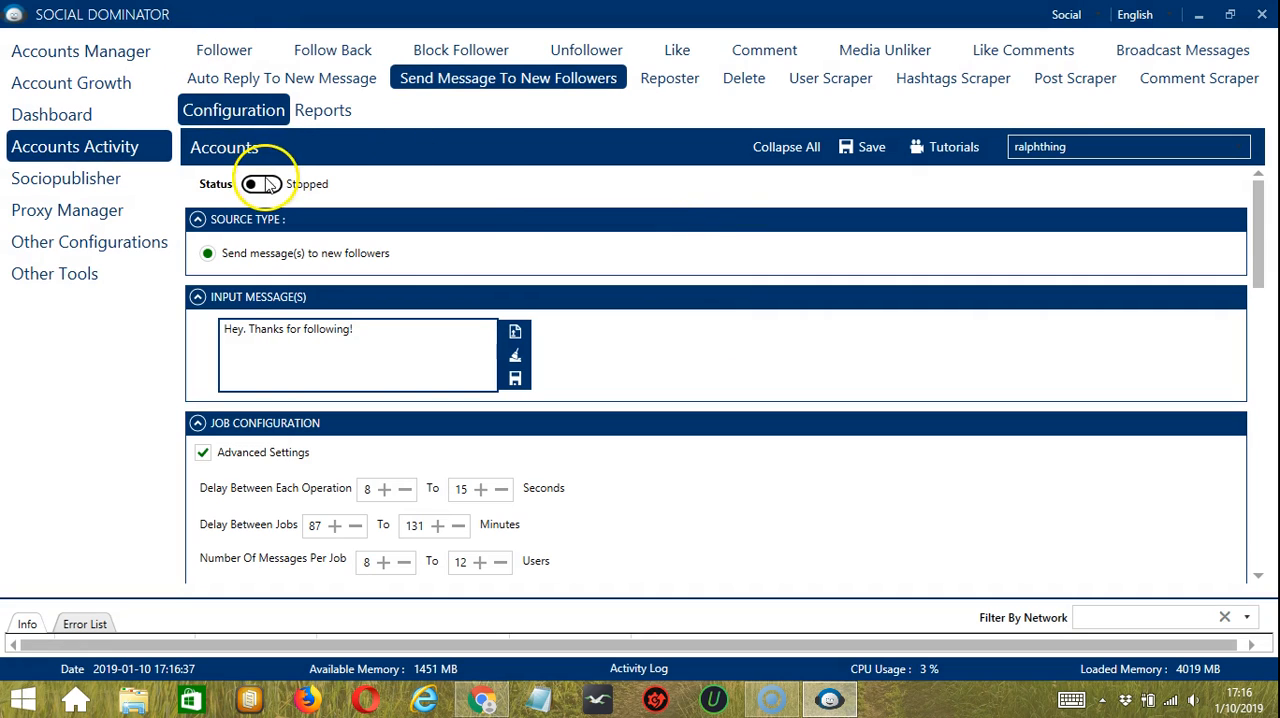
{"action": "left_click", "coordinate": [262, 184]}
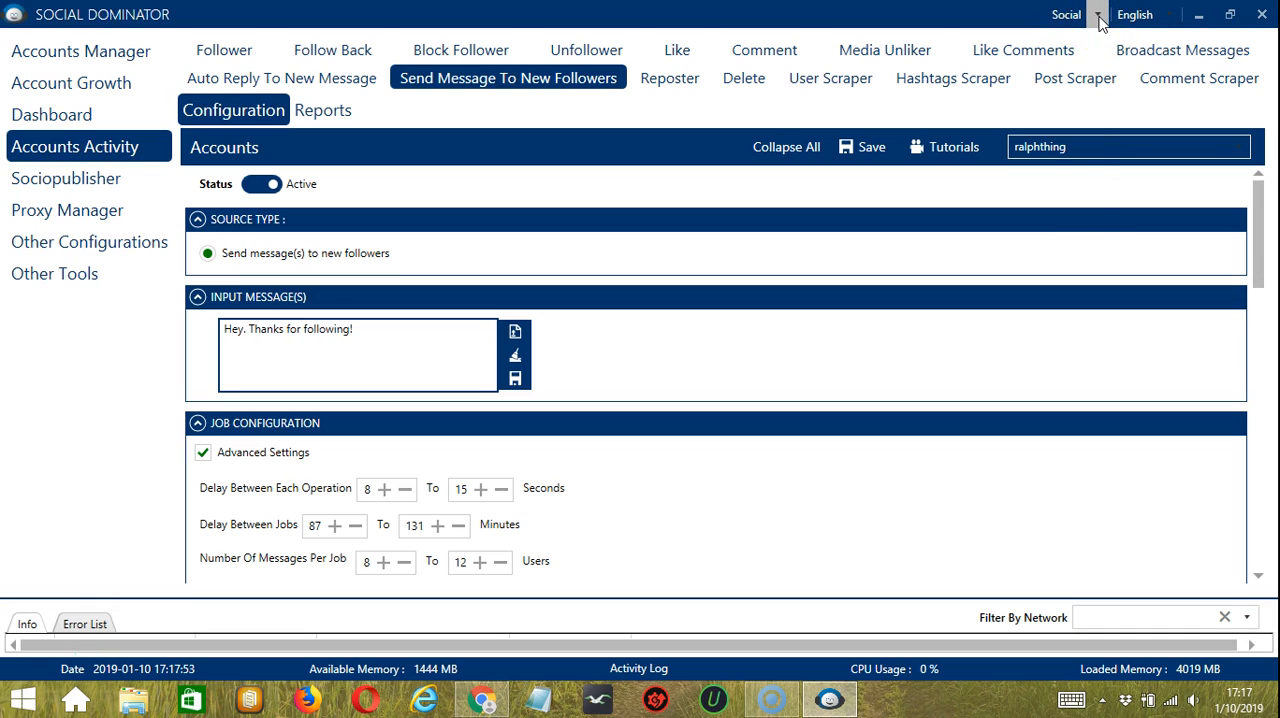
Switch Social Dominator to Instagram and load Instachat's Send Message To New Followers form
{"action": "left_click", "coordinate": [1065, 14]}
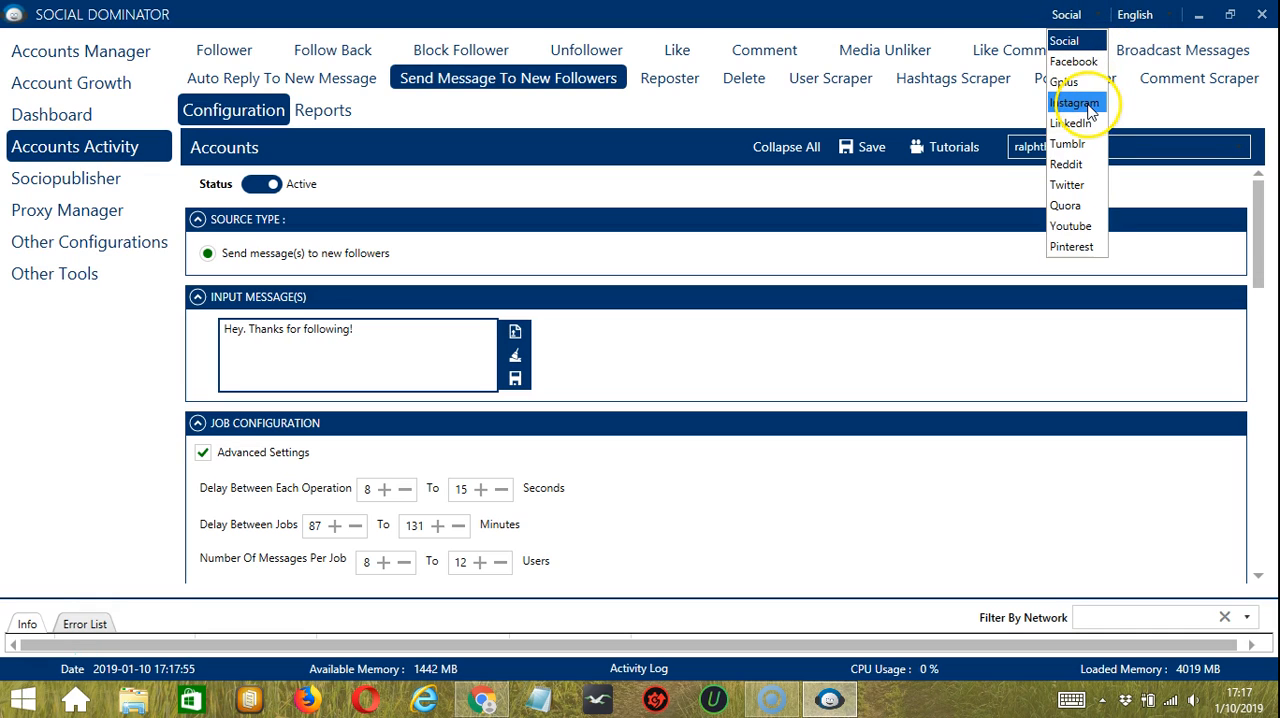
{"action": "left_click", "coordinate": [1075, 102]}
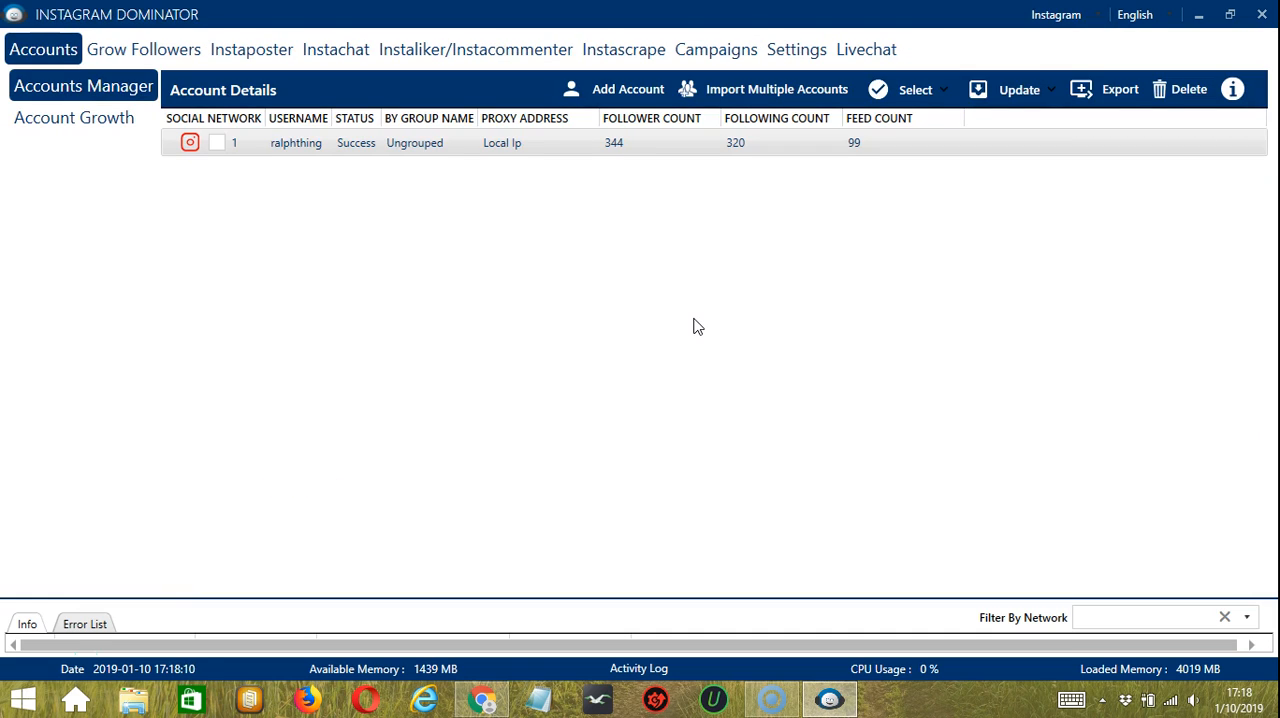
{"action": "mouse_move", "coordinate": [352, 49]}
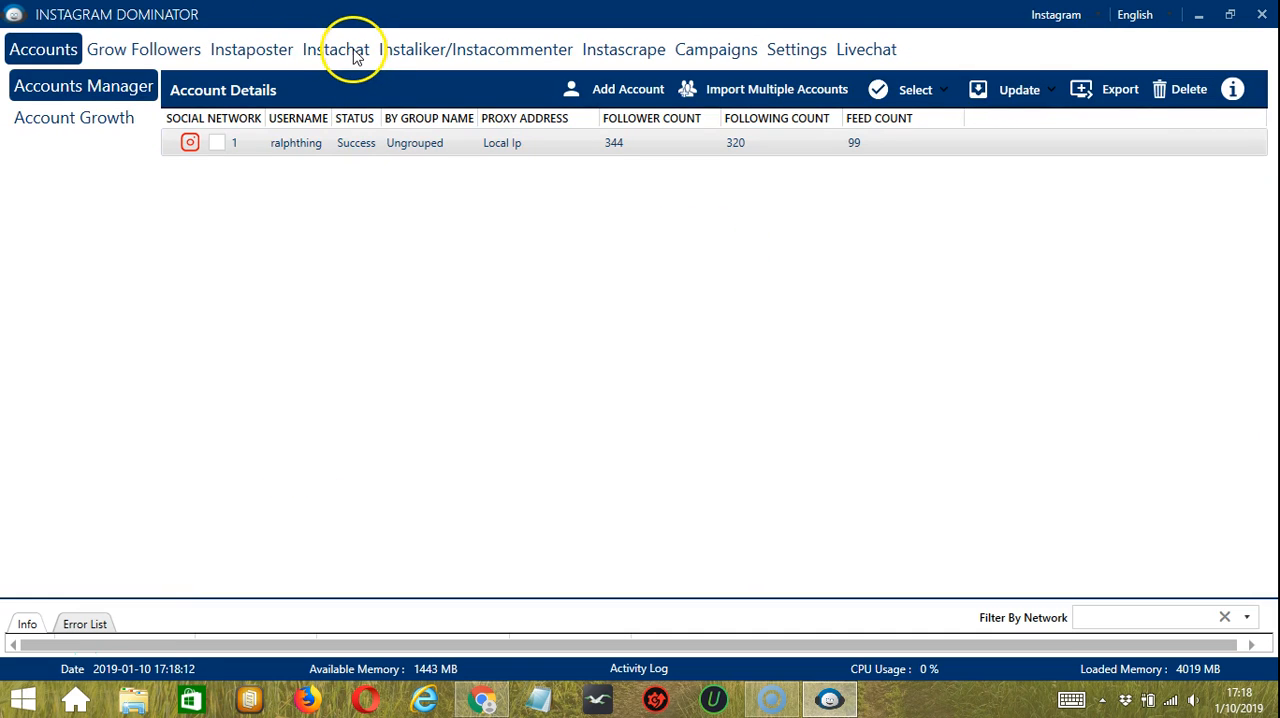
{"action": "left_click", "coordinate": [335, 49]}
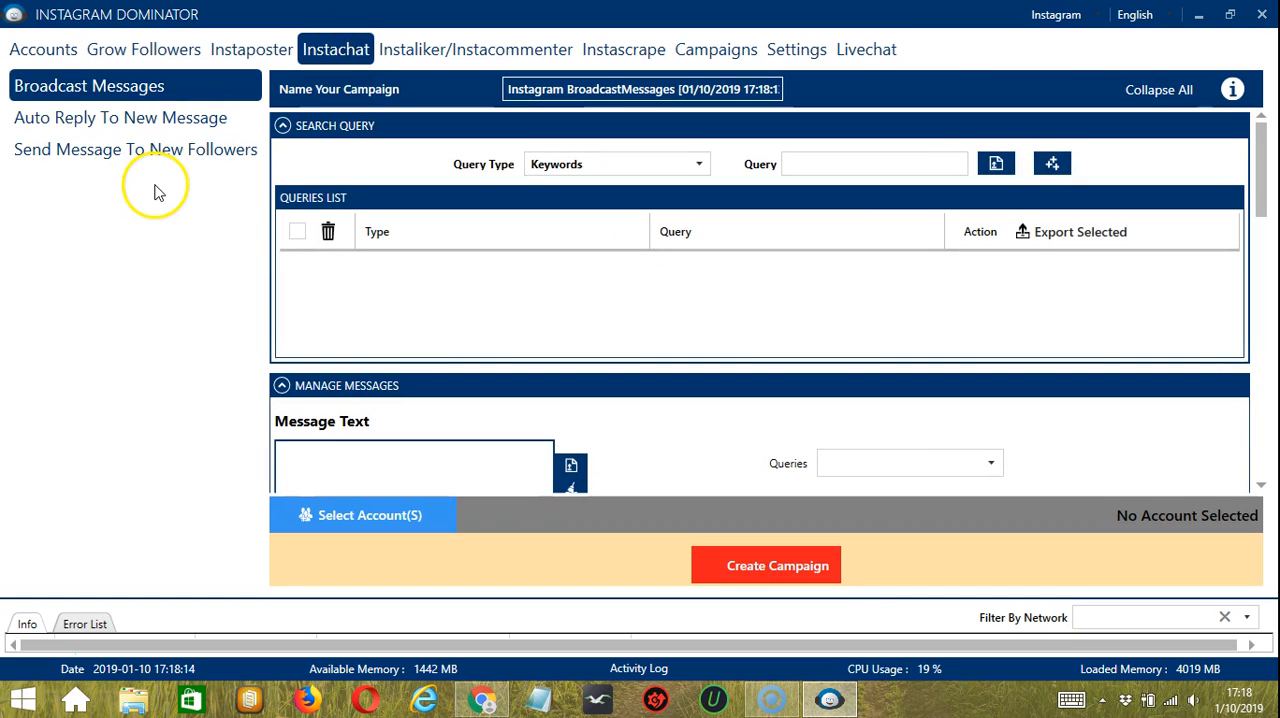
{"action": "left_click", "coordinate": [135, 149]}
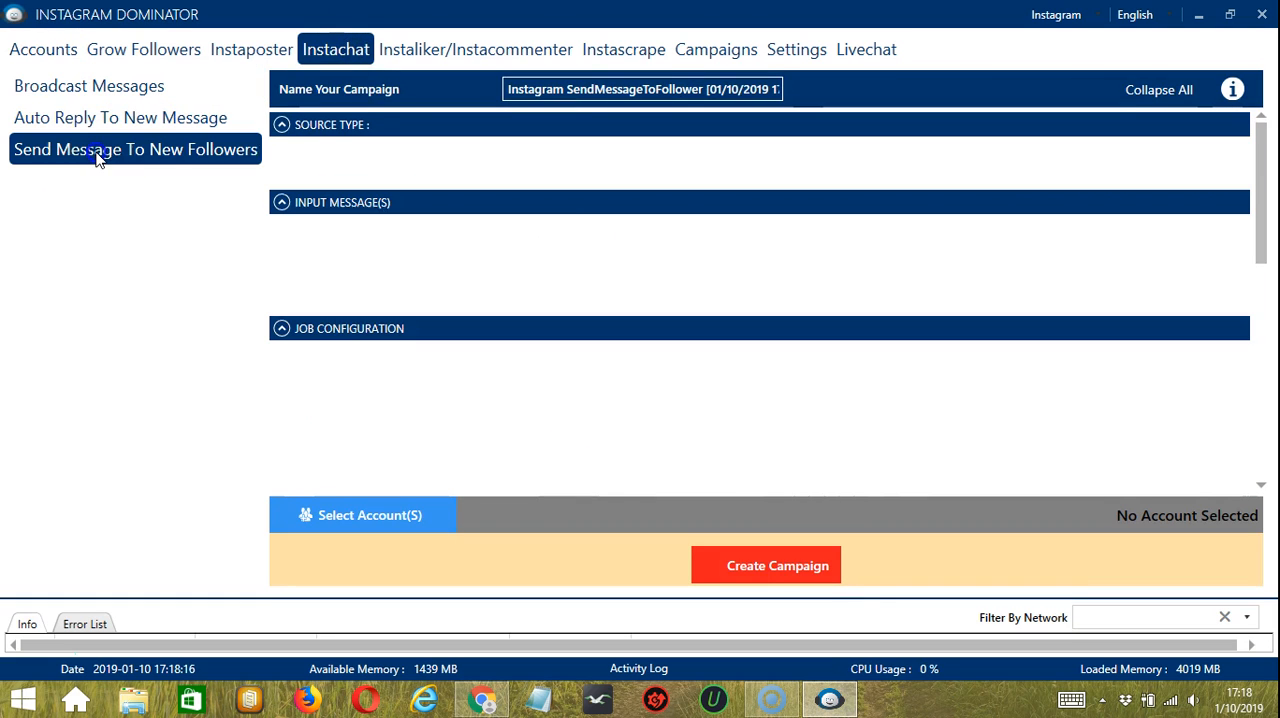
{"action": "left_click", "coordinate": [135, 149]}
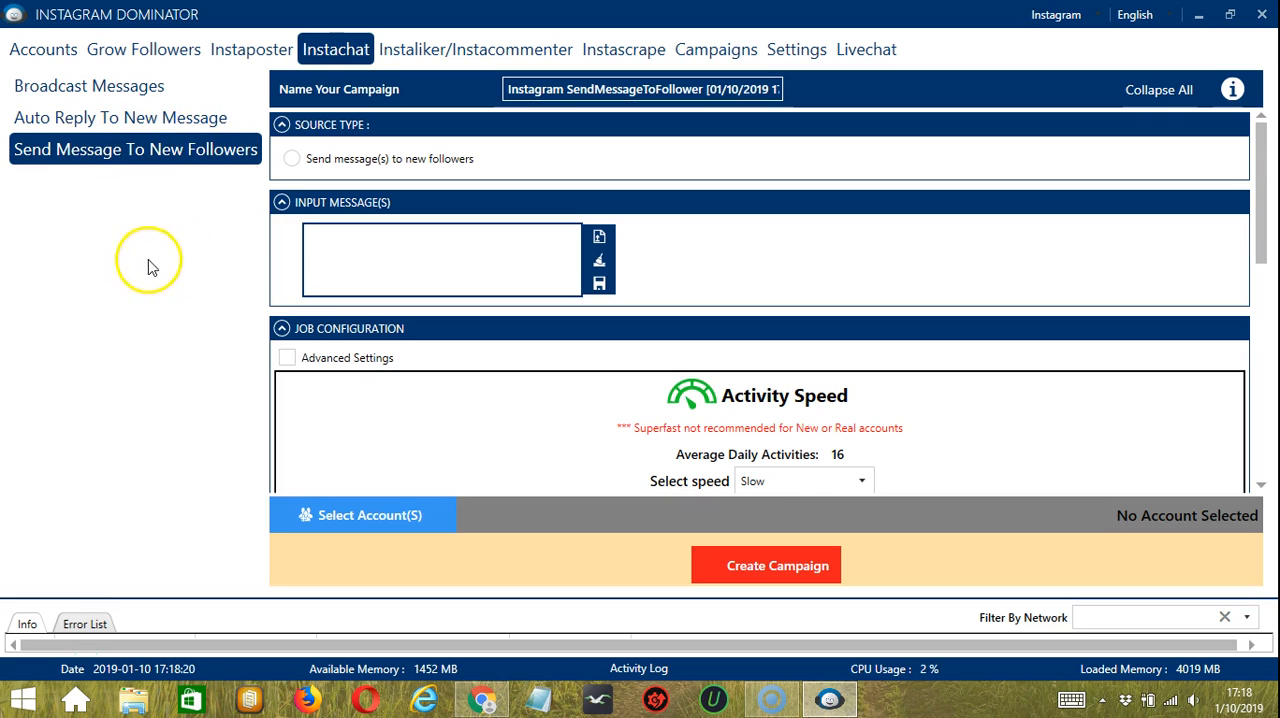
{"action": "mouse_move", "coordinate": [624, 49]}
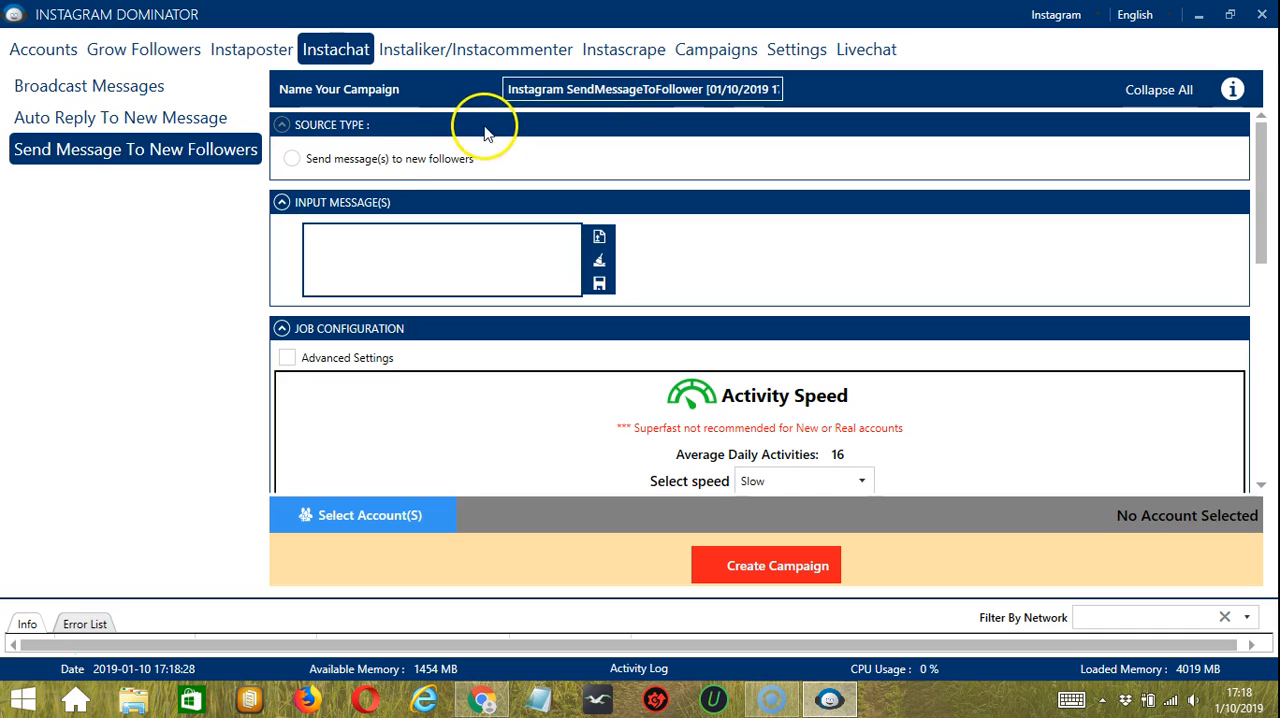
Target new followers and import 'Hey. Thanks for following!' from thanks.txt as the message
{"action": "left_click", "coordinate": [292, 158]}
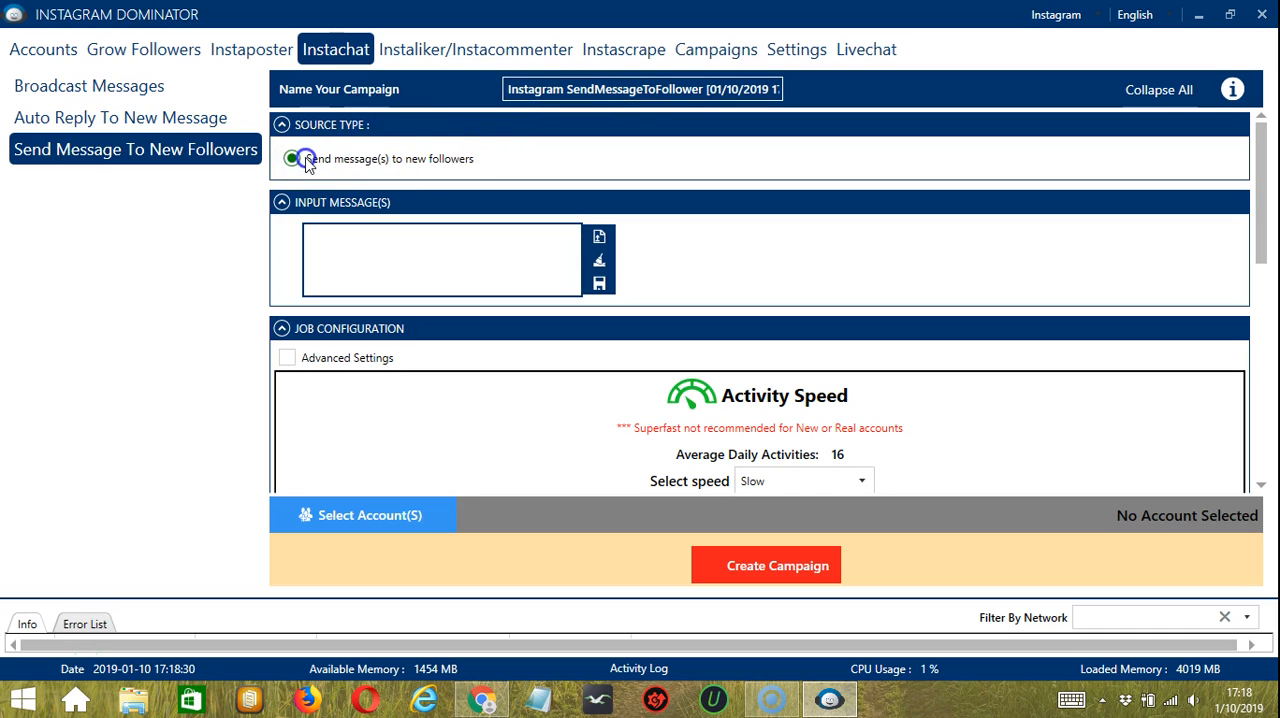
{"action": "left_click", "coordinate": [440, 258]}
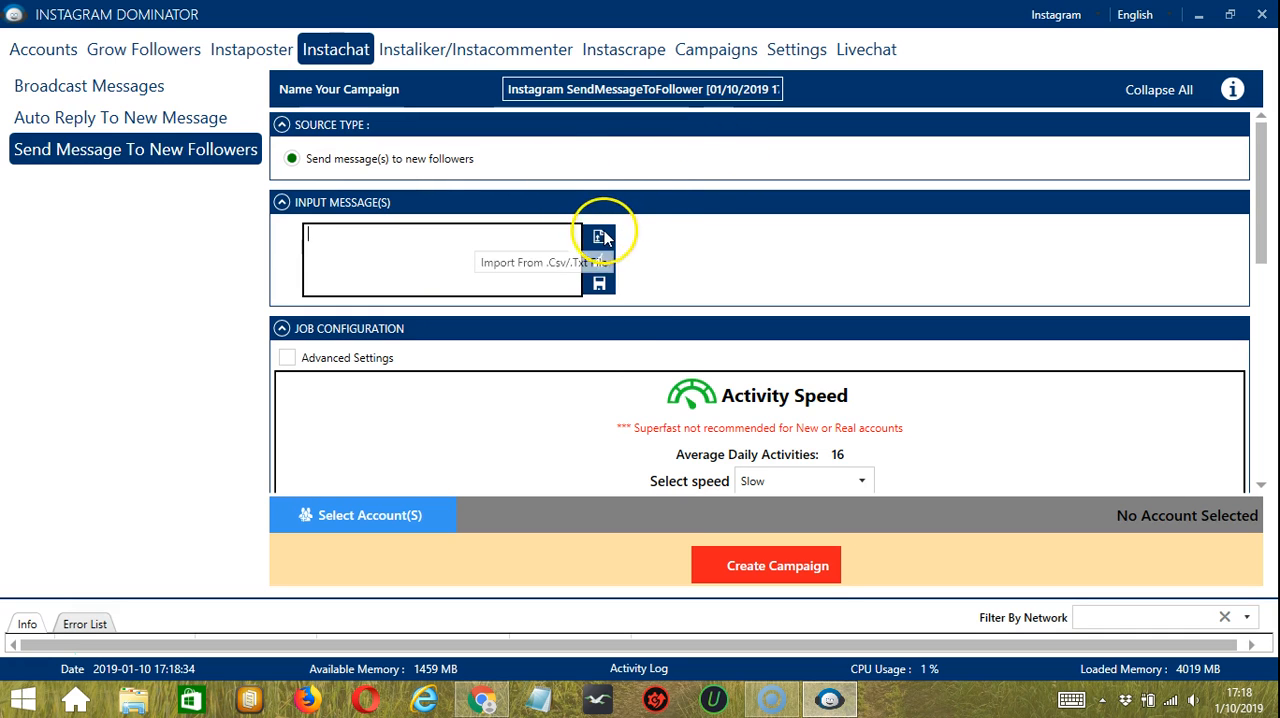
{"action": "left_click", "coordinate": [600, 238]}
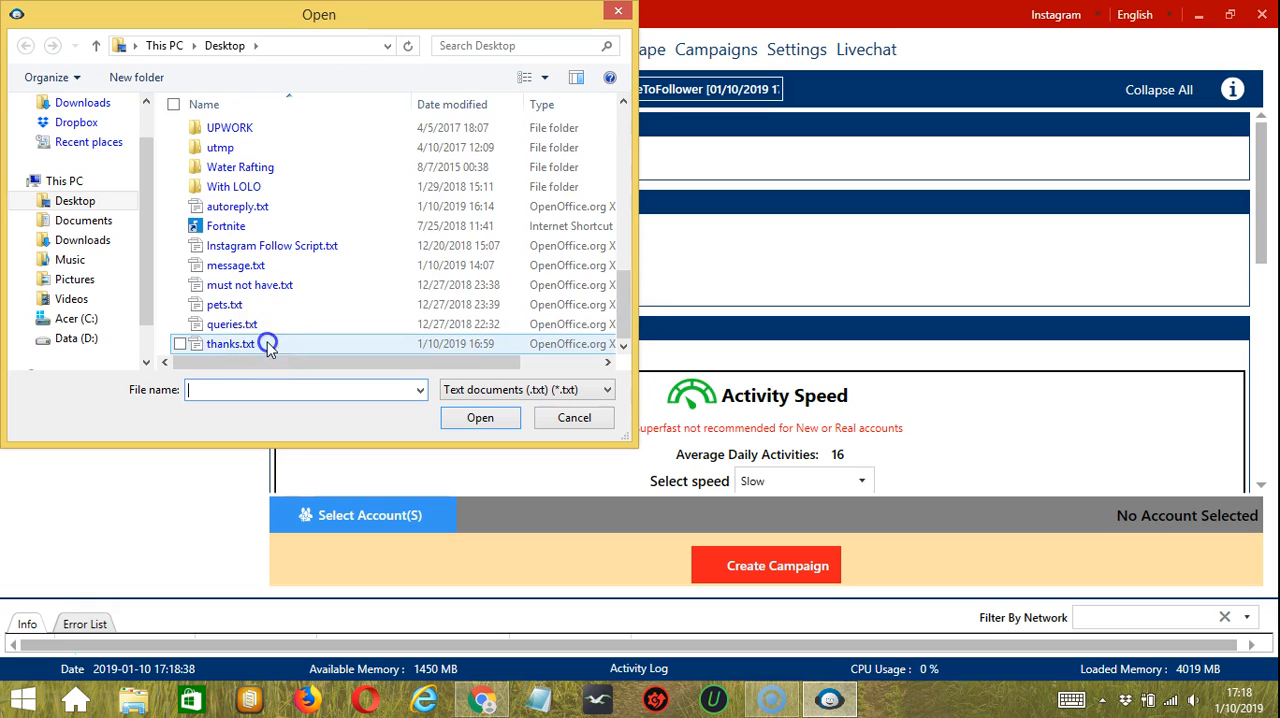
{"action": "left_click", "coordinate": [480, 417]}
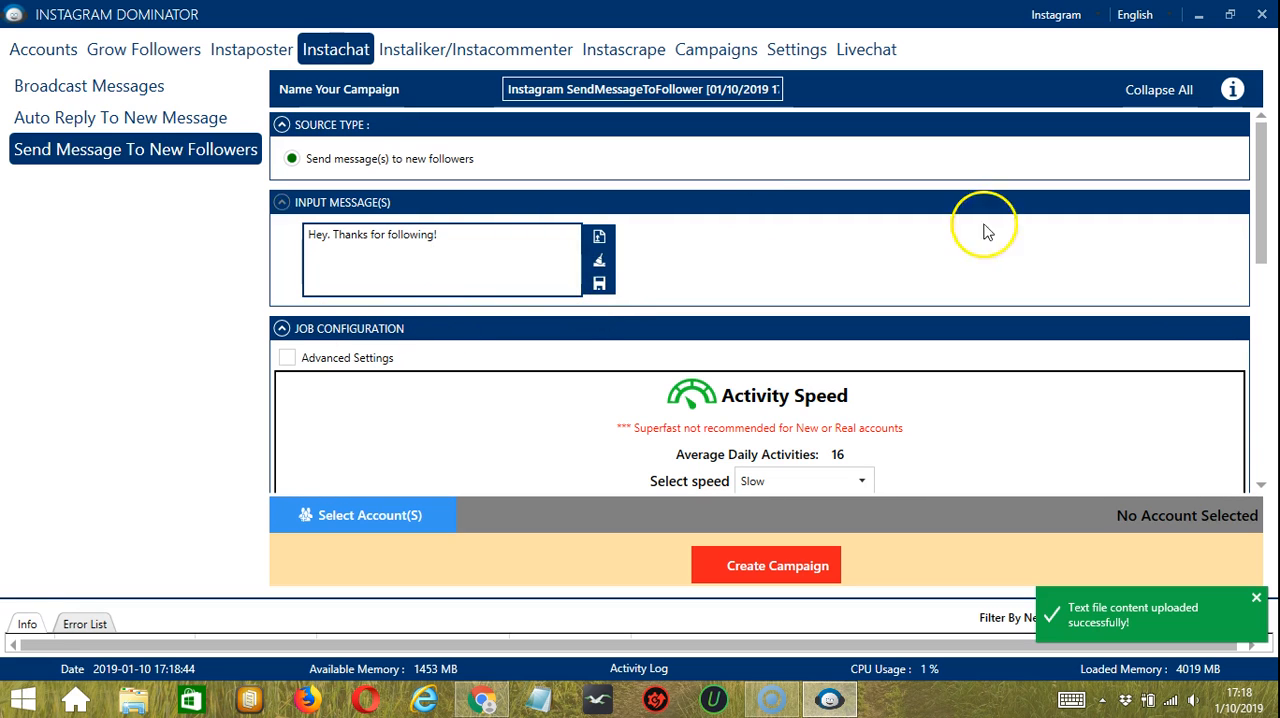
{"action": "scroll", "scroll_direction": "down", "scroll_amount": 3}
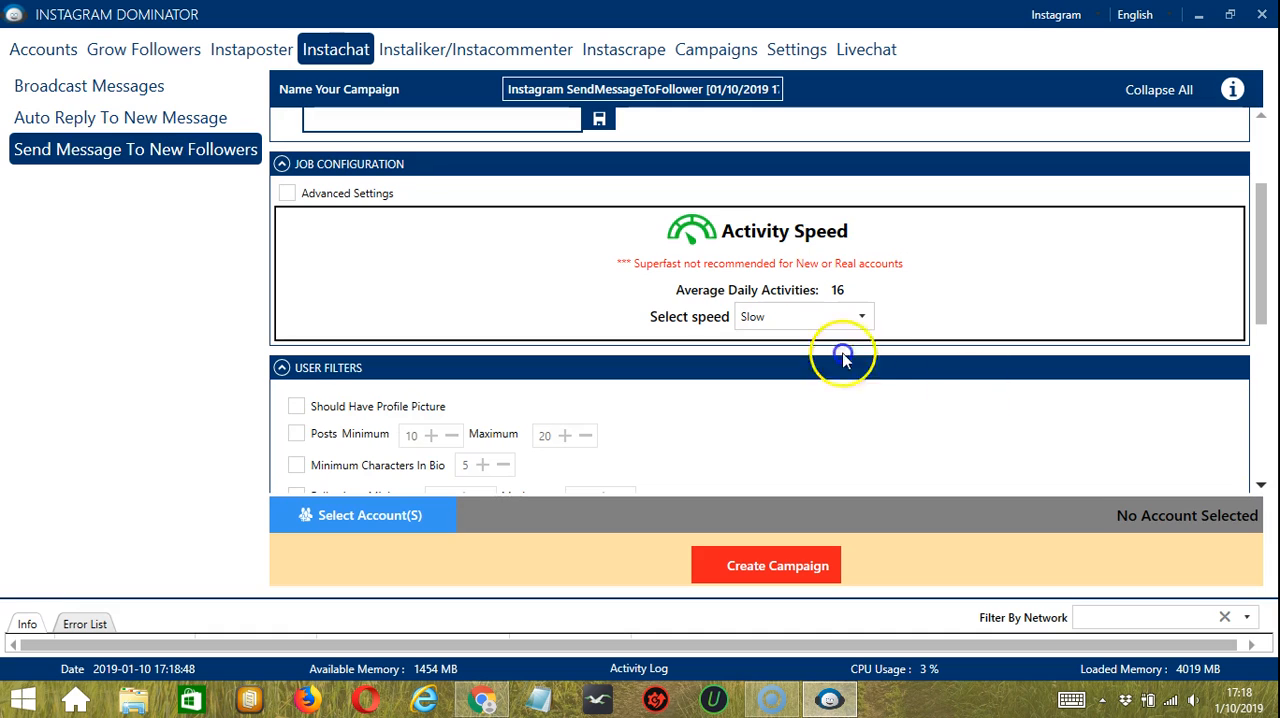
Require a profile picture and skip non-English and blacklisted users in the campaign filters
{"action": "scroll", "scroll_direction": "down", "scroll_amount": 3}
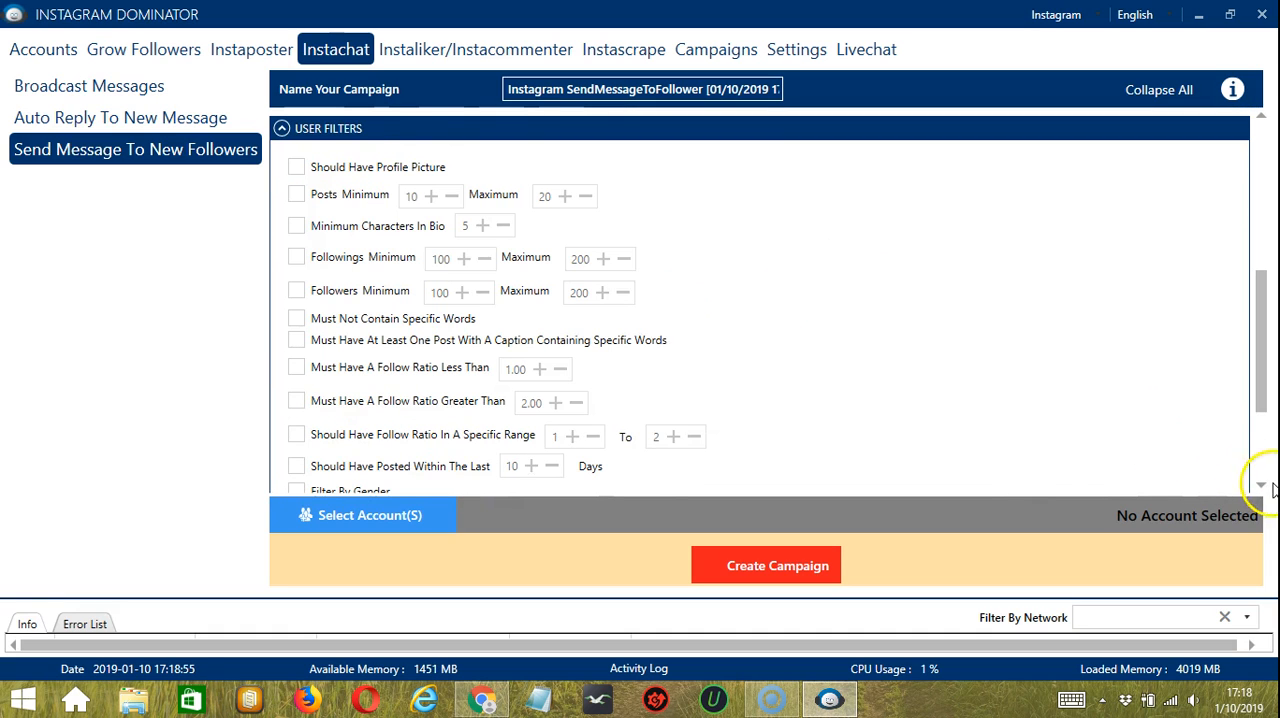
{"action": "left_click", "coordinate": [296, 167]}
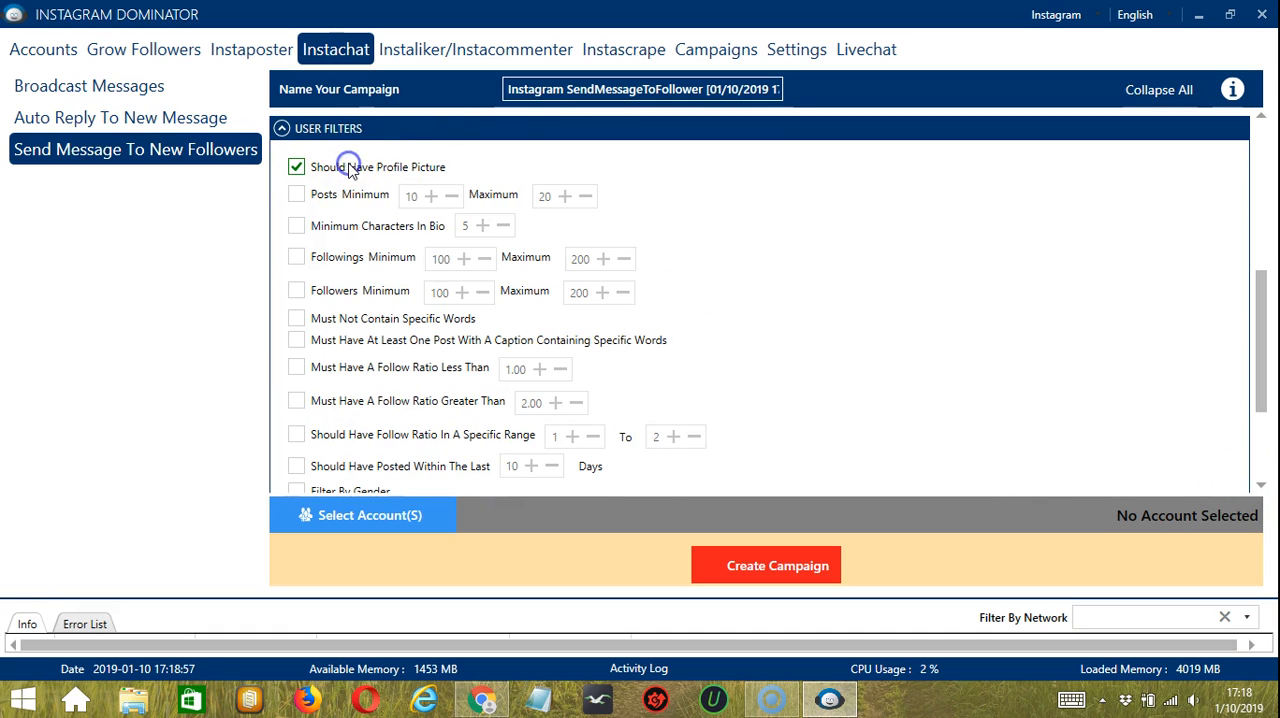
{"action": "scroll", "scroll_direction": "down", "scroll_amount": 3}
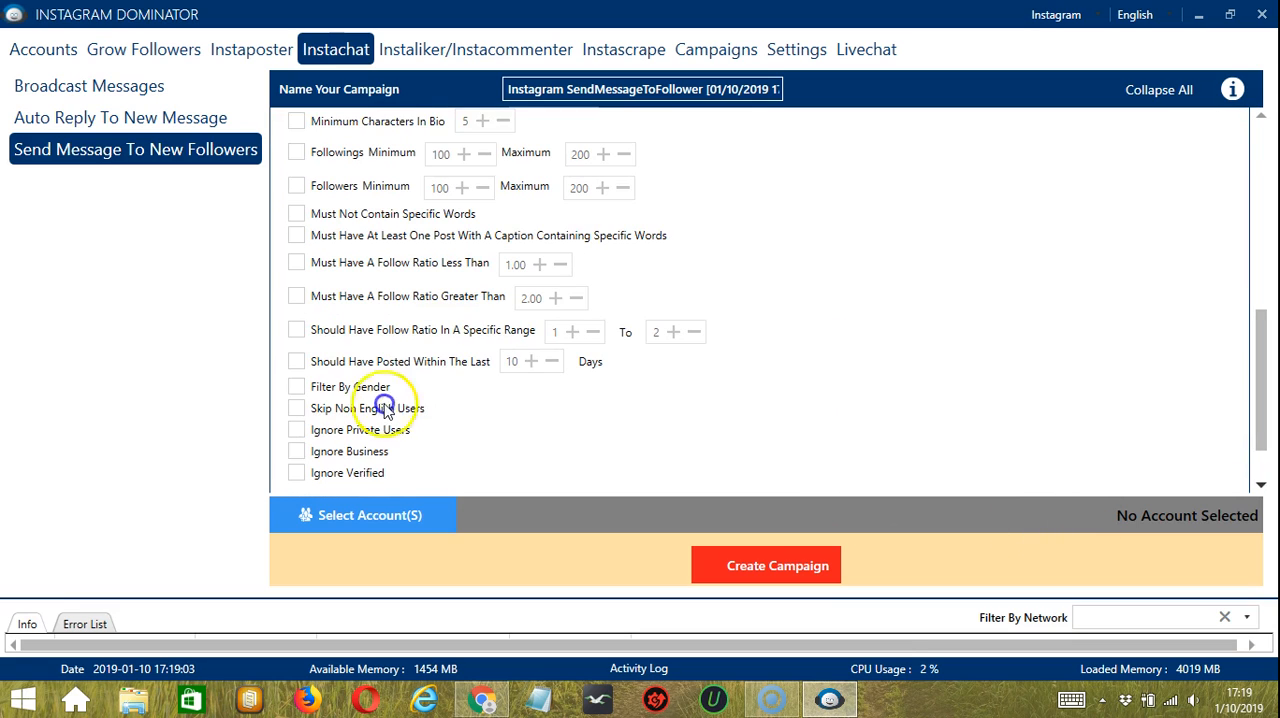
{"action": "left_click", "coordinate": [296, 408]}
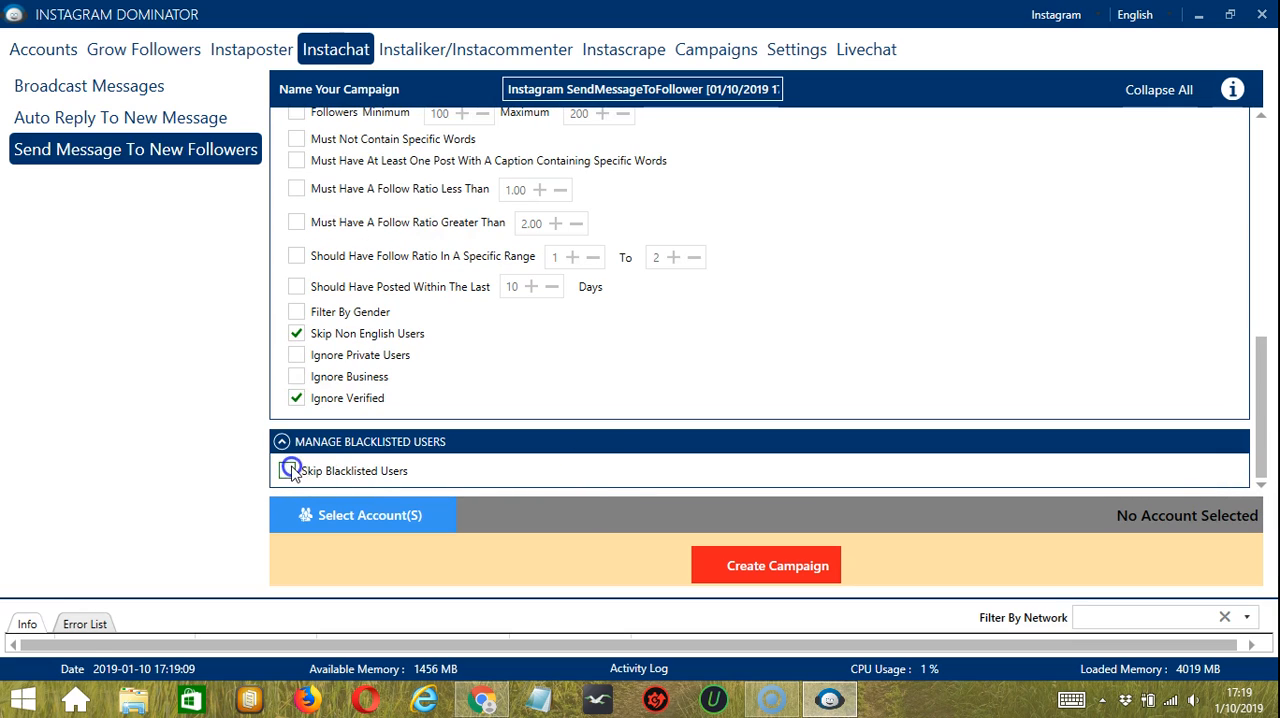
{"action": "left_click", "coordinate": [287, 470]}
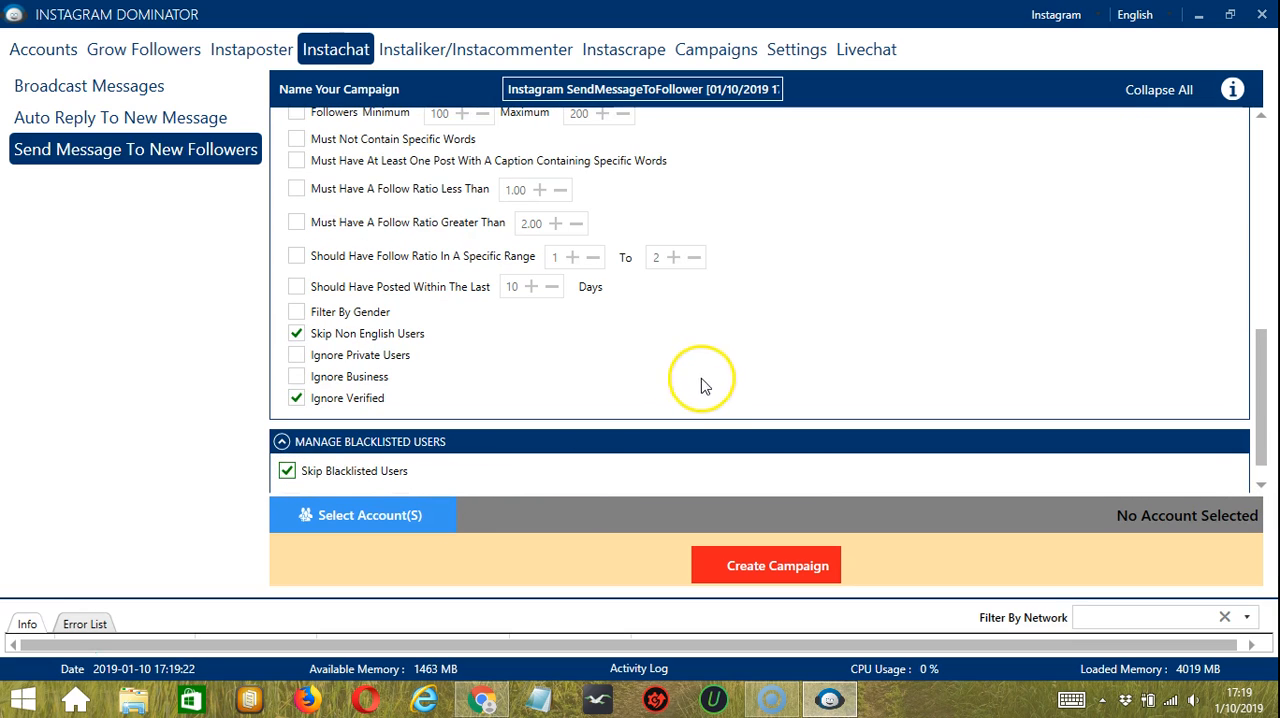
{"action": "mouse_move", "coordinate": [435, 528]}
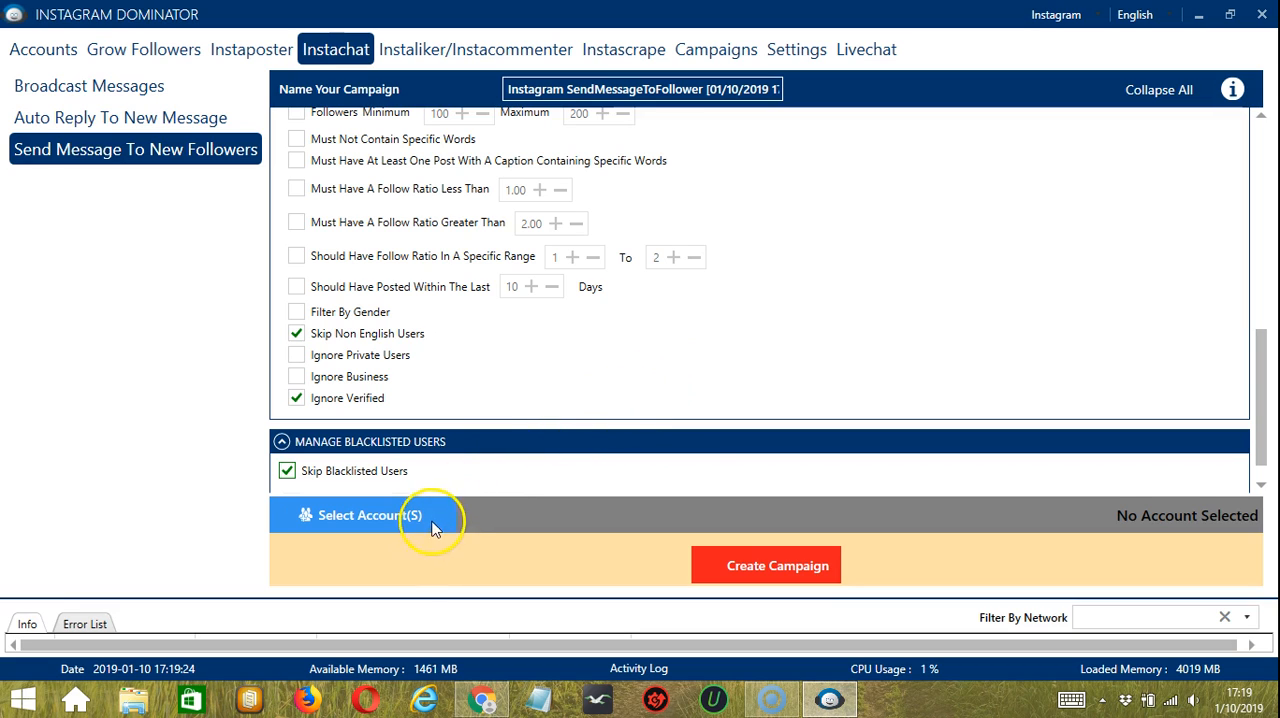
Select the ralphthing Instagram account for the campaign and save the choice
{"action": "left_click", "coordinate": [370, 514]}
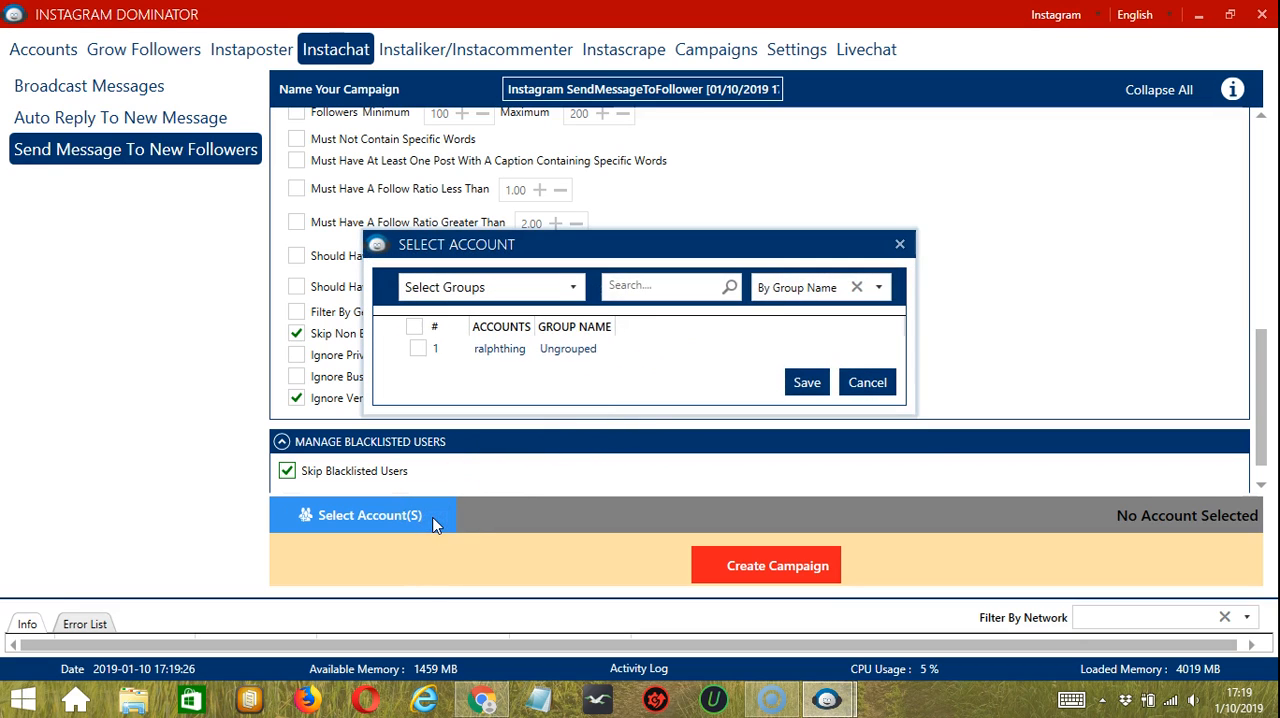
{"action": "mouse_move", "coordinate": [675, 265]}
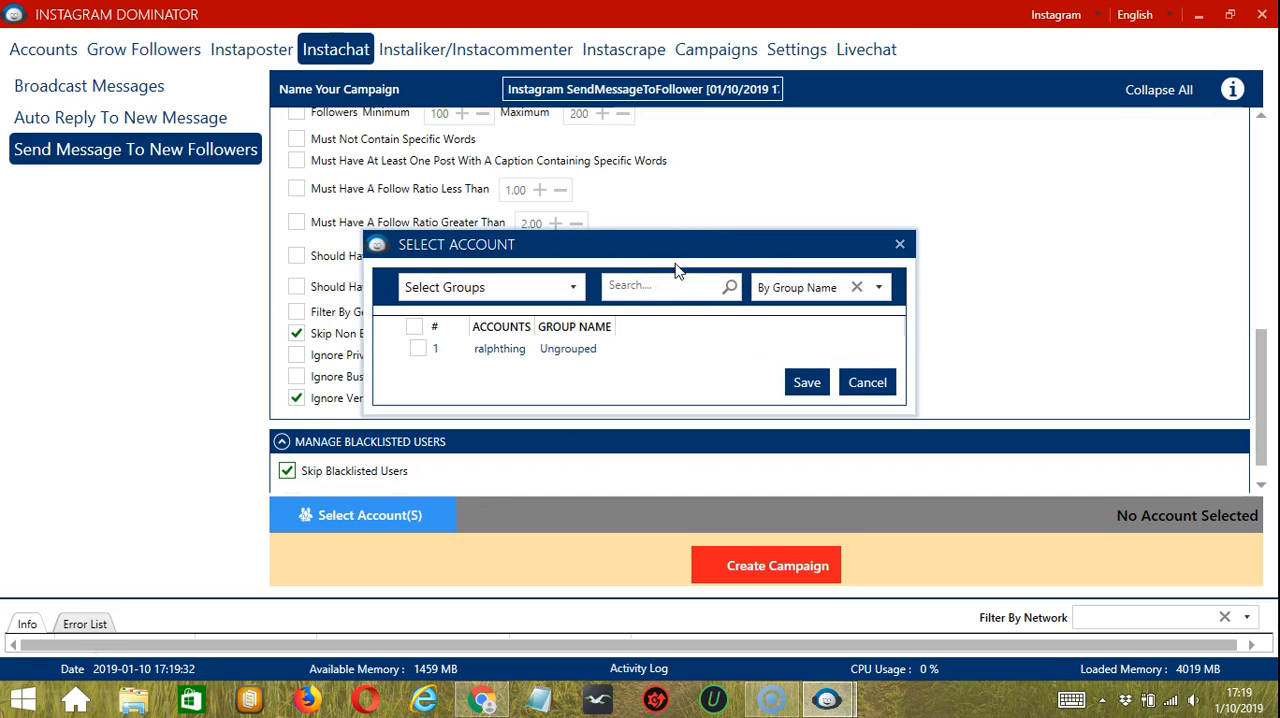
{"action": "left_click", "coordinate": [415, 348]}
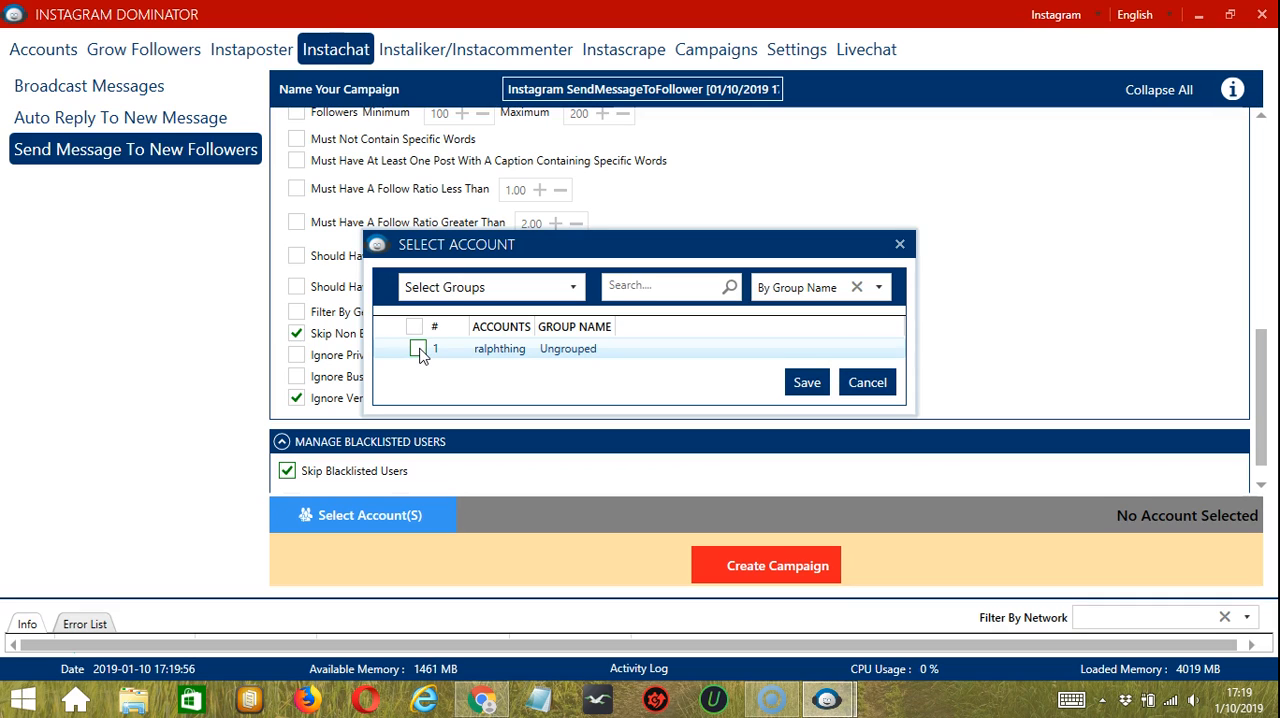
{"action": "left_click", "coordinate": [418, 348]}
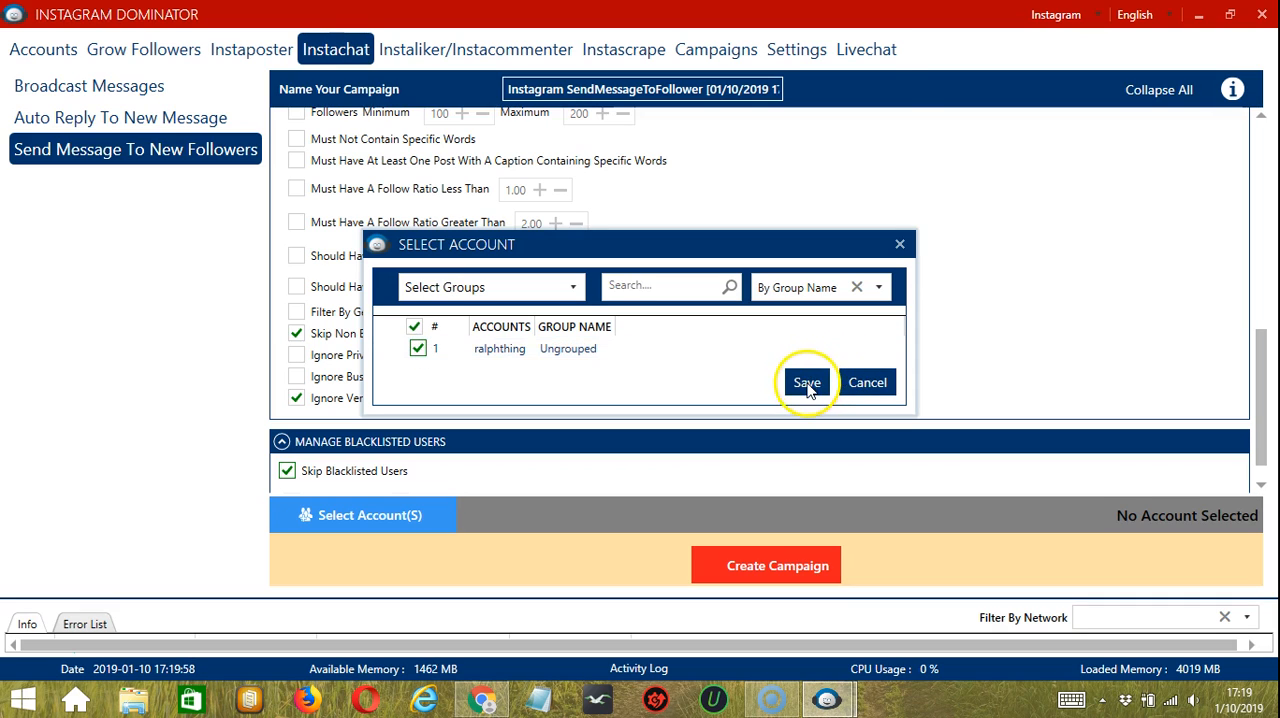
{"action": "left_click", "coordinate": [806, 382]}
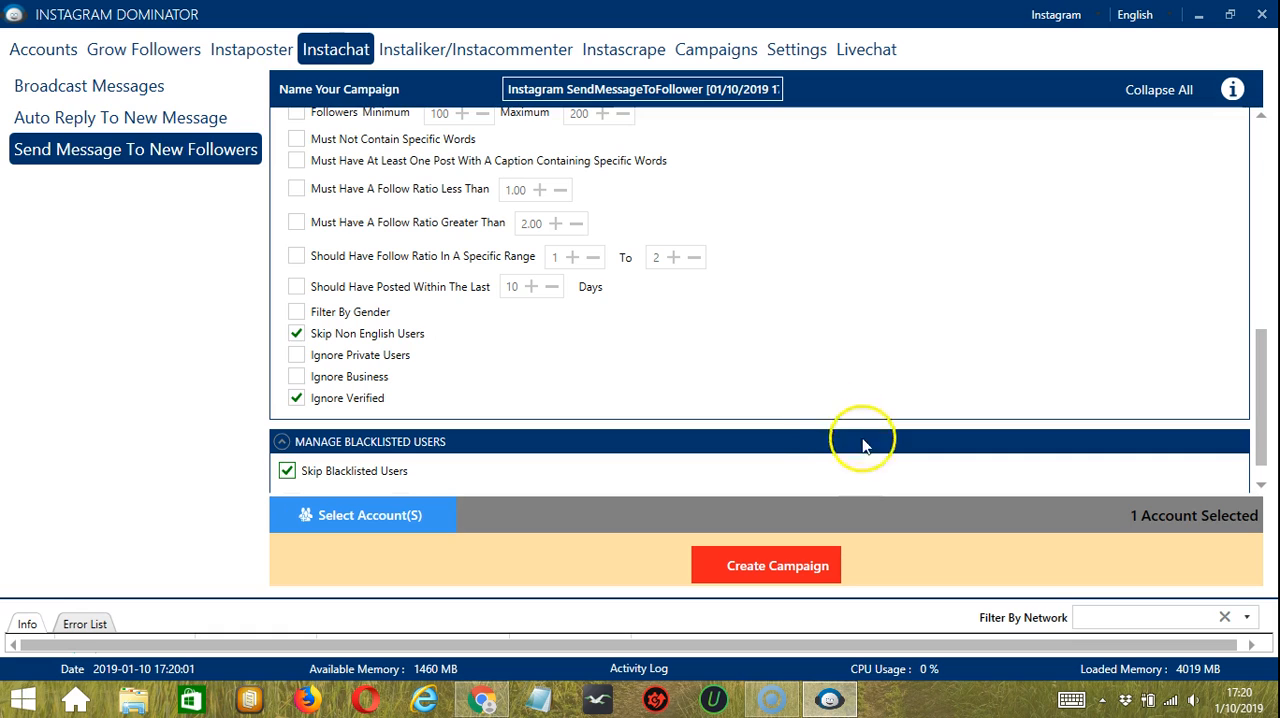
{"action": "mouse_move", "coordinate": [715, 568]}
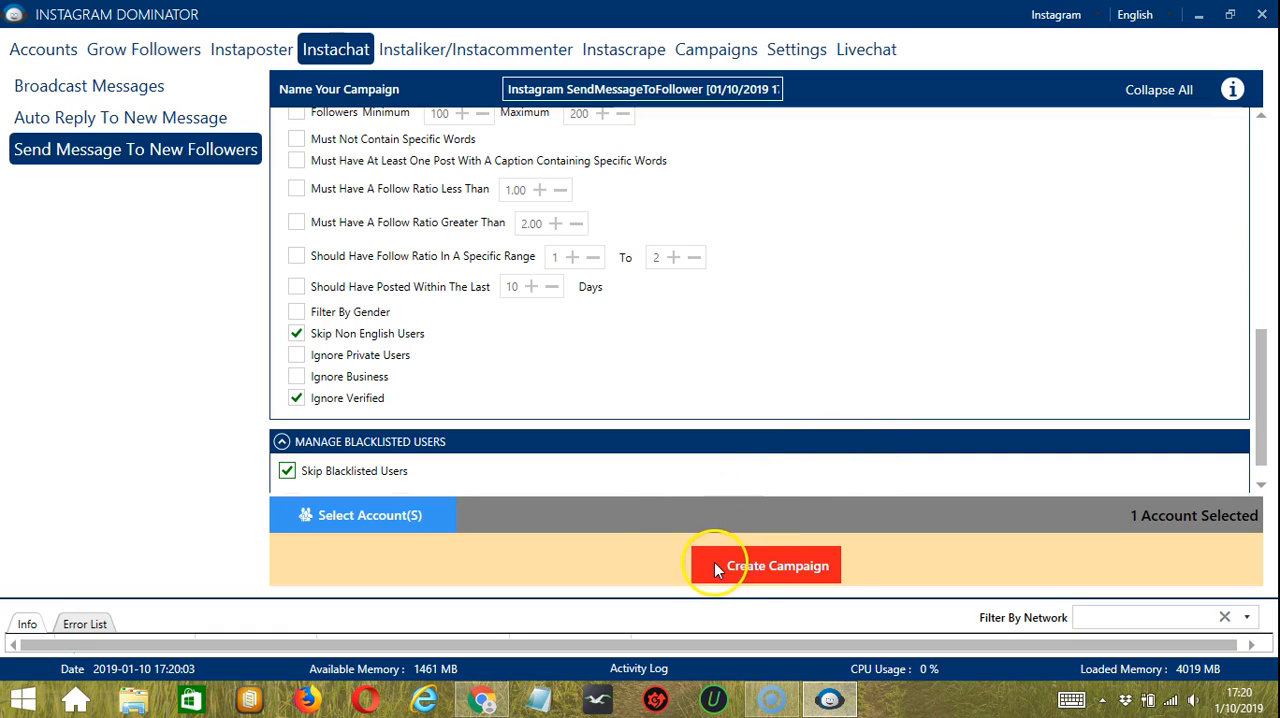
Create the SendMessageToFollower campaign, overriding the selected account's previous settings
{"action": "left_click", "coordinate": [778, 565]}
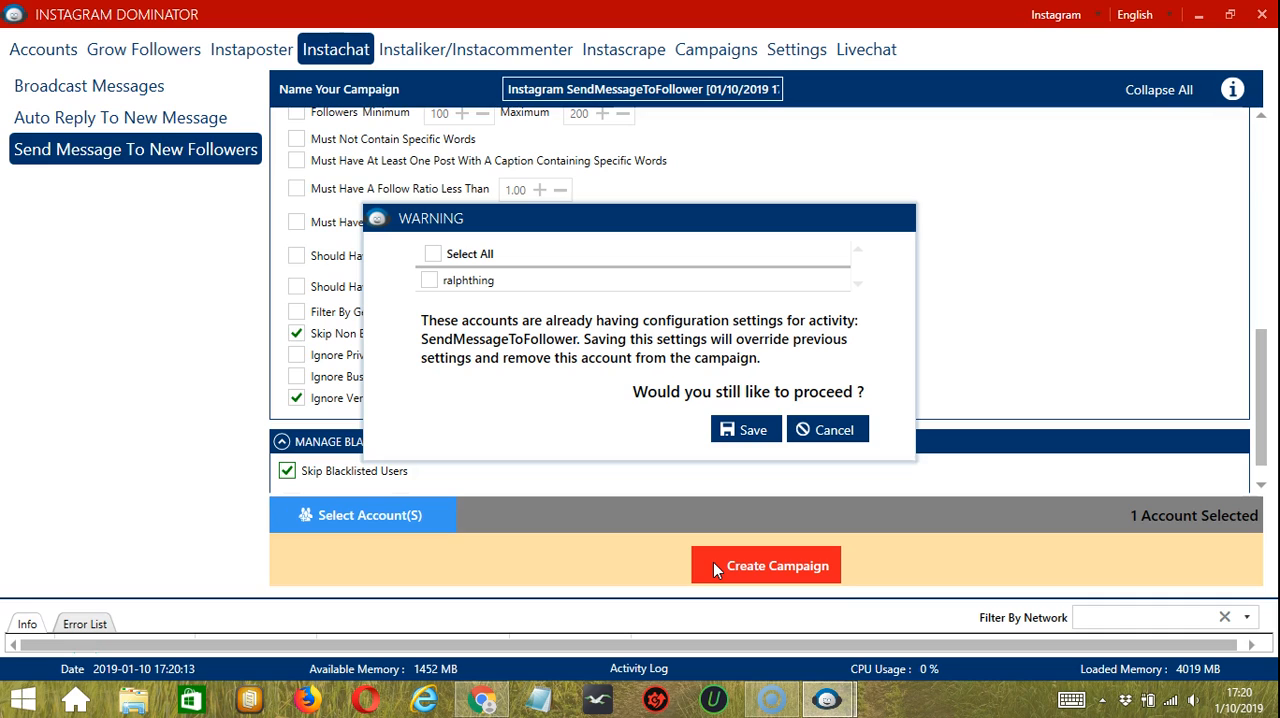
{"action": "left_click", "coordinate": [468, 280]}
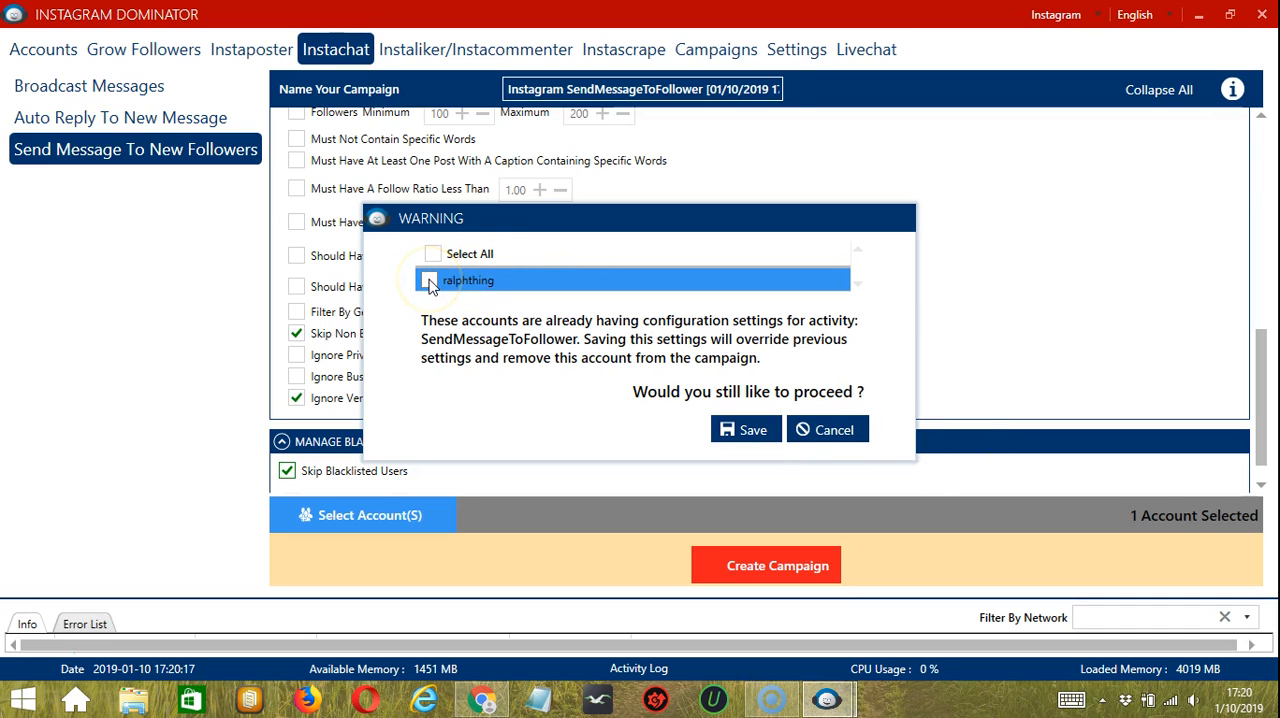
{"action": "left_click", "coordinate": [430, 280]}
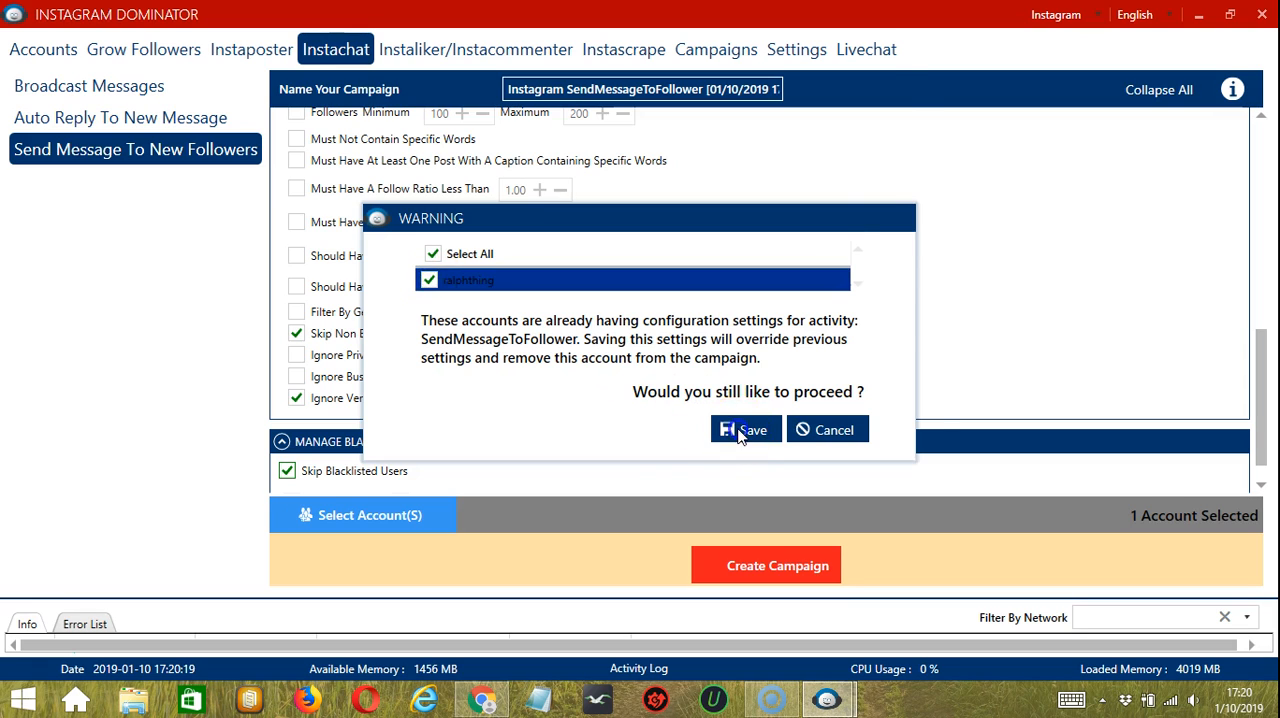
{"action": "left_click", "coordinate": [745, 429]}
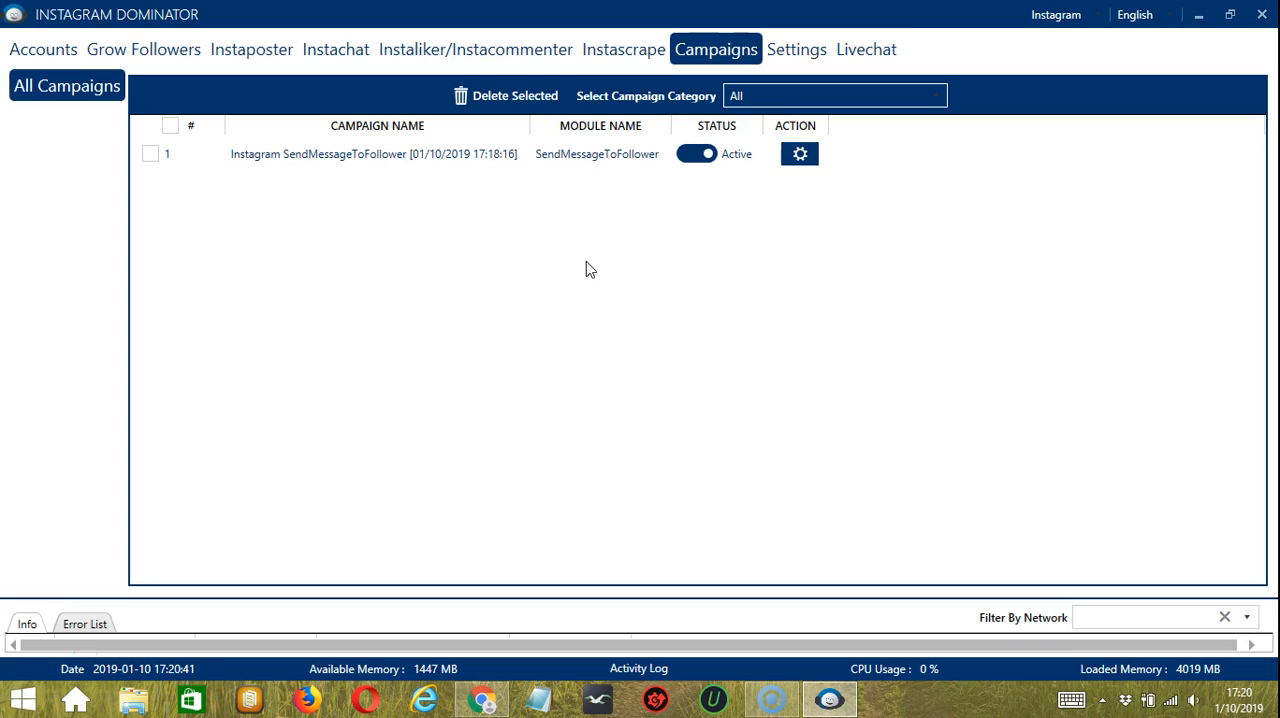
{"action": "mouse_move", "coordinate": [405, 197]}
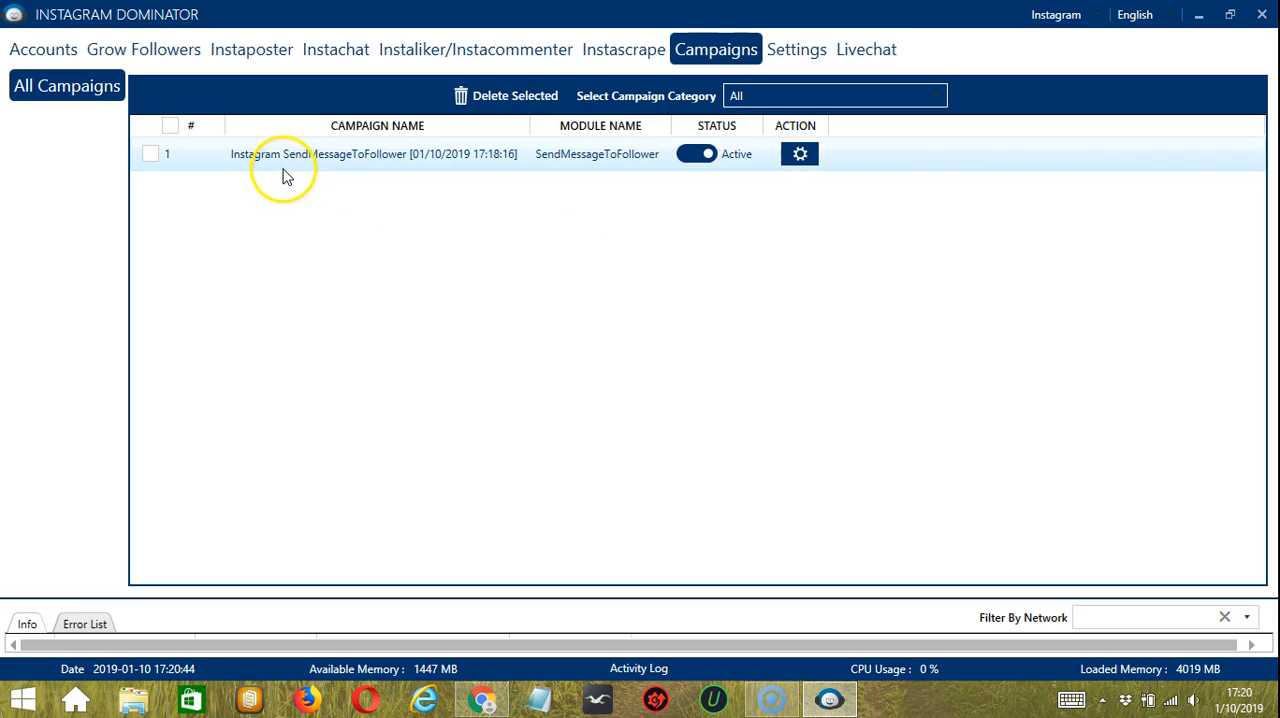
{"action": "mouse_move", "coordinate": [390, 165]}
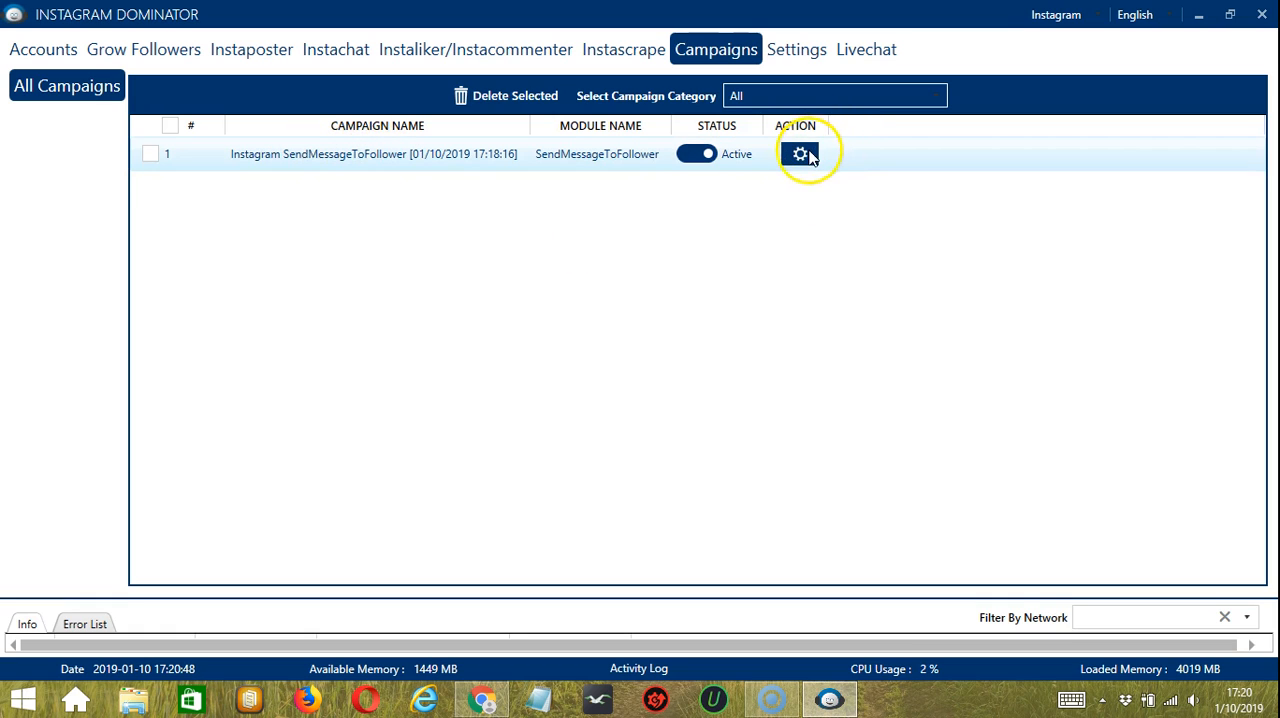
Switch the Instagram SendMessageToFollower campaign from Active to Paused via its gear Action menu
{"action": "left_click", "coordinate": [799, 154]}
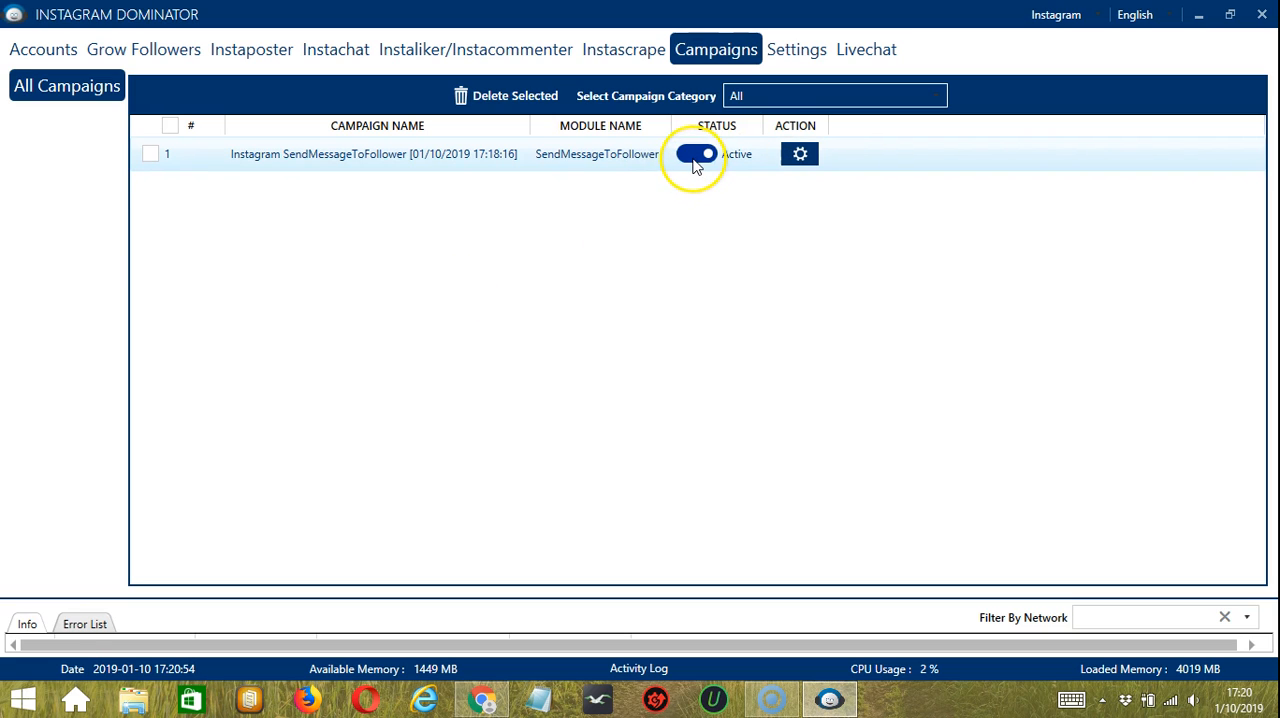
{"action": "left_click", "coordinate": [695, 153]}
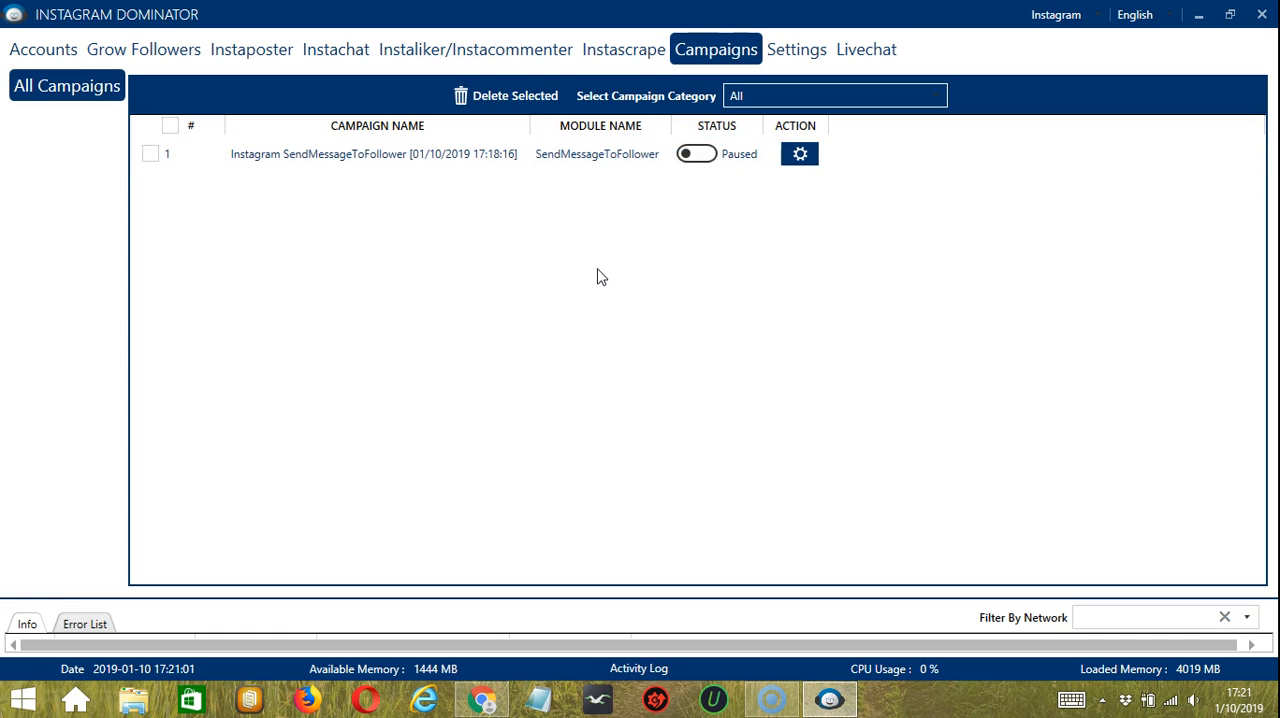